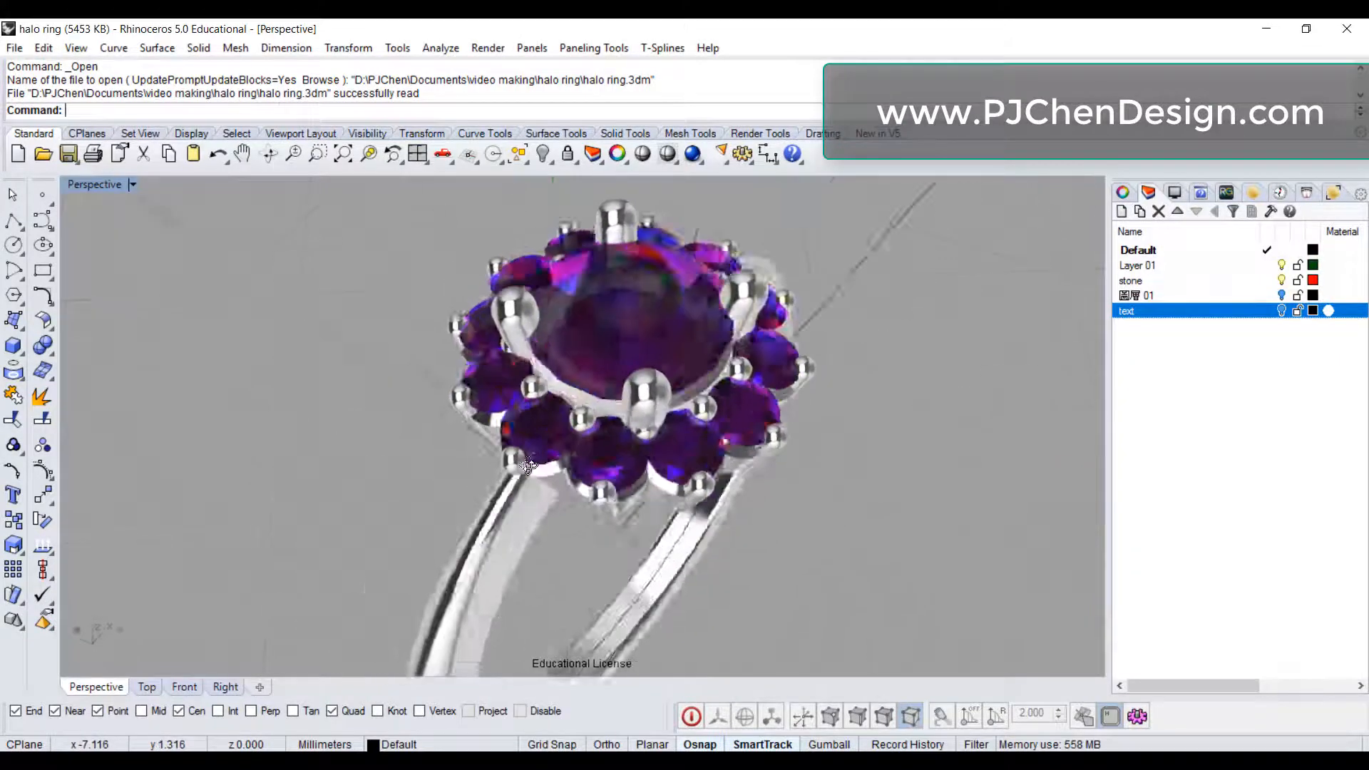
- Orbit around the finished ring, then switch to the diamond-building tutorial tab
{"action": "left_click_drag", "start_coordinate": [523, 462], "coordinate": [612, 437]}
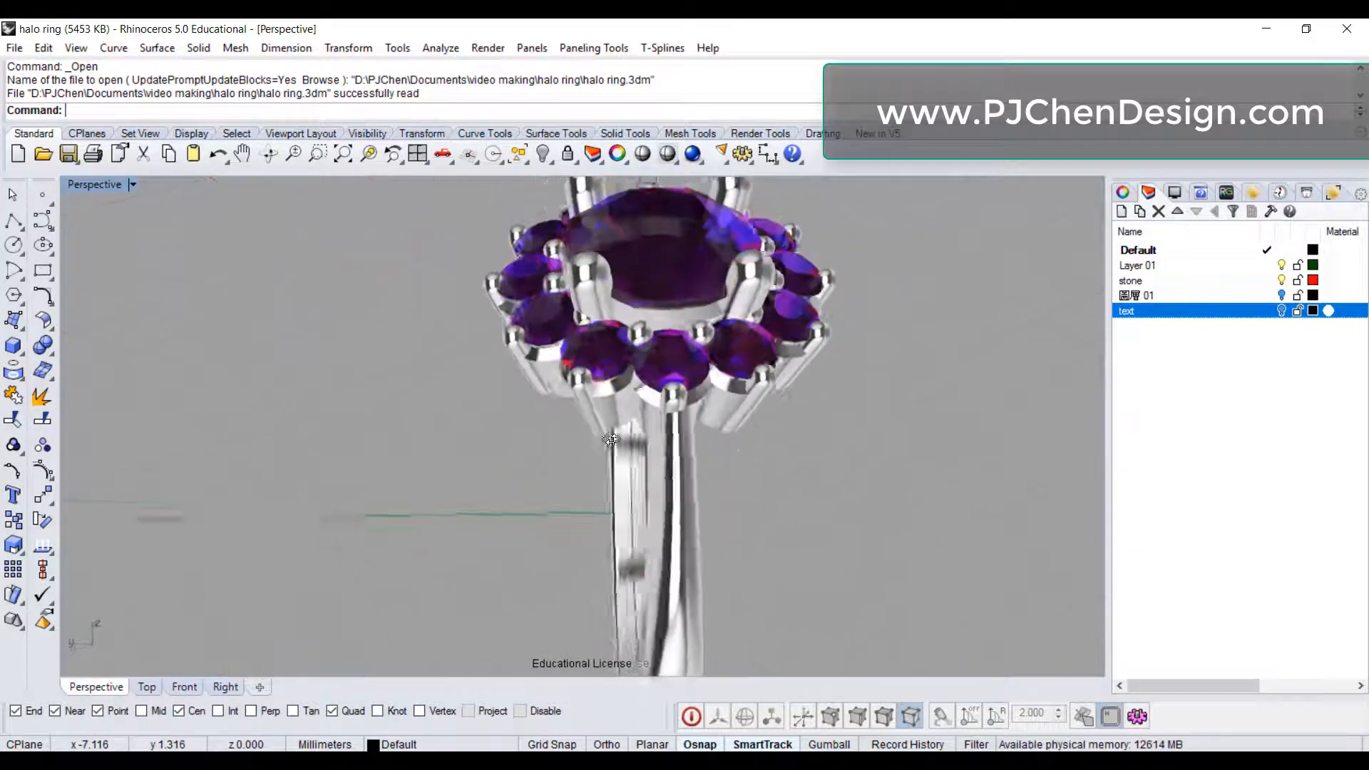
{"action": "left_click_drag", "start_coordinate": [609, 439], "coordinate": [267, 378]}
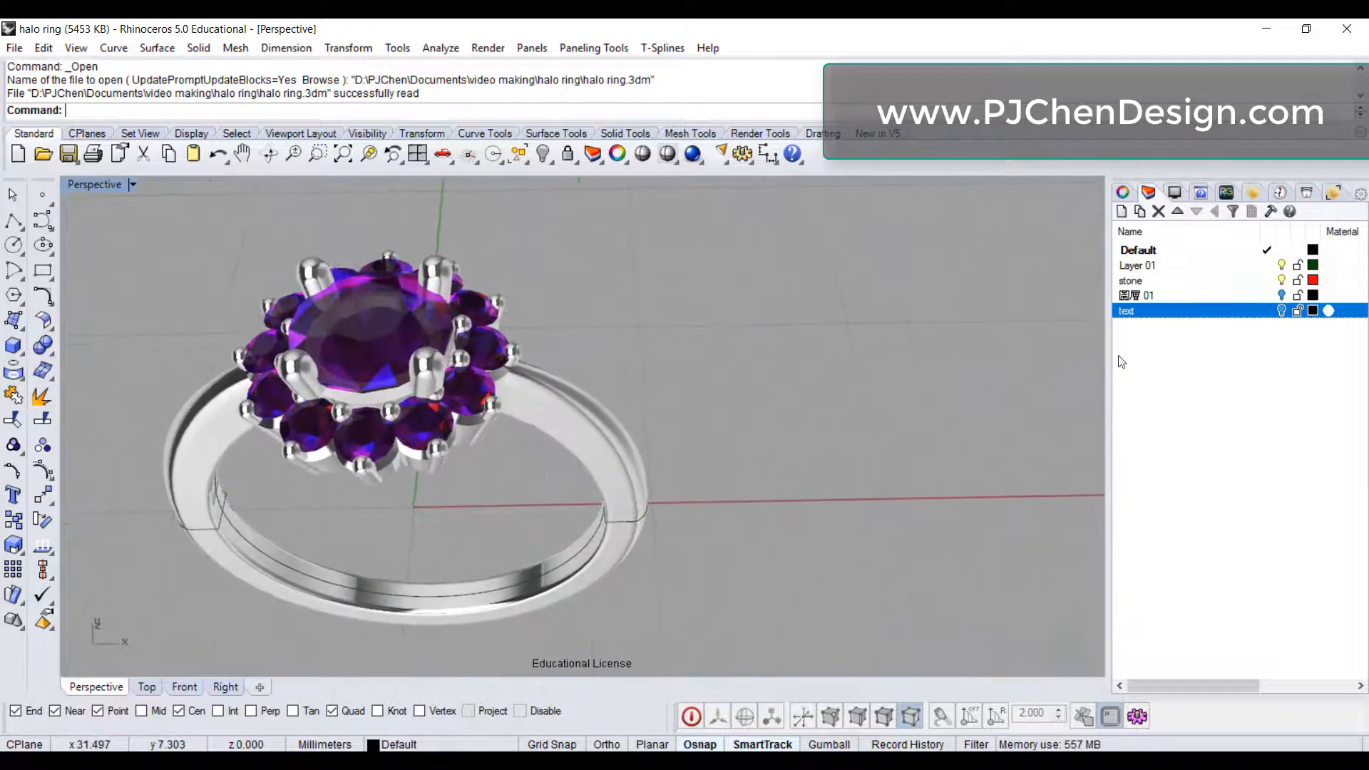
{"action": "left_click", "coordinate": [1278, 309]}
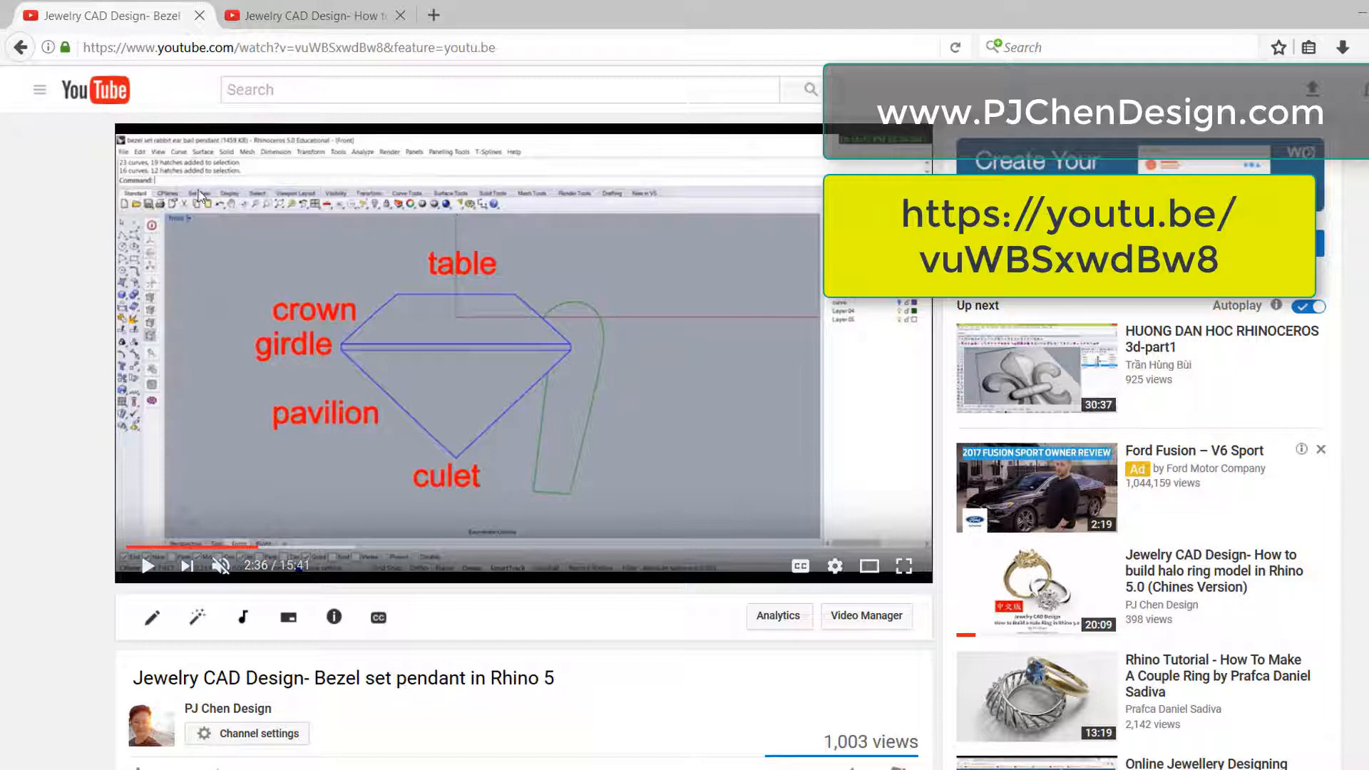
{"action": "mouse_move", "coordinate": [75, 189]}
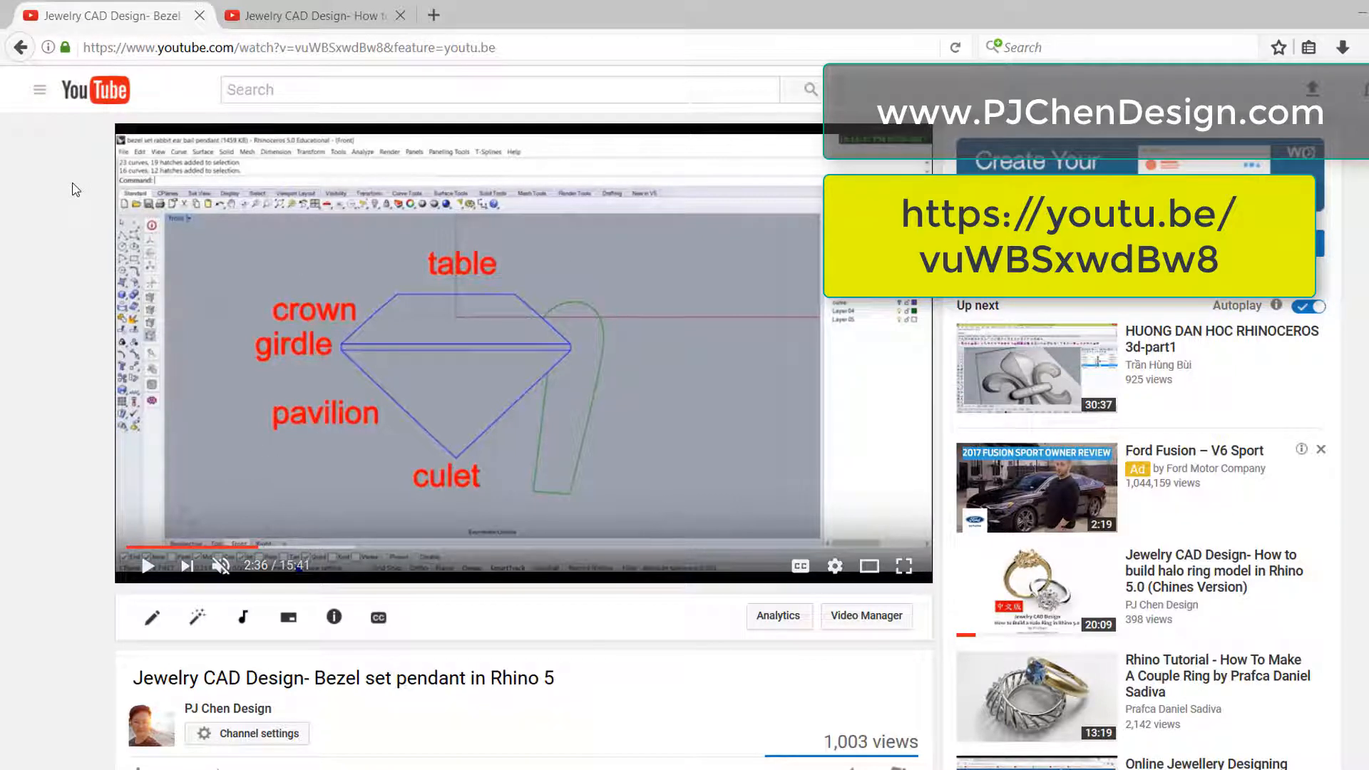
{"action": "mouse_move", "coordinate": [69, 198]}
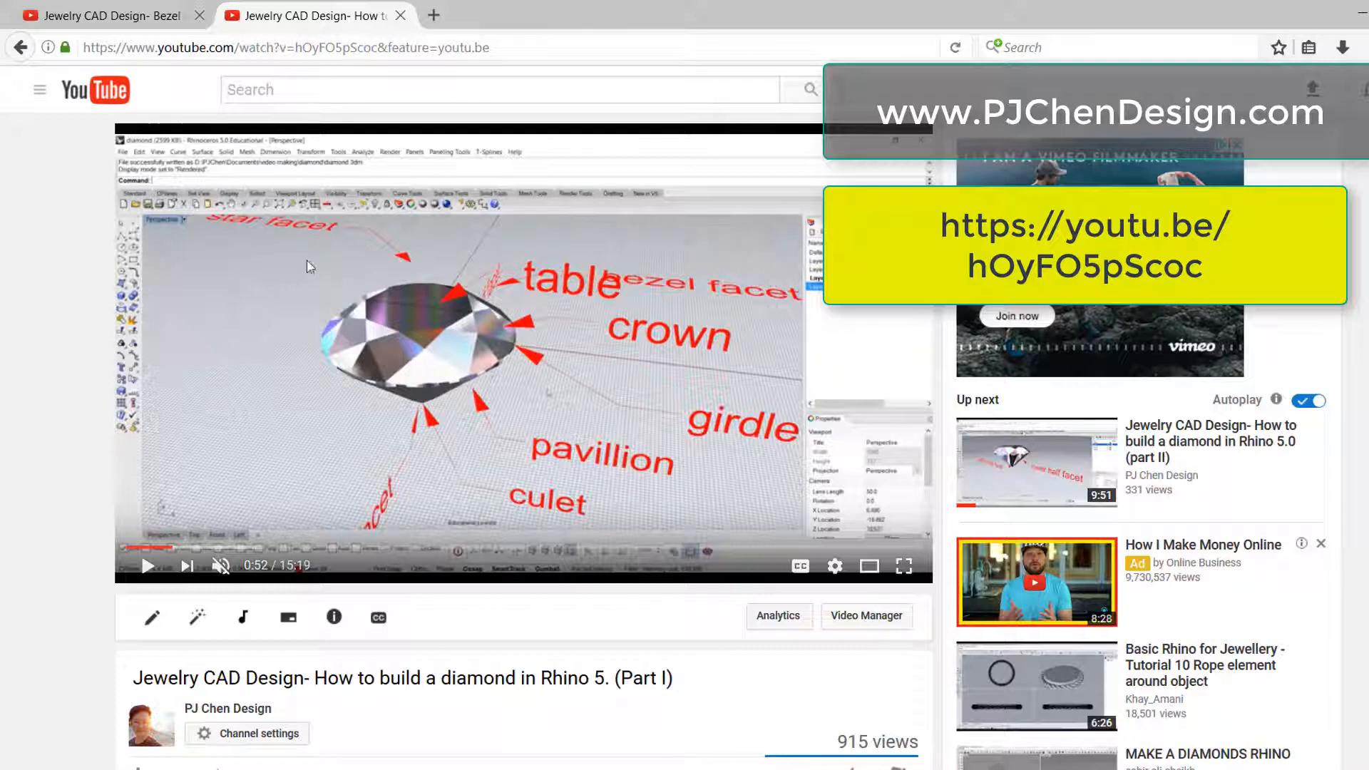
{"action": "mouse_move", "coordinate": [436, 279]}
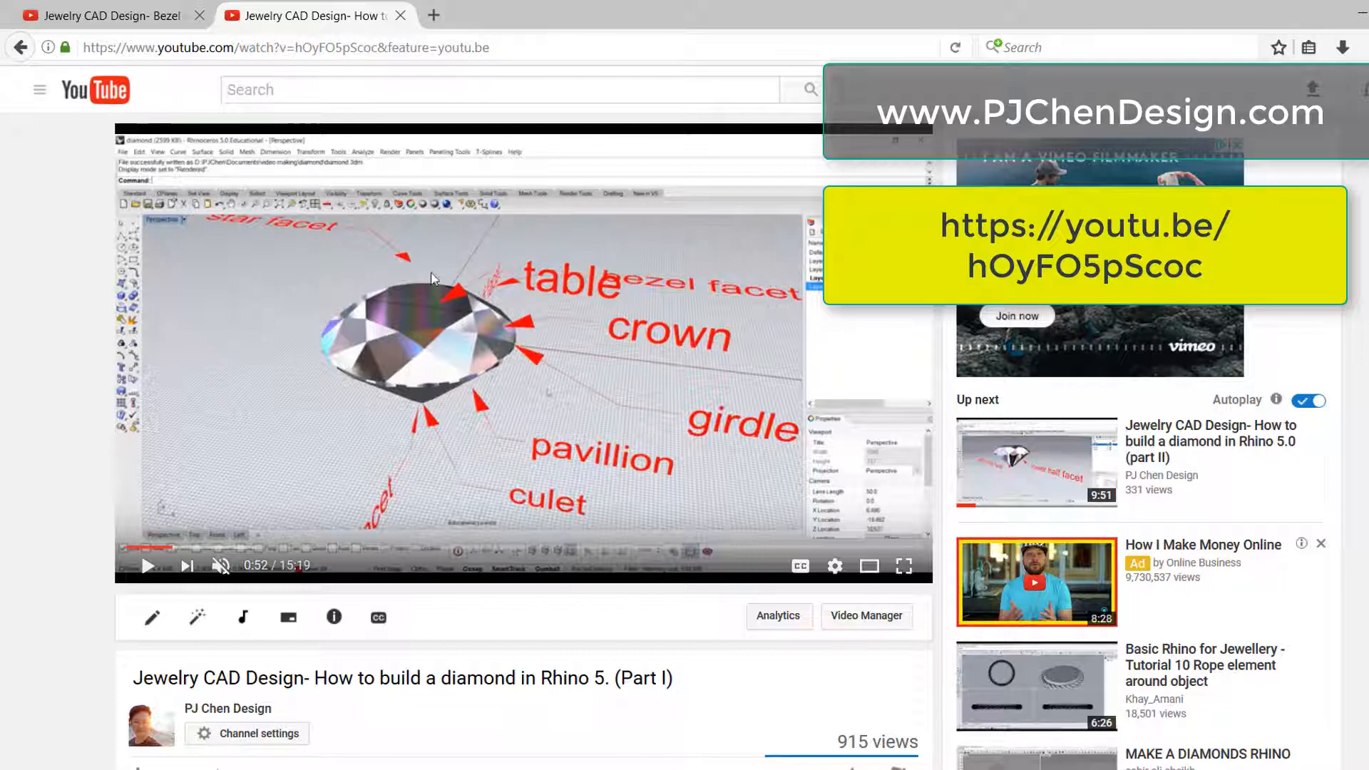
{"action": "mouse_move", "coordinate": [557, 384]}
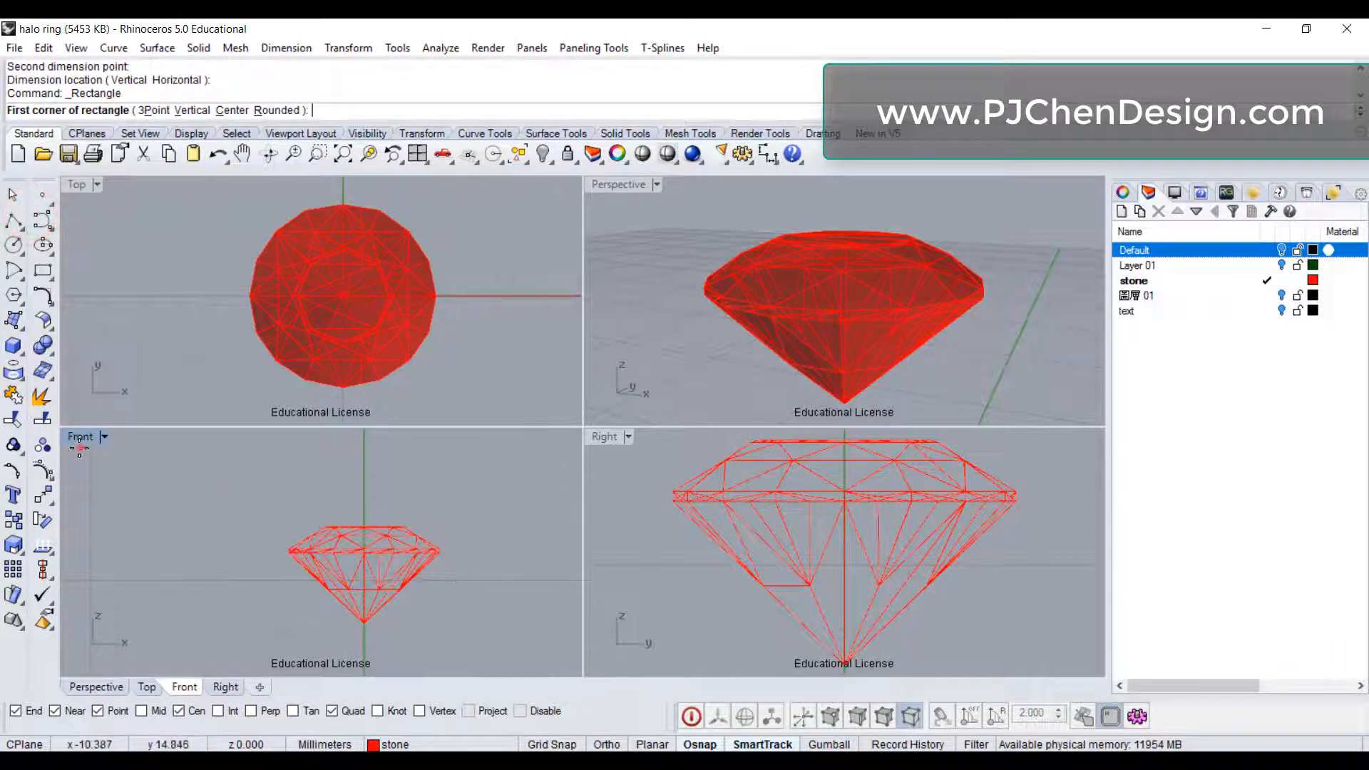
- On a new Layer 02 in the maximized Front view, draw a tall rectangle beside the stone
{"action": "double_click", "coordinate": [80, 437]}
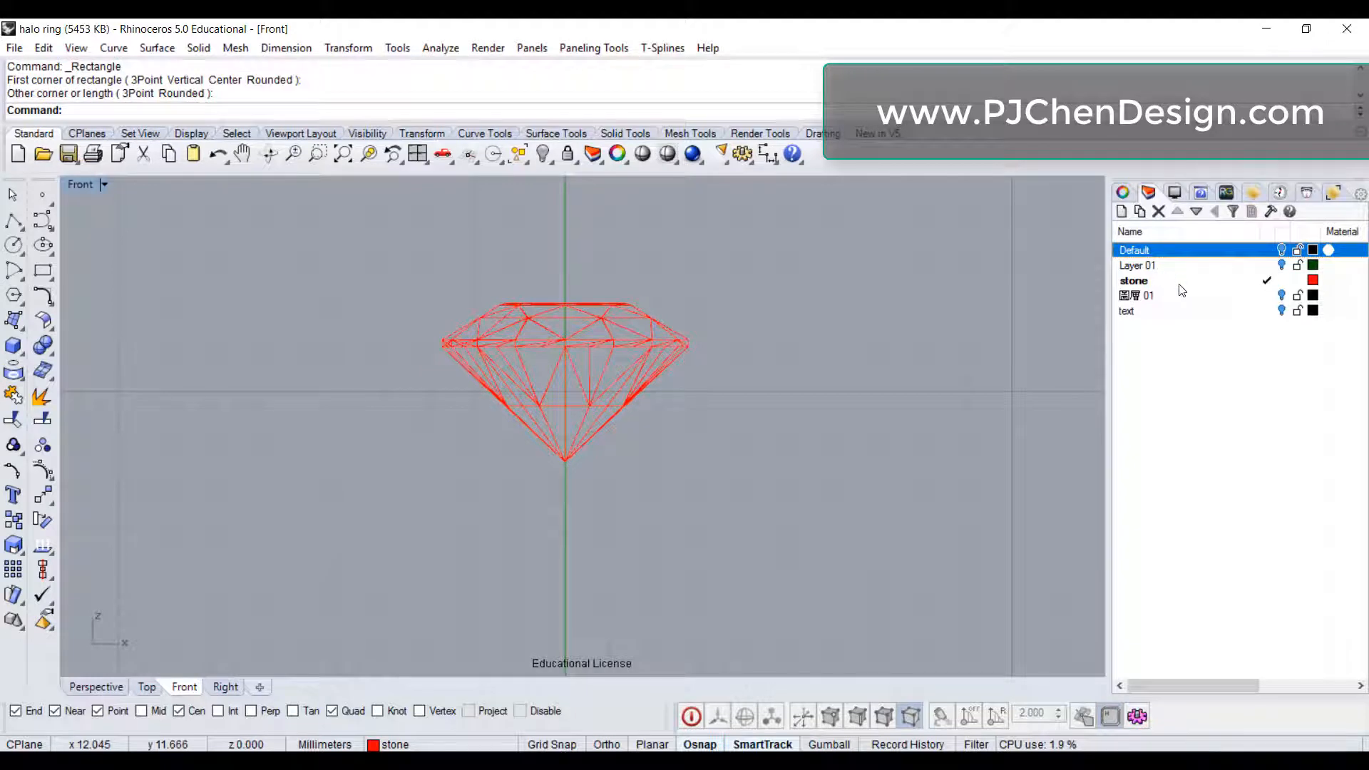
{"action": "left_click", "coordinate": [1121, 212]}
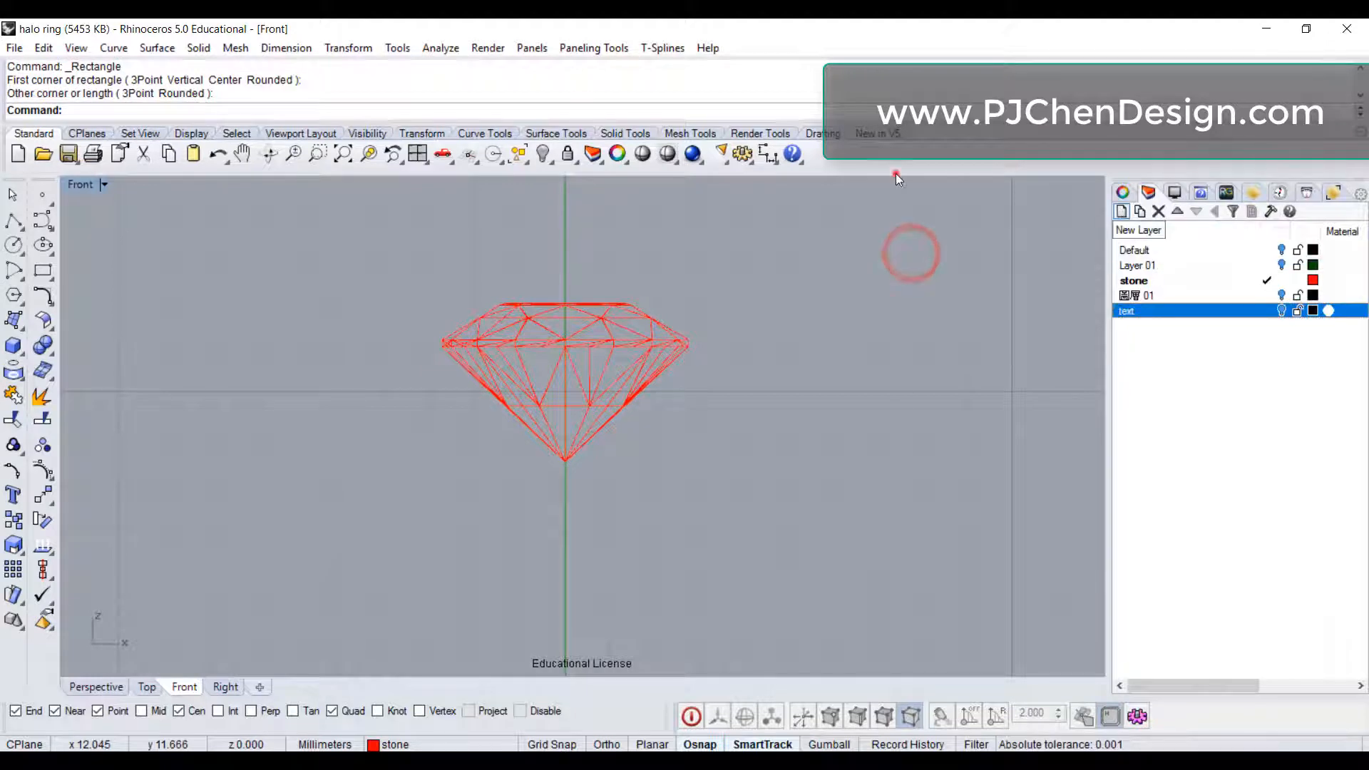
{"action": "left_click", "coordinate": [1121, 211]}
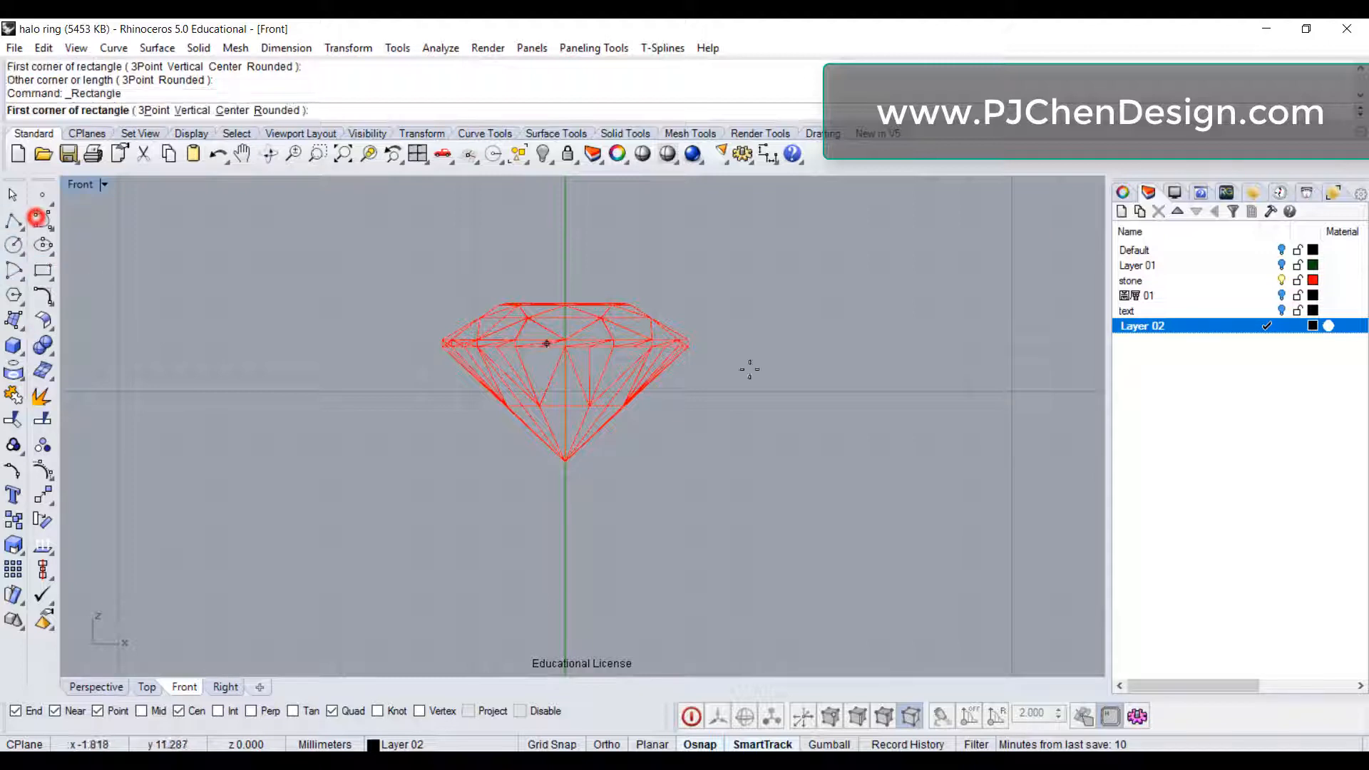
{"action": "left_click", "coordinate": [659, 383]}
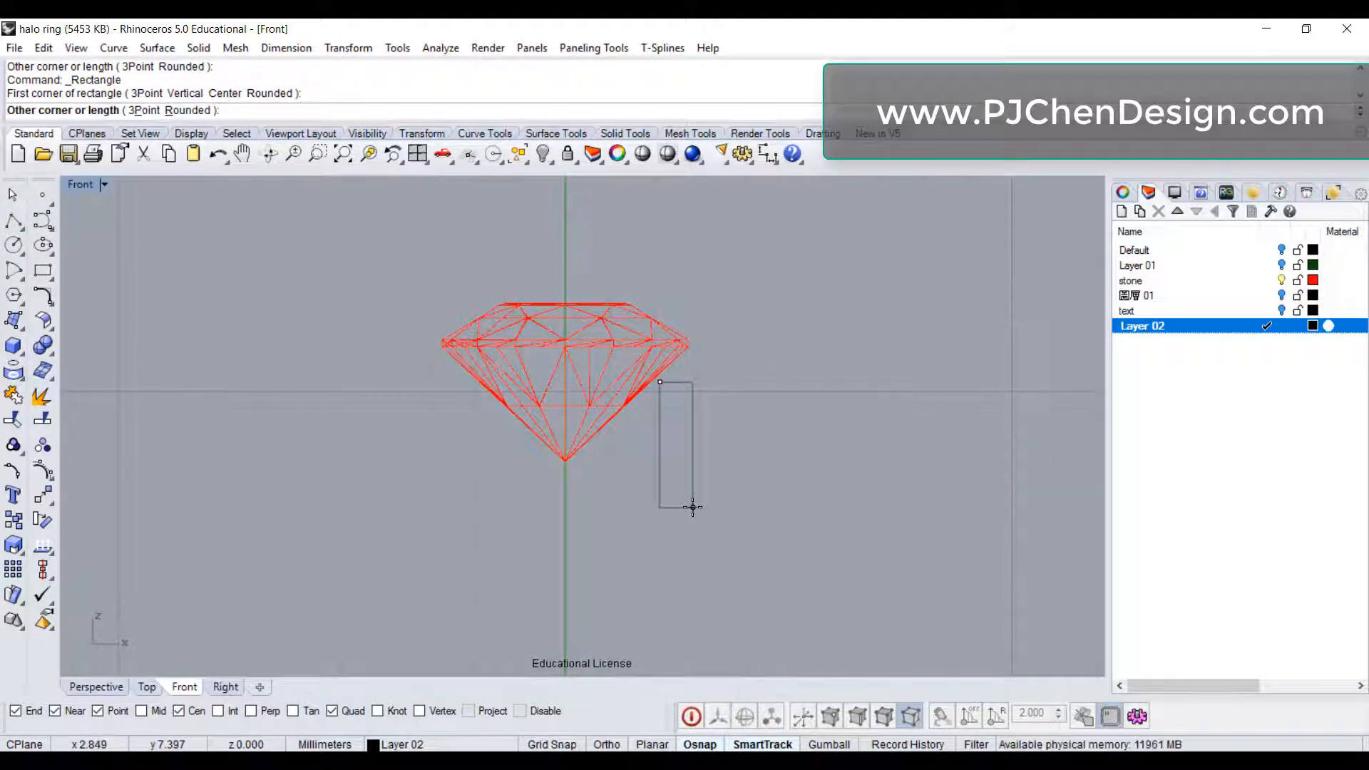
{"action": "left_click", "coordinate": [692, 508]}
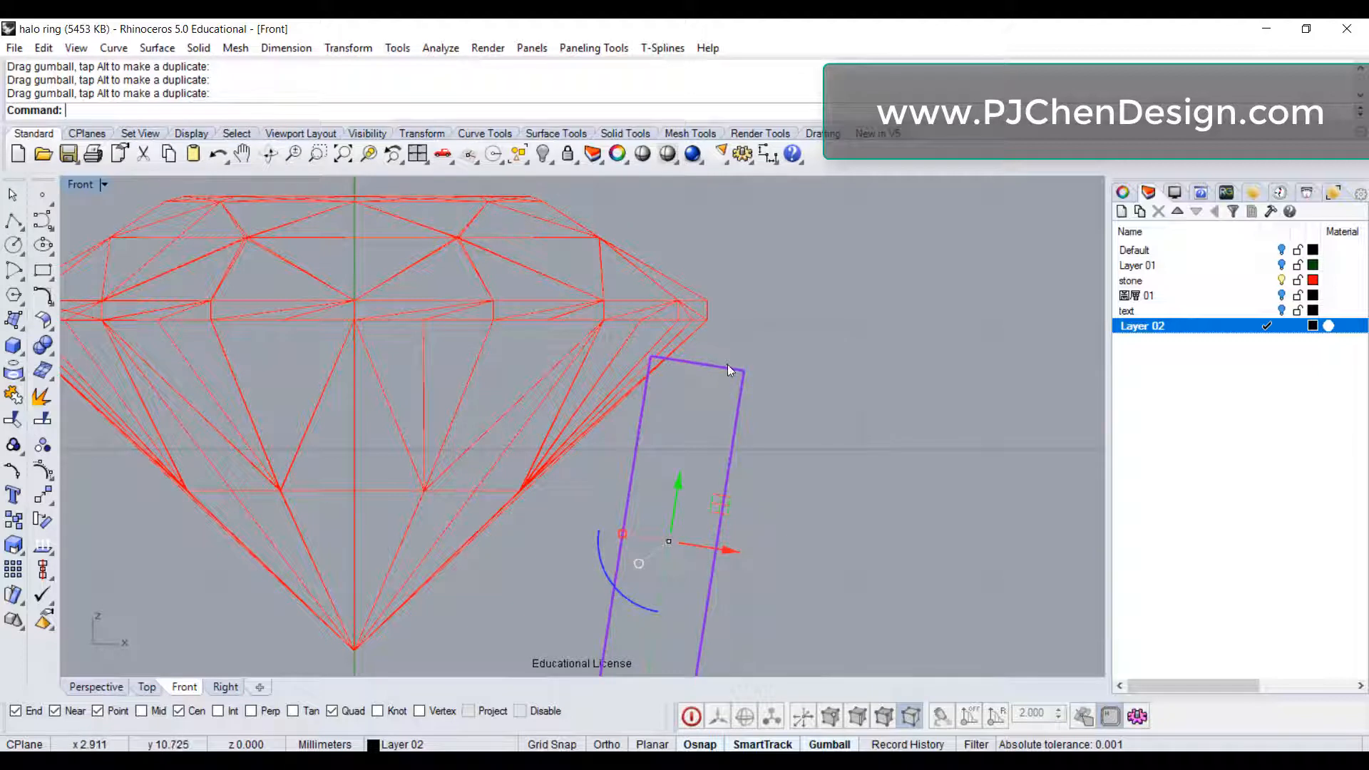
{"action": "mouse_move", "coordinate": [736, 561]}
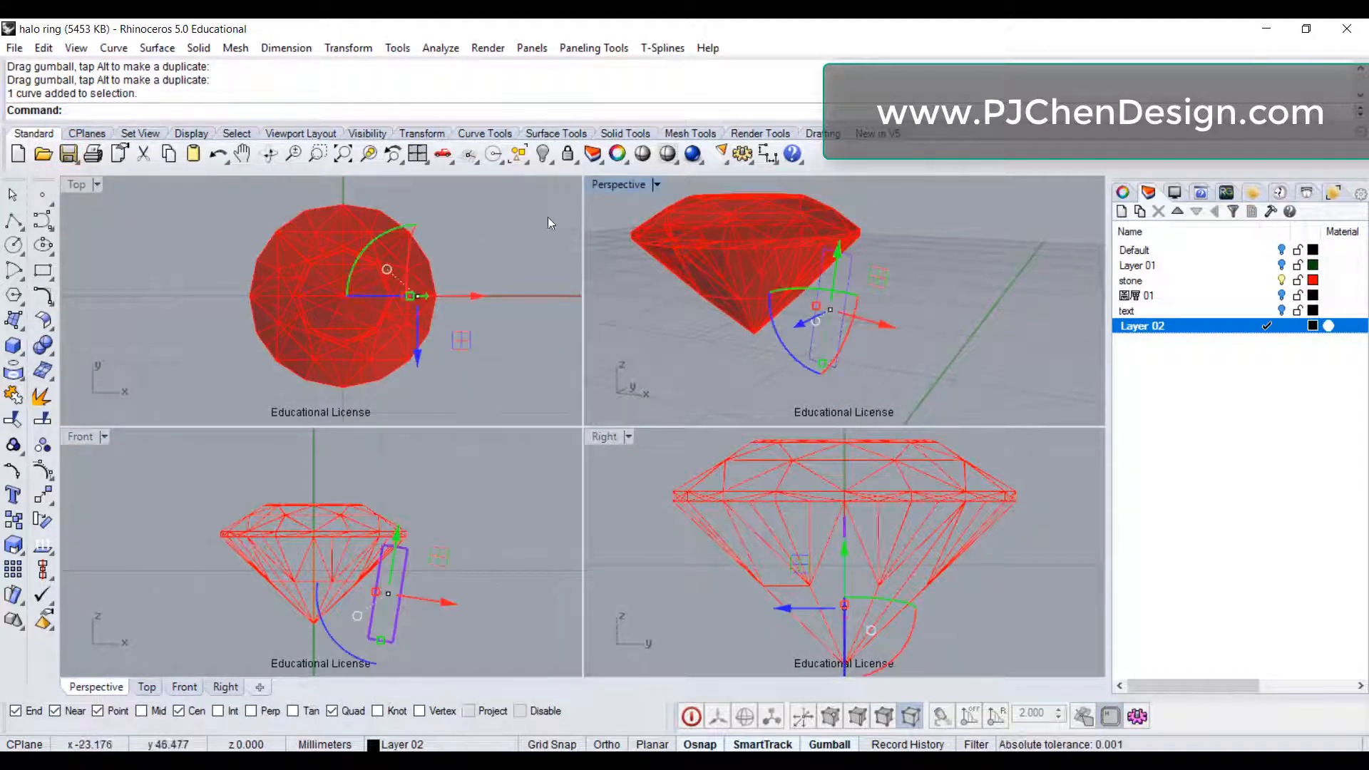
- Revolve the tilted rectangle about a vertical axis through the stone's centre
{"action": "left_click", "coordinate": [157, 49]}
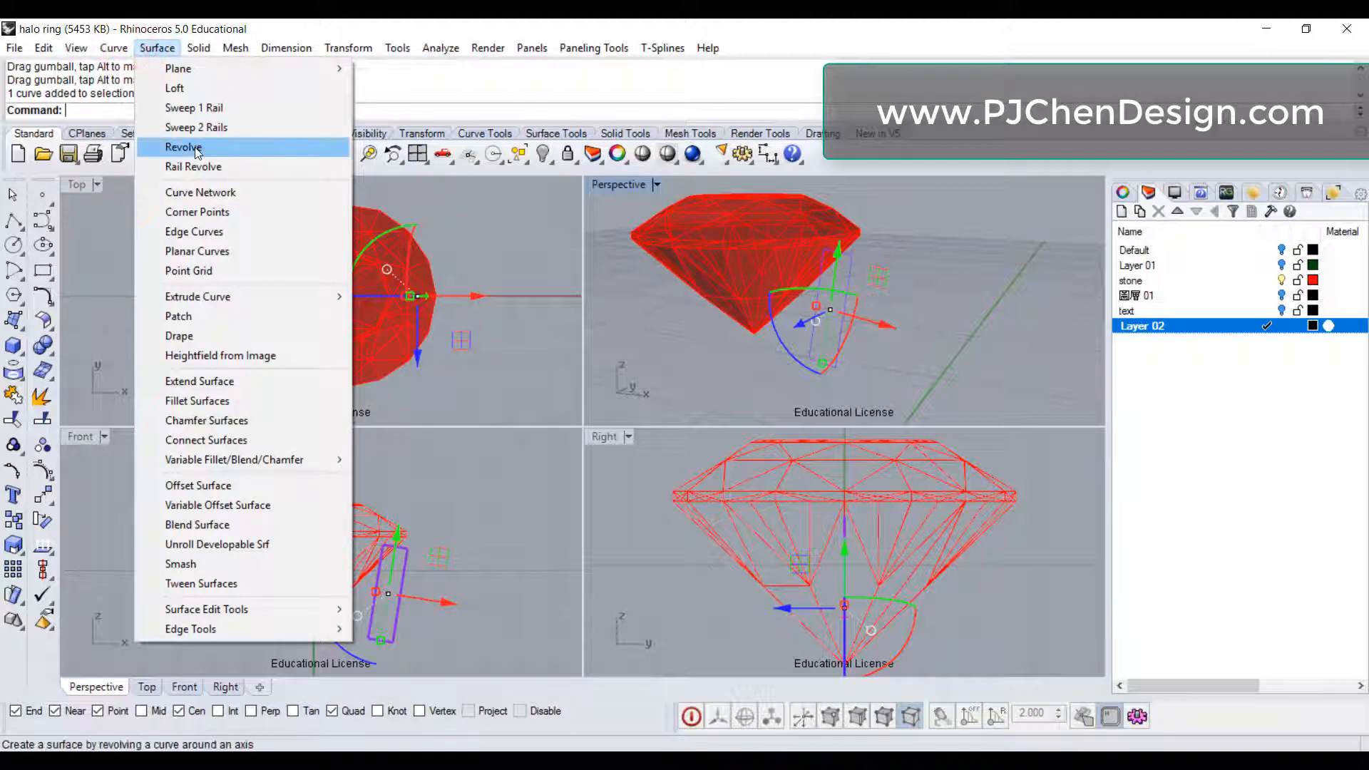
{"action": "left_click", "coordinate": [182, 147]}
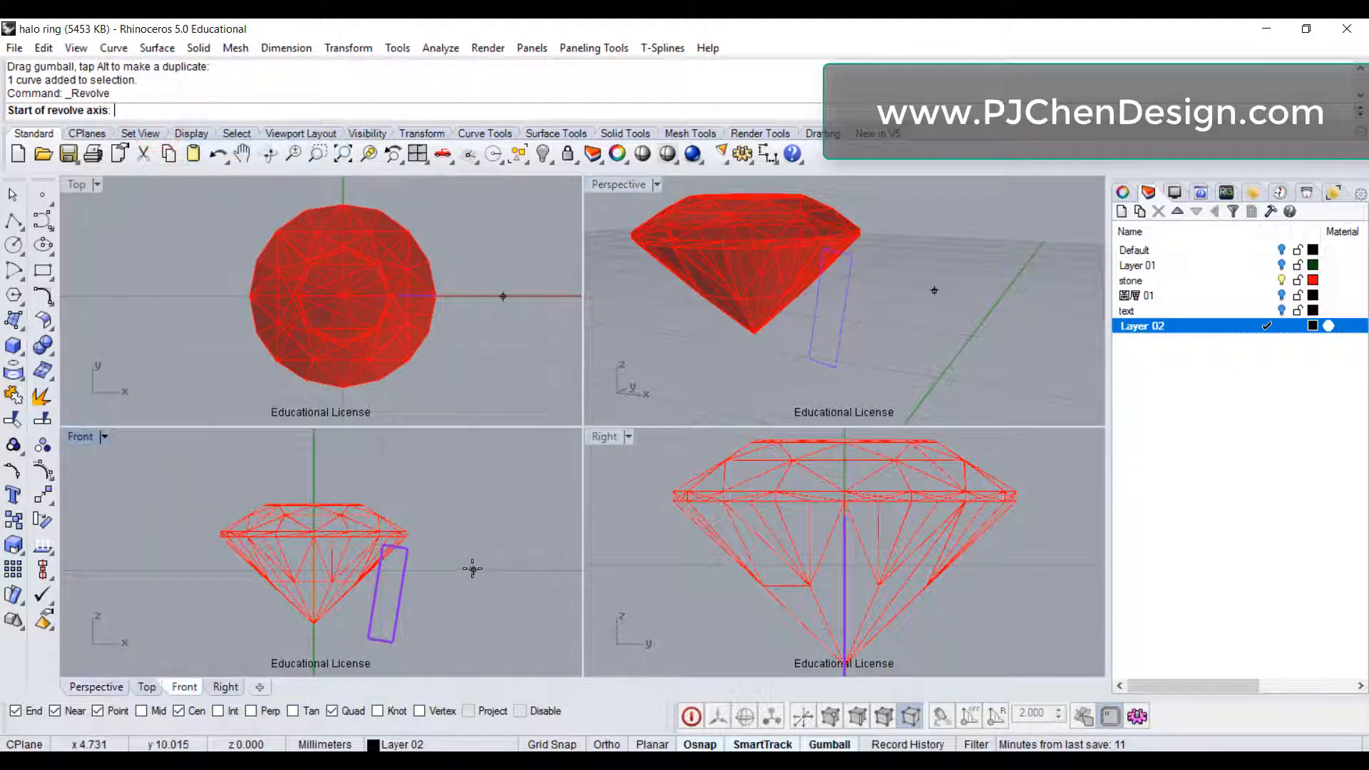
{"action": "left_click", "coordinate": [342, 297]}
{"action": "type", "text": "0"}
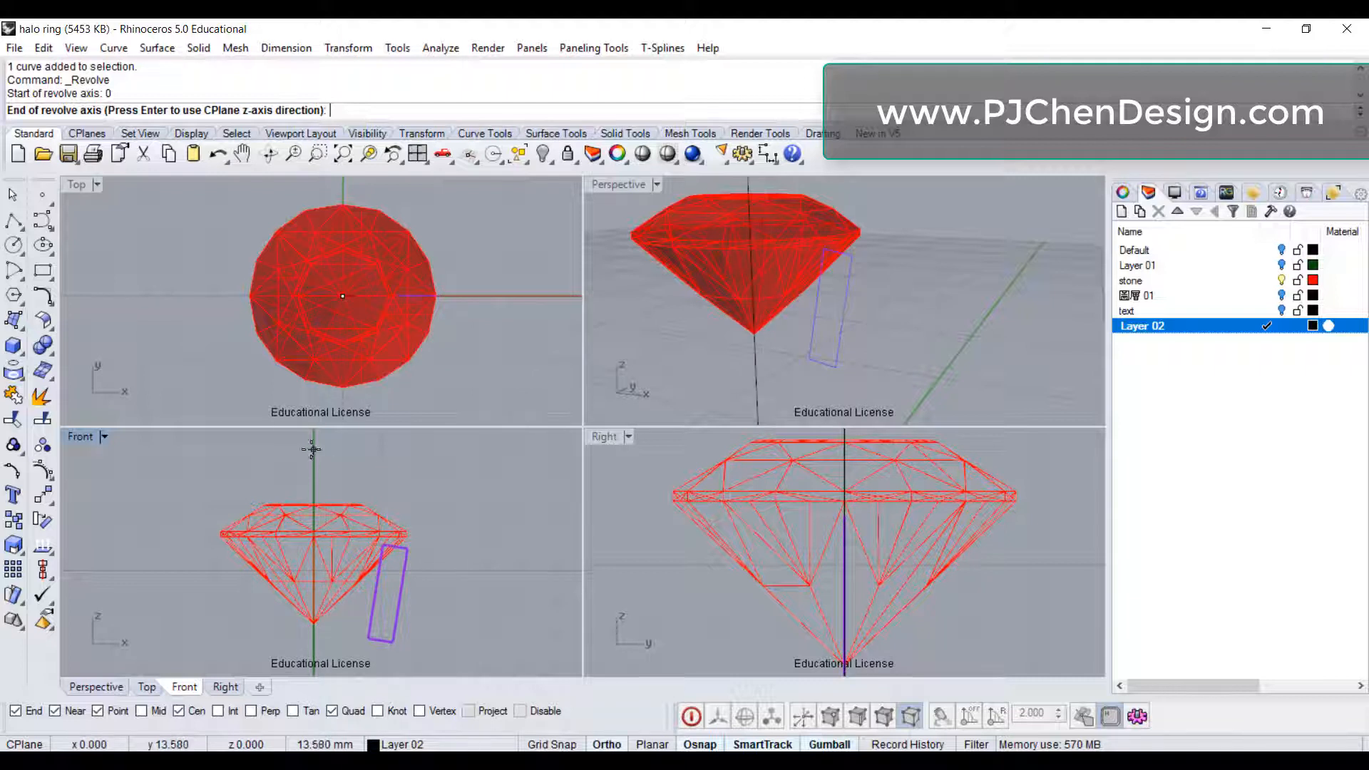
{"action": "mouse_move", "coordinate": [311, 463]}
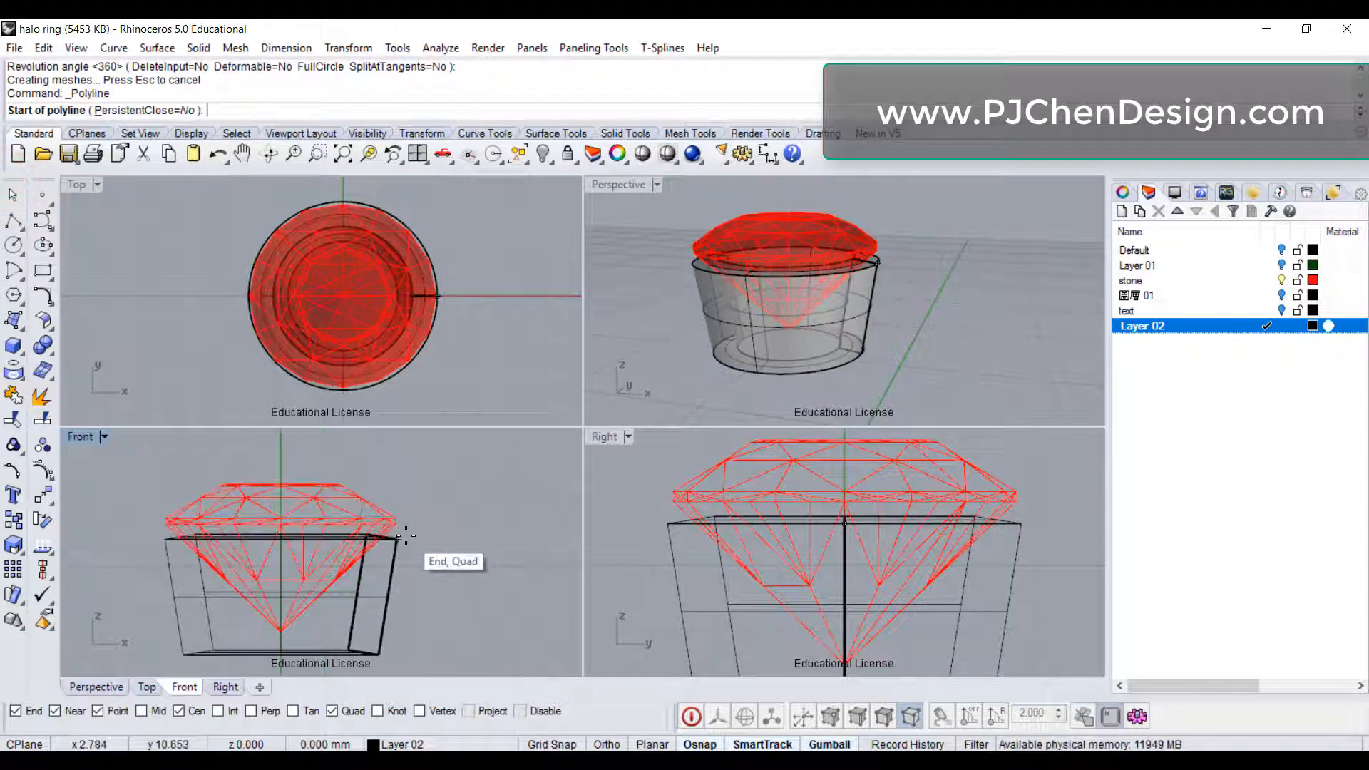
- Pipe a polyline along the cup's edge into a round-capped prong tapering from radius 0 to 0.4
{"action": "left_click", "coordinate": [308, 524]}
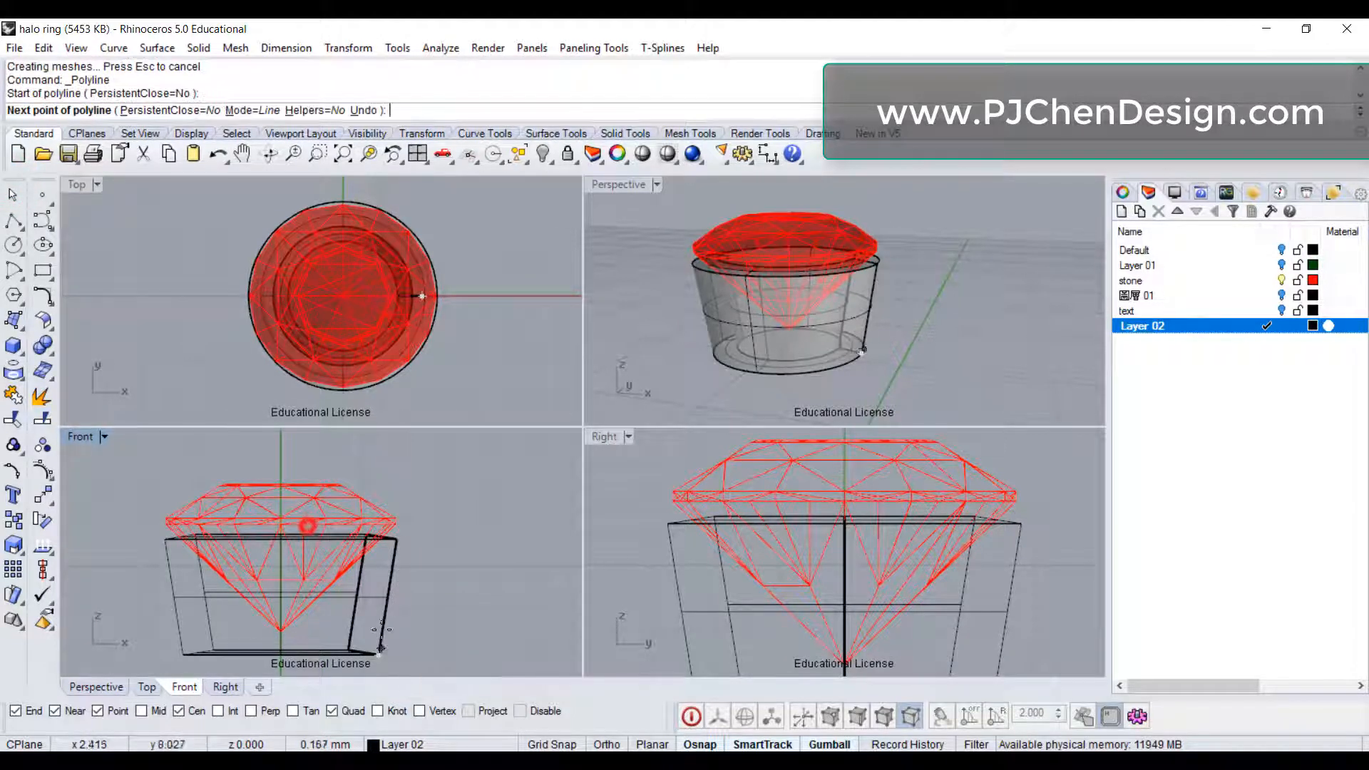
{"action": "mouse_move", "coordinate": [385, 608]}
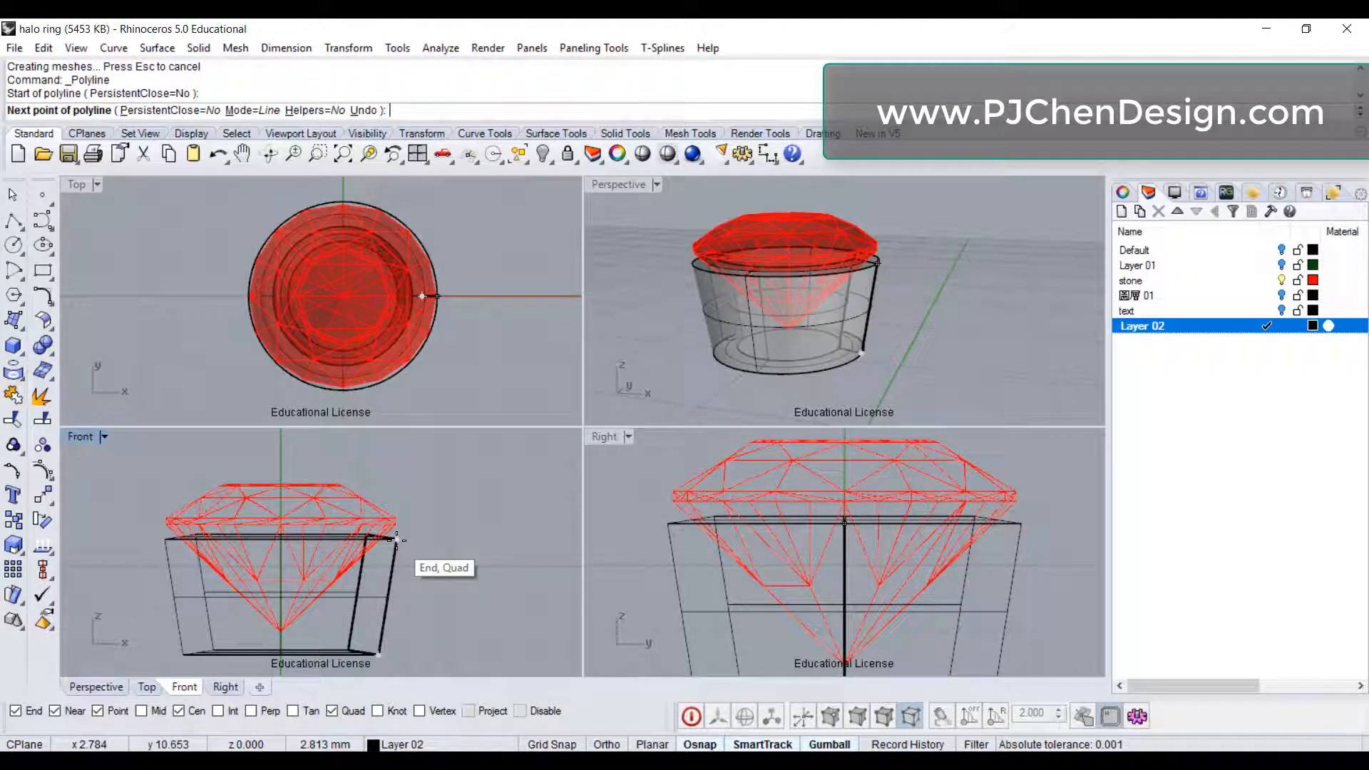
{"action": "mouse_move", "coordinate": [146, 479]}
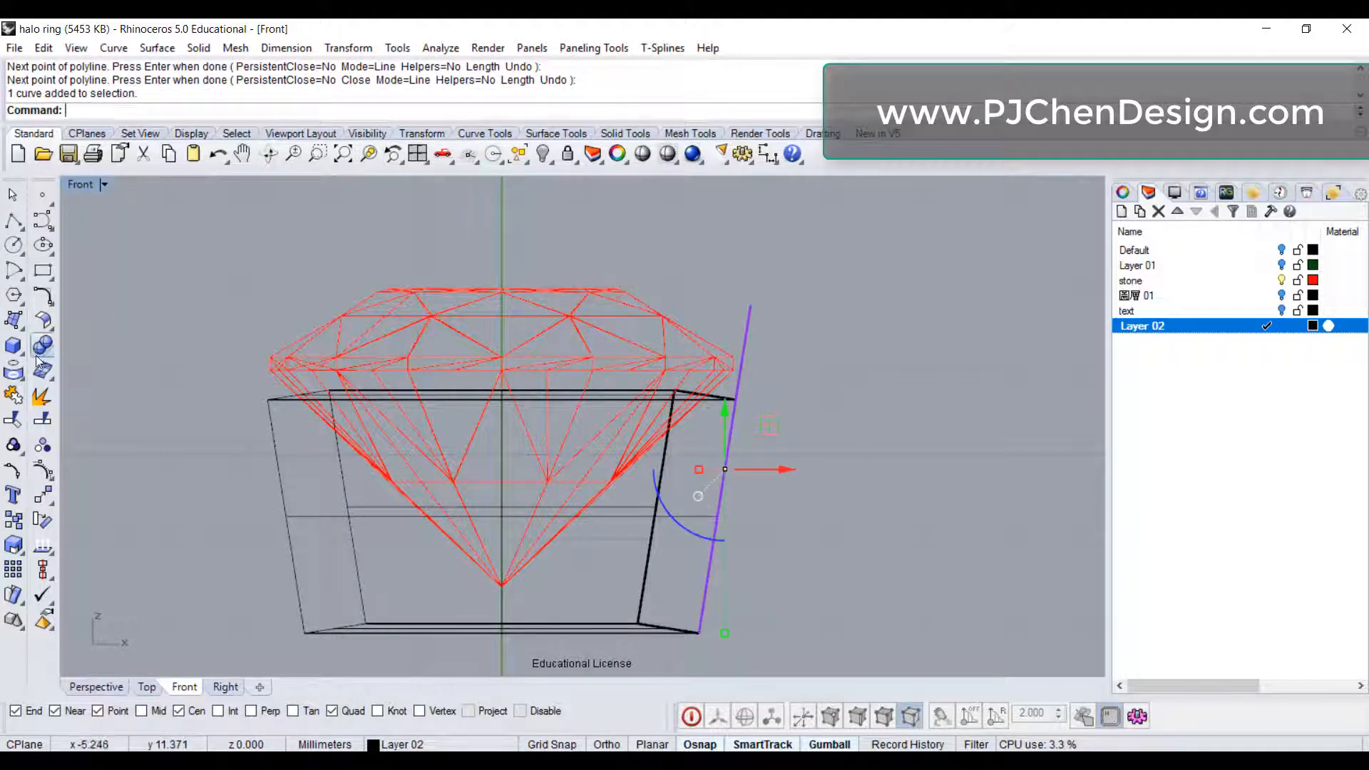
{"action": "left_click", "coordinate": [15, 344]}
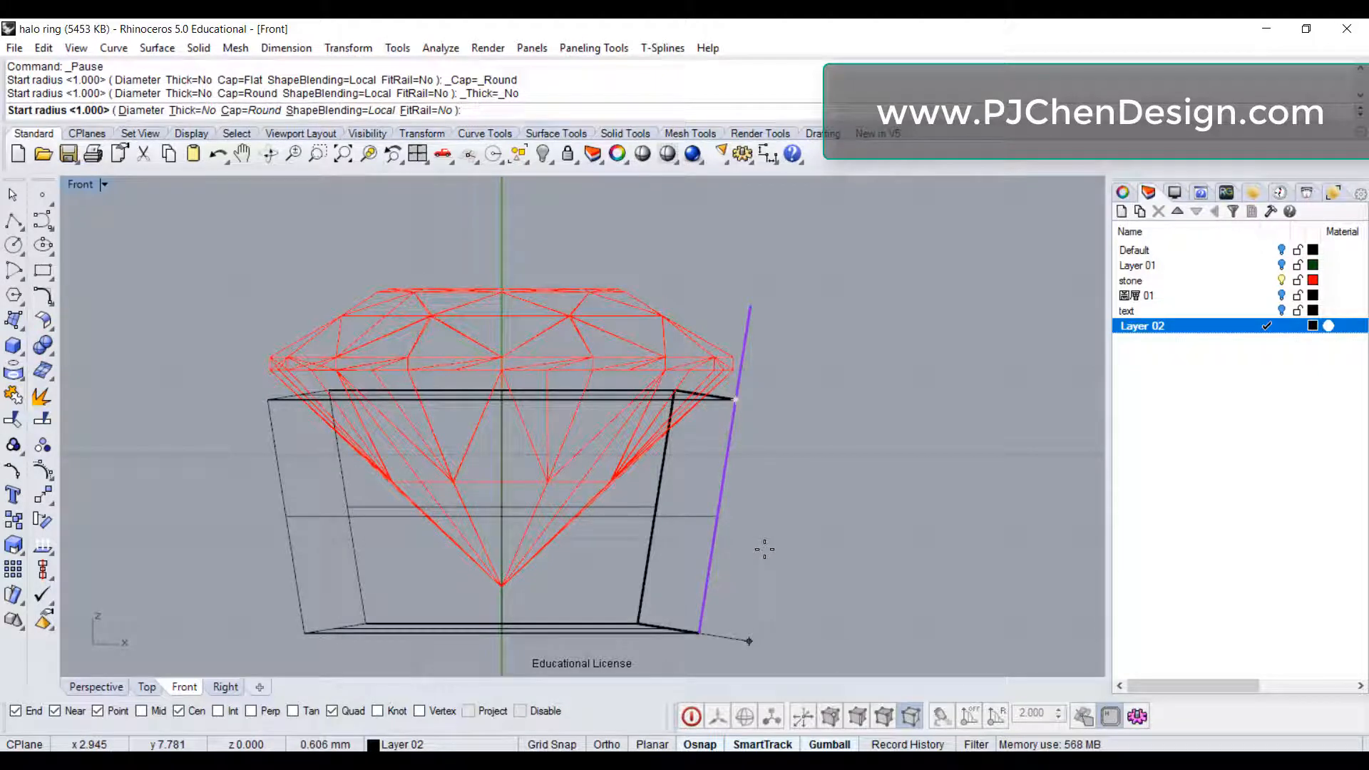
{"action": "type", "text": "0."}
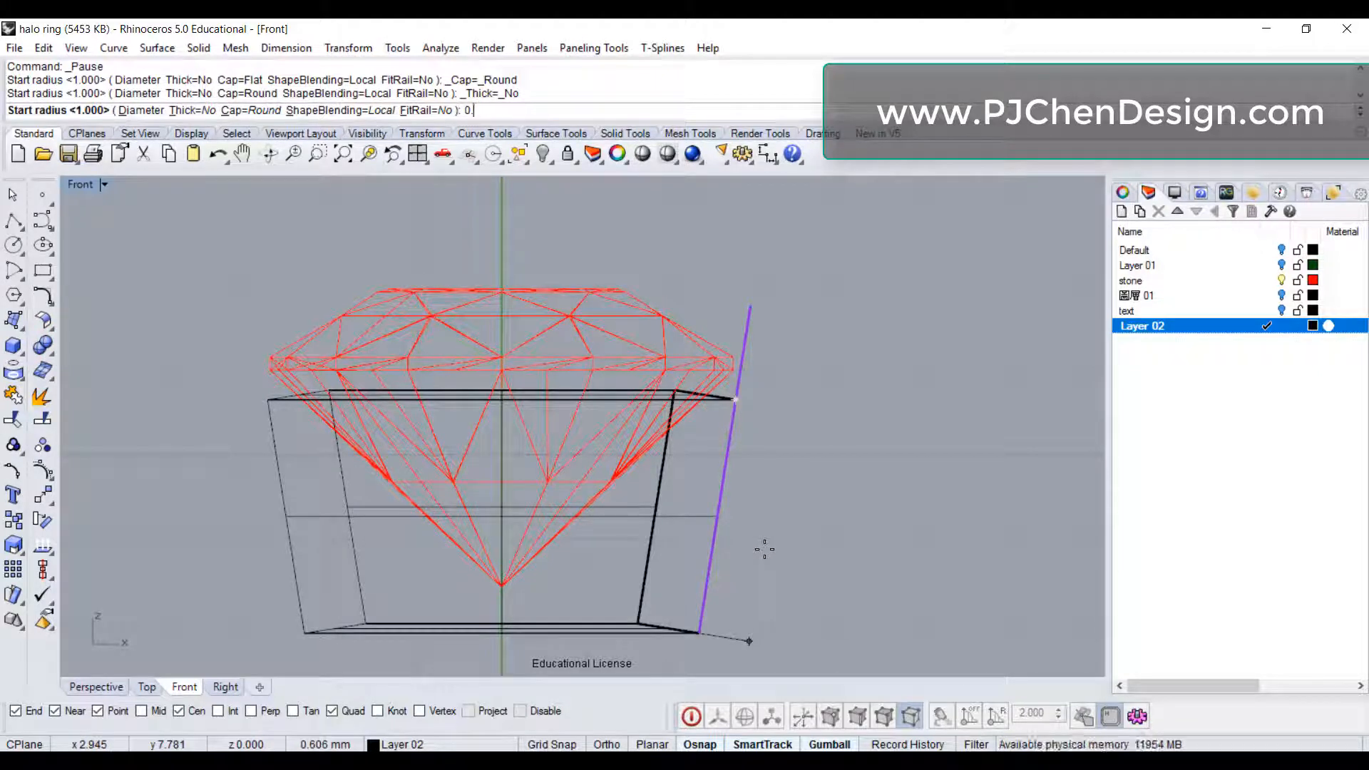
{"action": "type", "text": "0.4"}
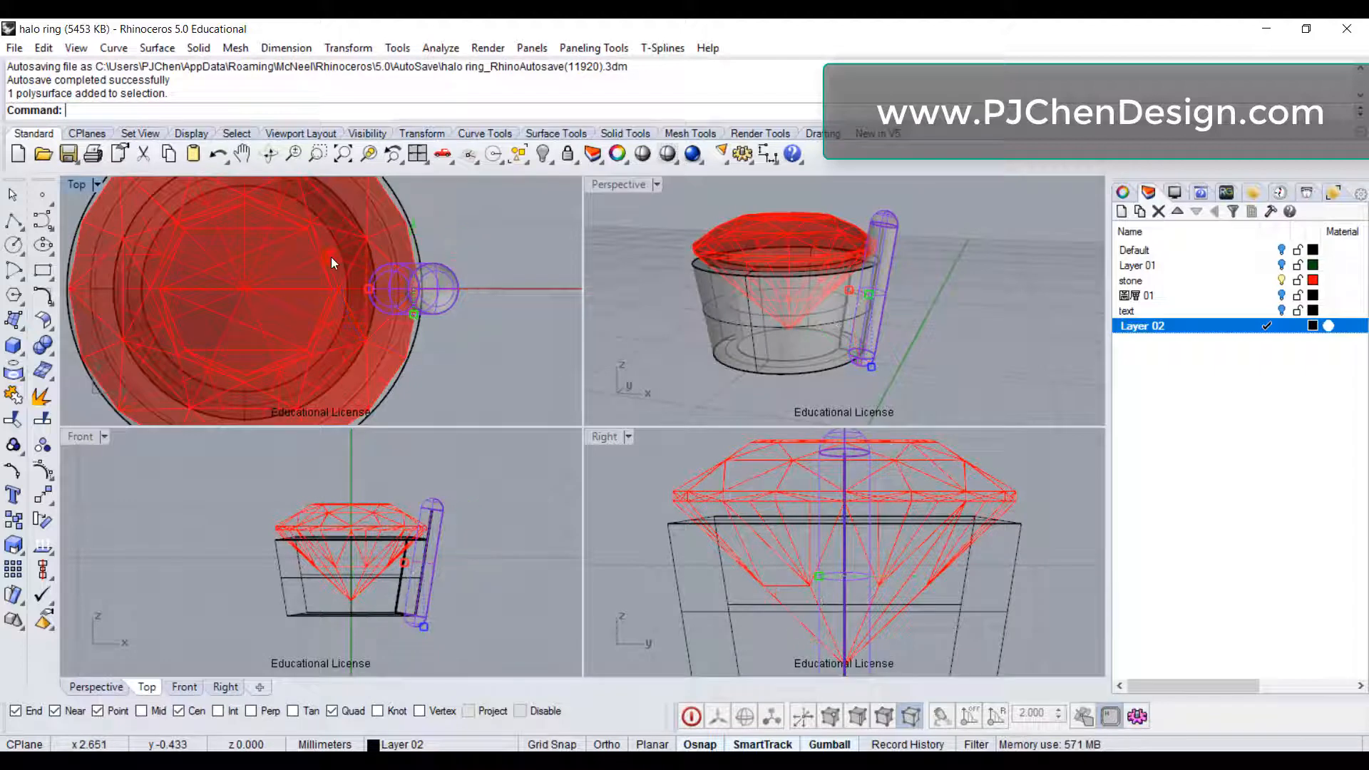
- Nudge the prong against the cup, then rotate copies of it around the stone's centre
{"action": "left_click_drag", "start_coordinate": [415, 292], "coordinate": [415, 318]}
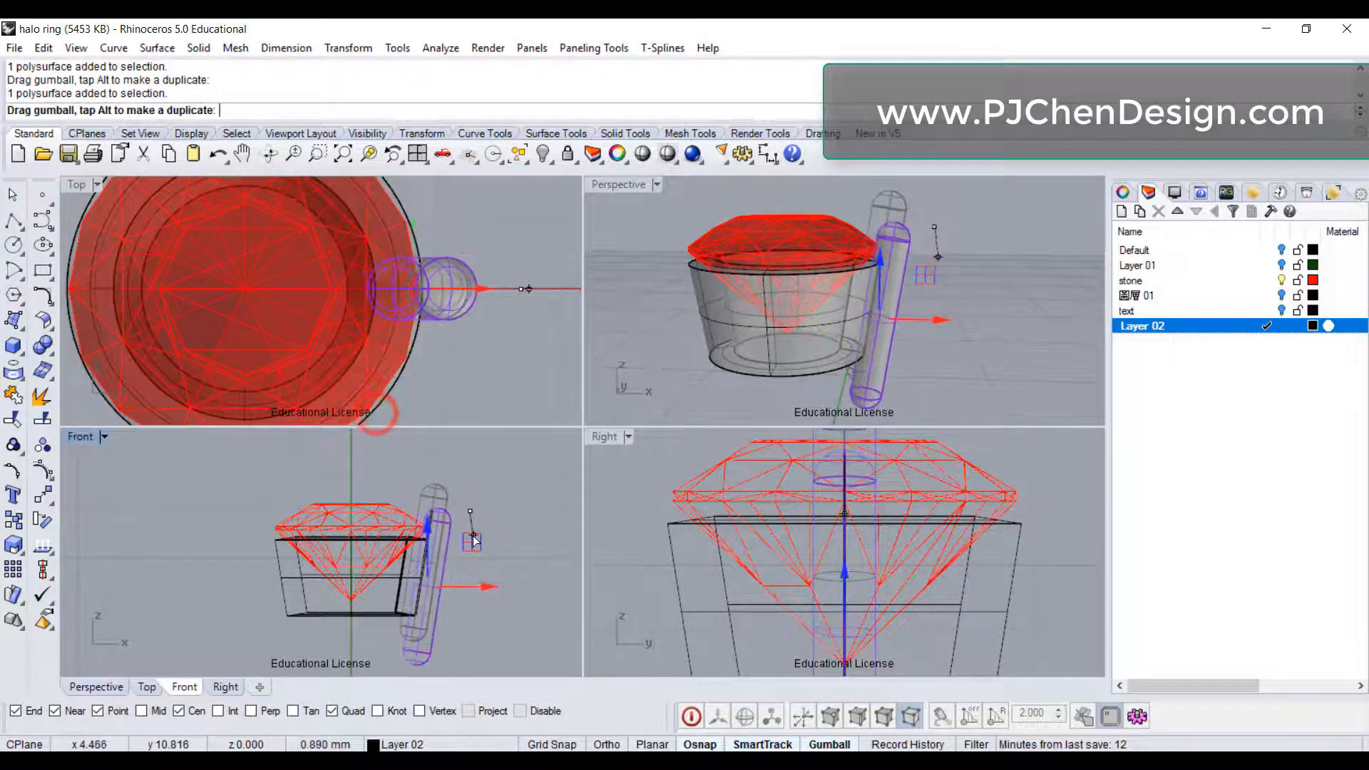
{"action": "left_click_drag", "start_coordinate": [472, 537], "coordinate": [462, 532]}
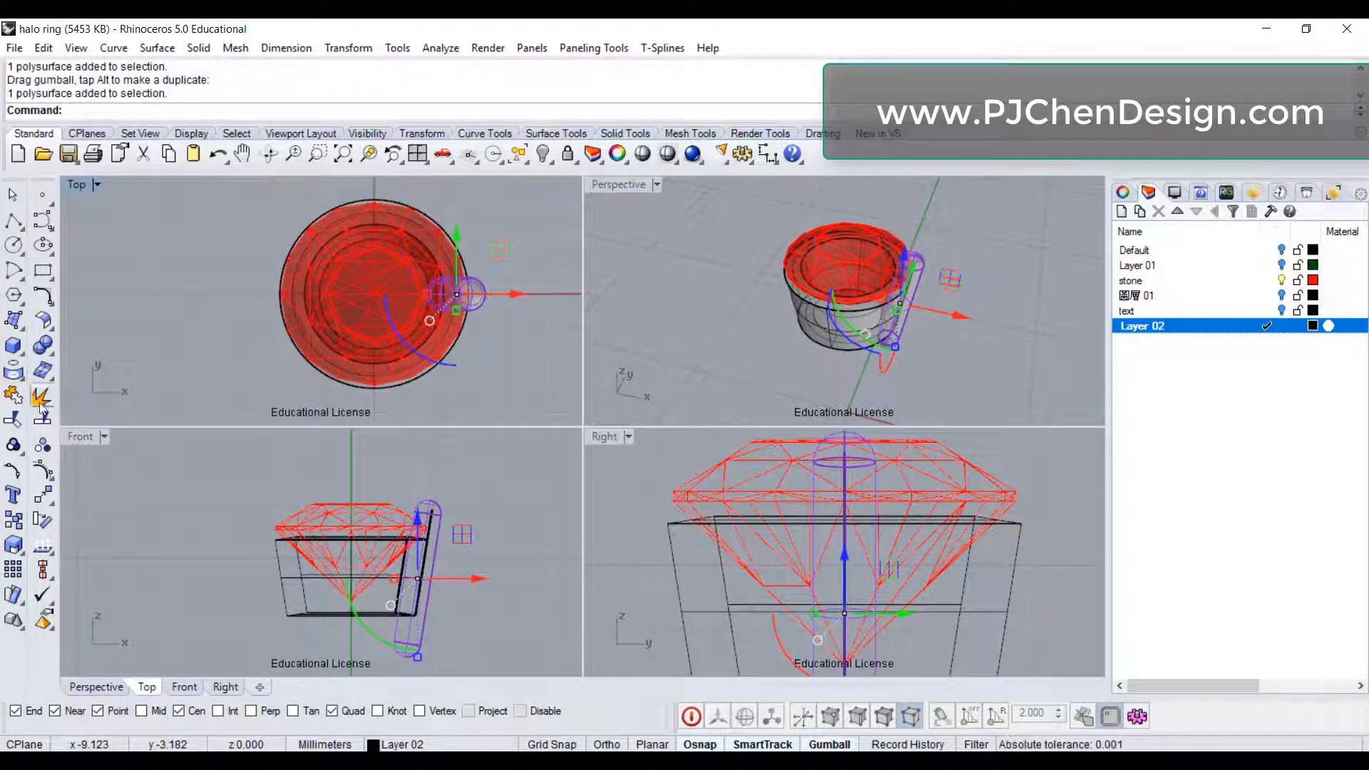
{"action": "left_click", "coordinate": [42, 395]}
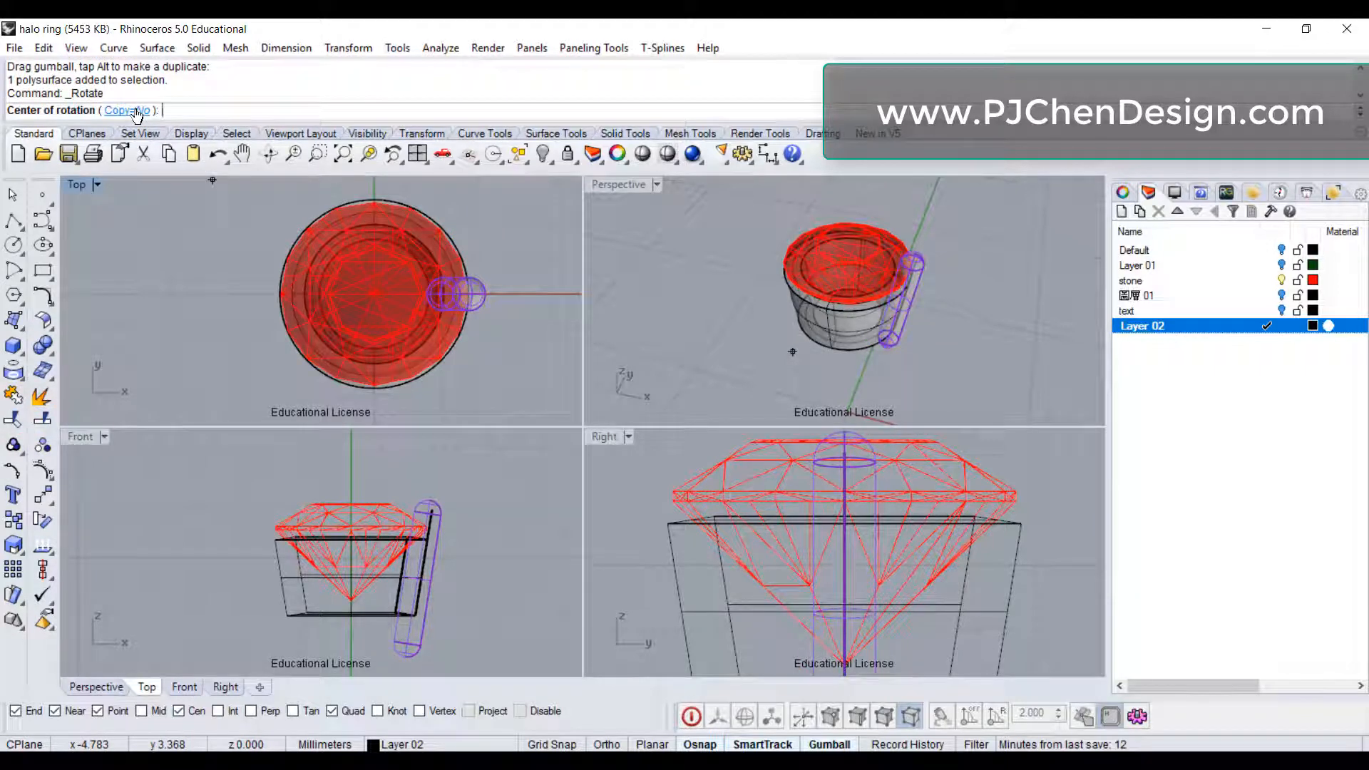
{"action": "left_click", "coordinate": [125, 112]}
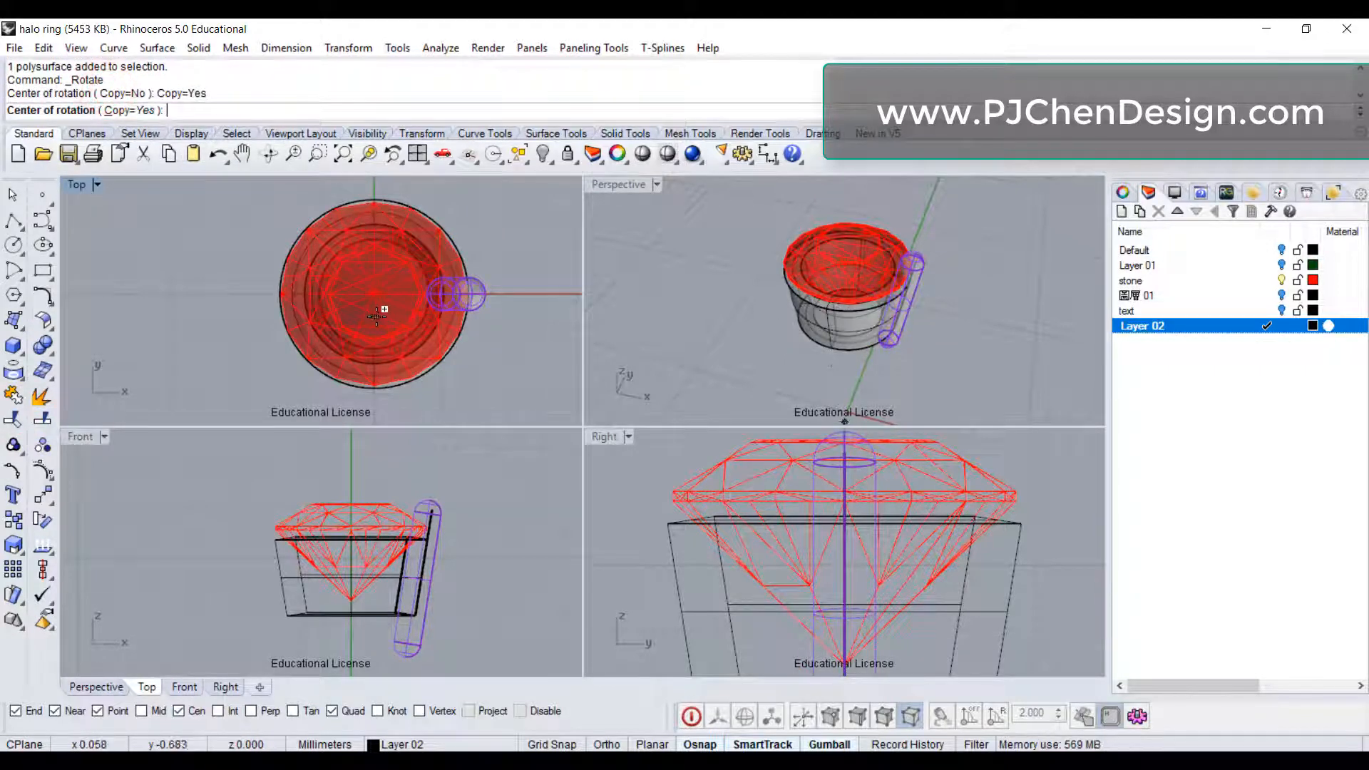
{"action": "left_click", "coordinate": [374, 315]}
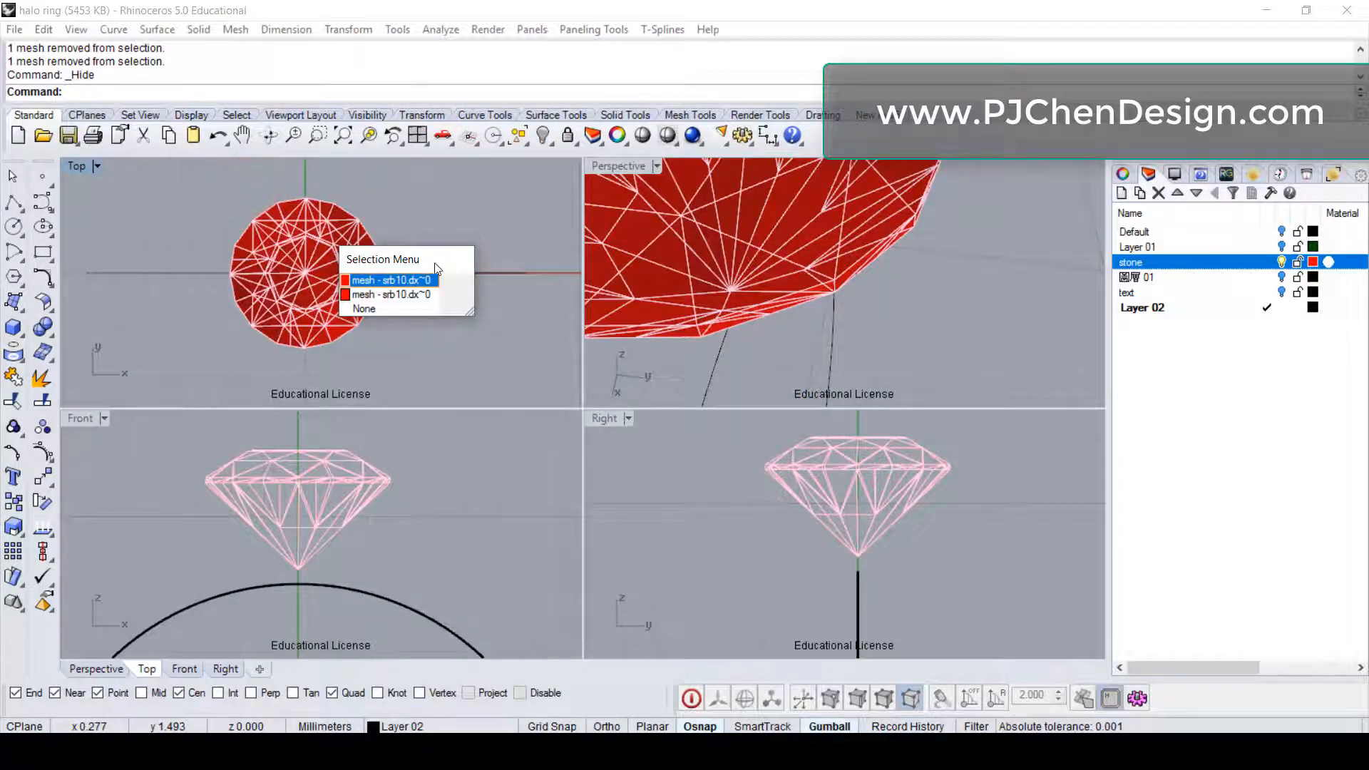
- Select the small stone mesh from the overlapping objects and maximize the Top view
{"action": "left_click", "coordinate": [389, 280]}
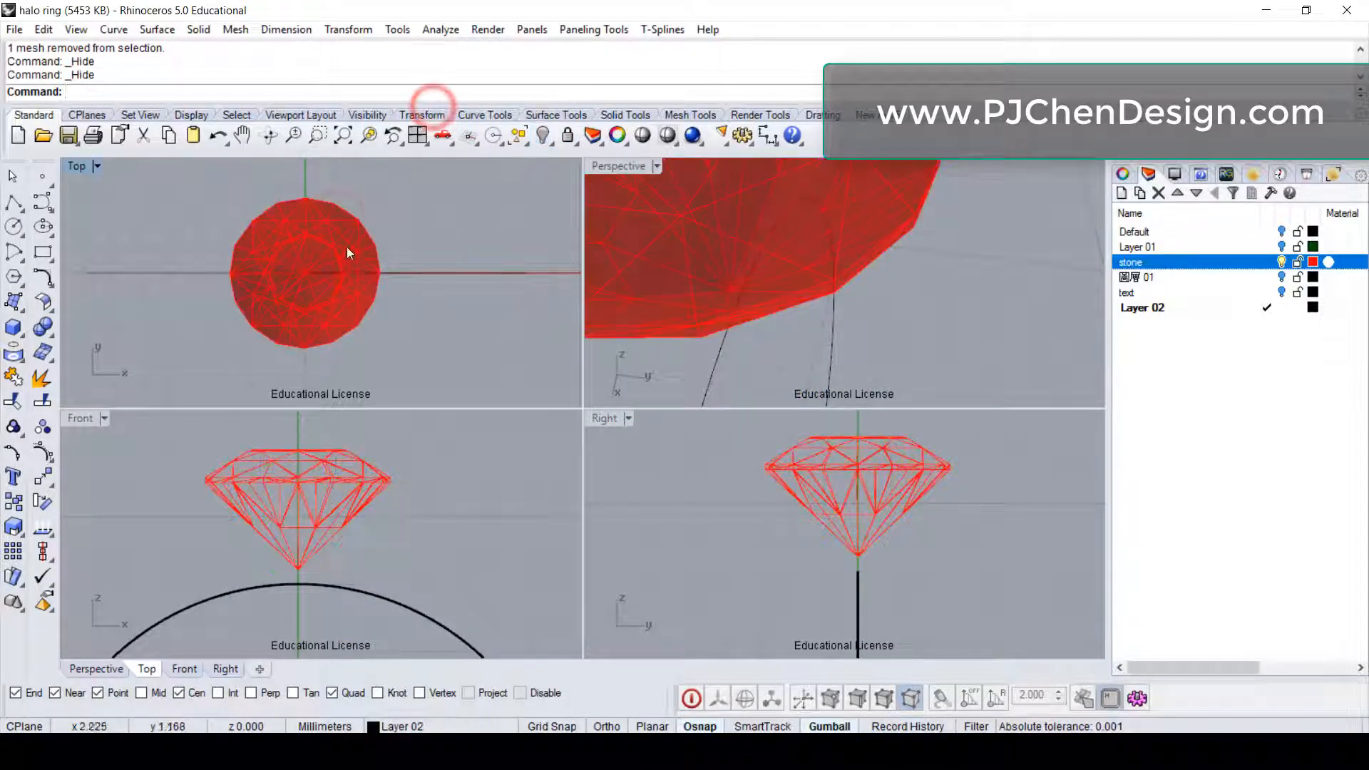
{"action": "left_click", "coordinate": [305, 277]}
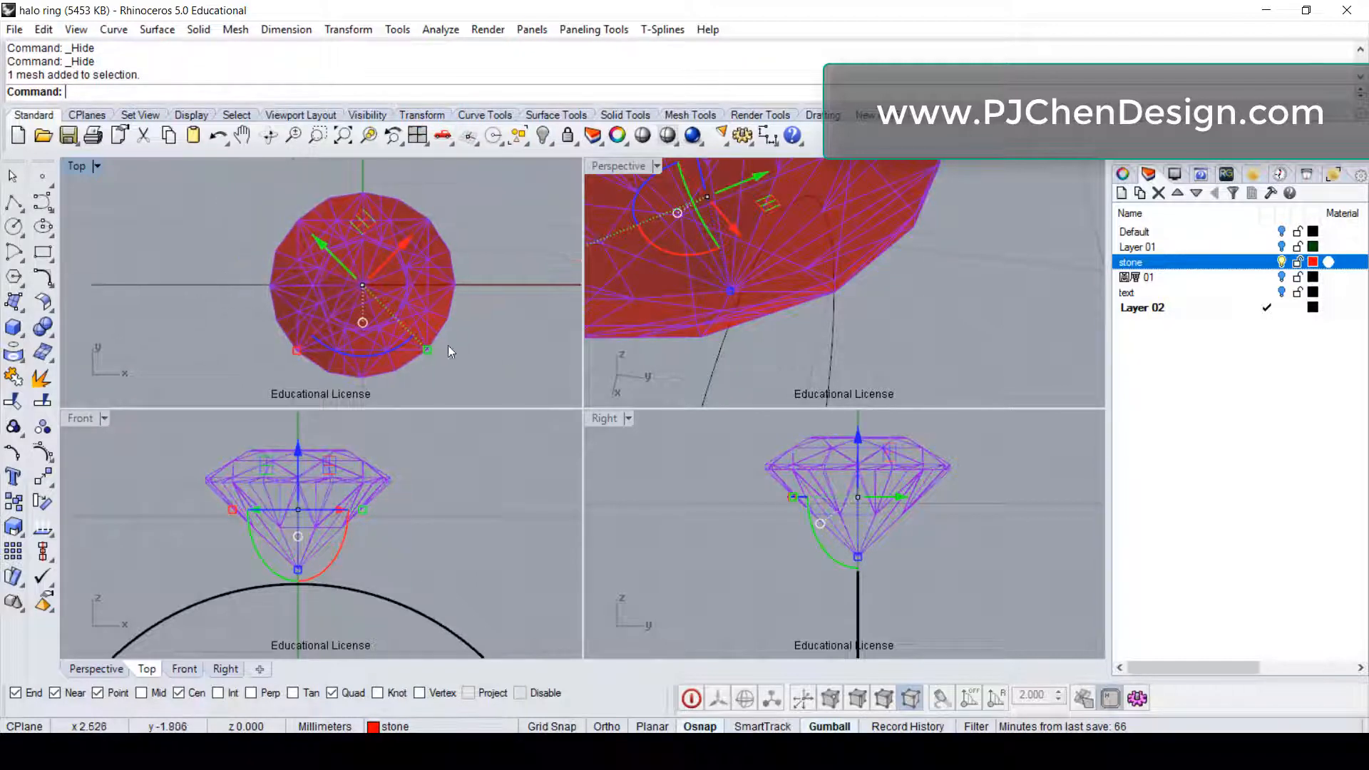
{"action": "double_click", "coordinate": [77, 165]}
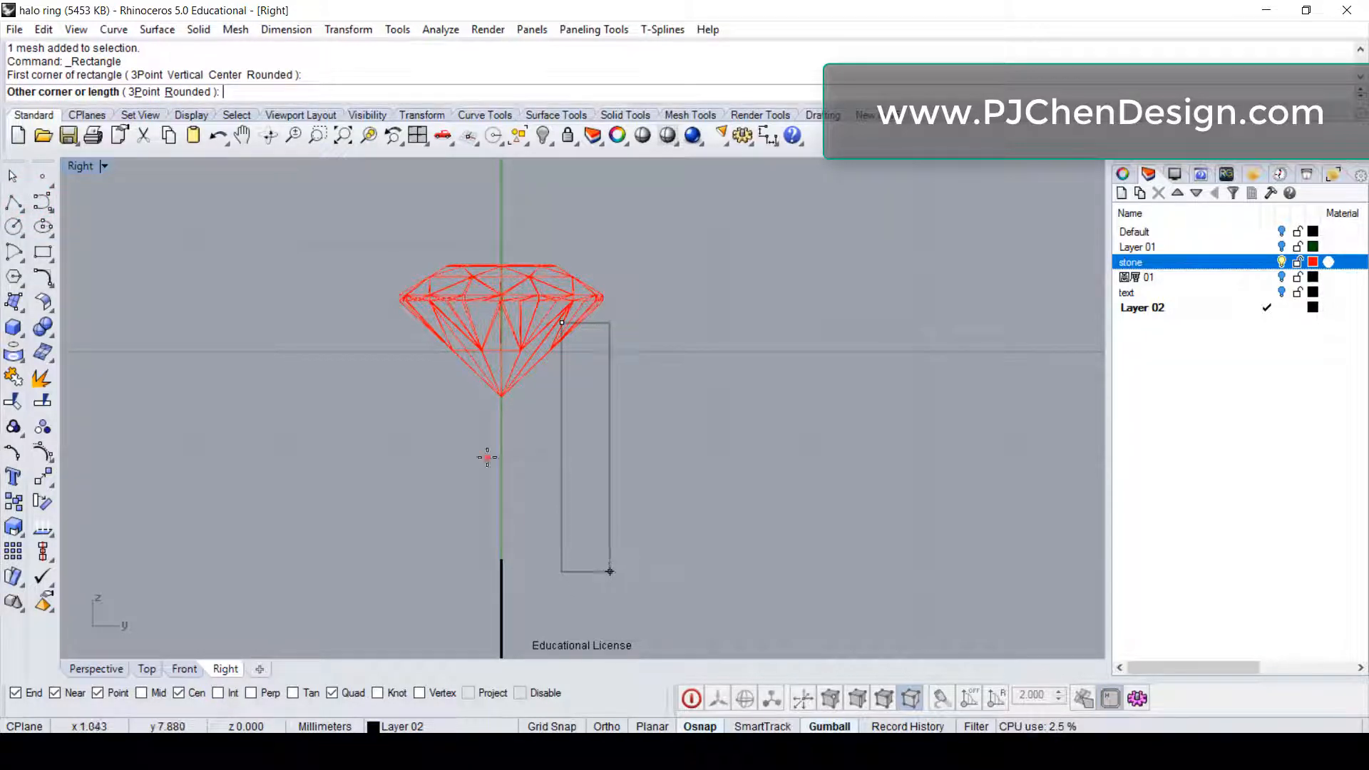
- Finish the tilted rectangle beside the small stone and revolve it into a tapered cup
{"action": "left_click", "coordinate": [609, 570]}
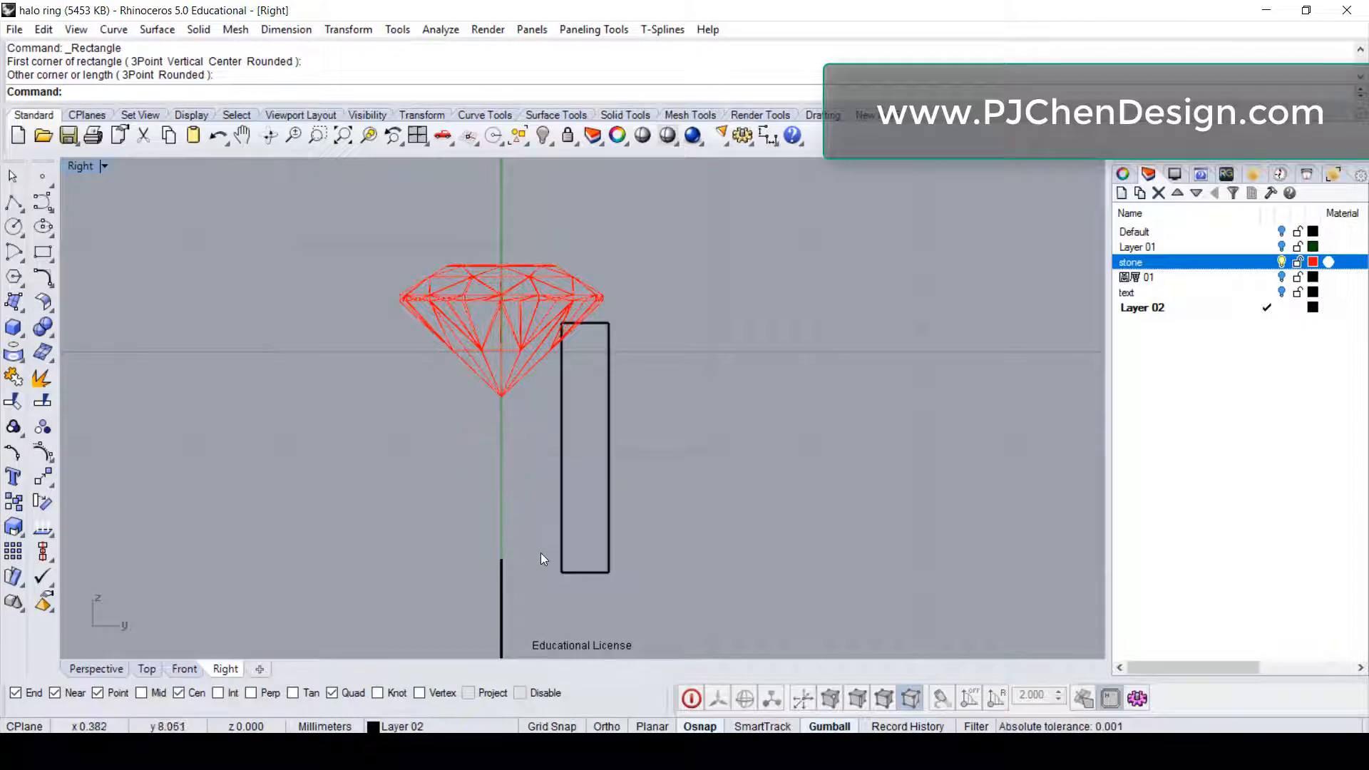
{"action": "left_click", "coordinate": [585, 451]}
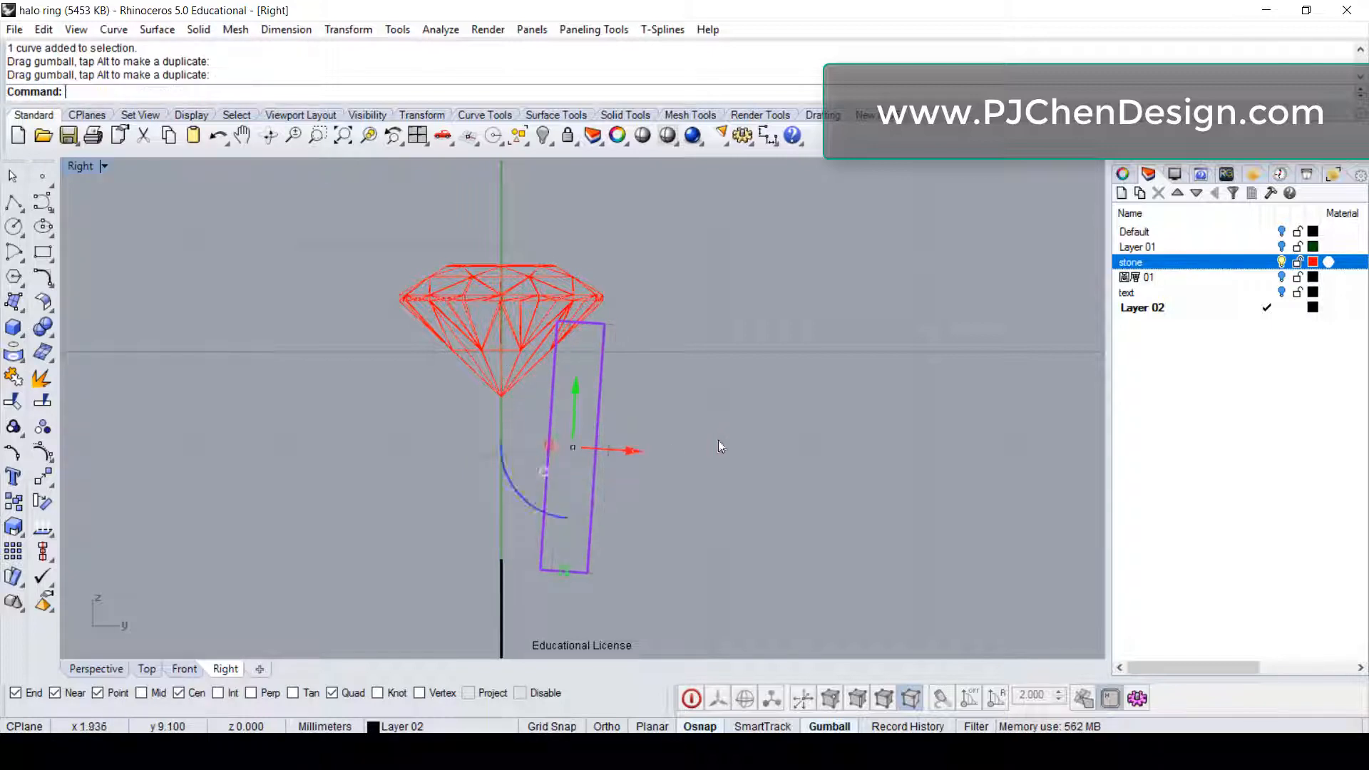
{"action": "left_click", "coordinate": [157, 29]}
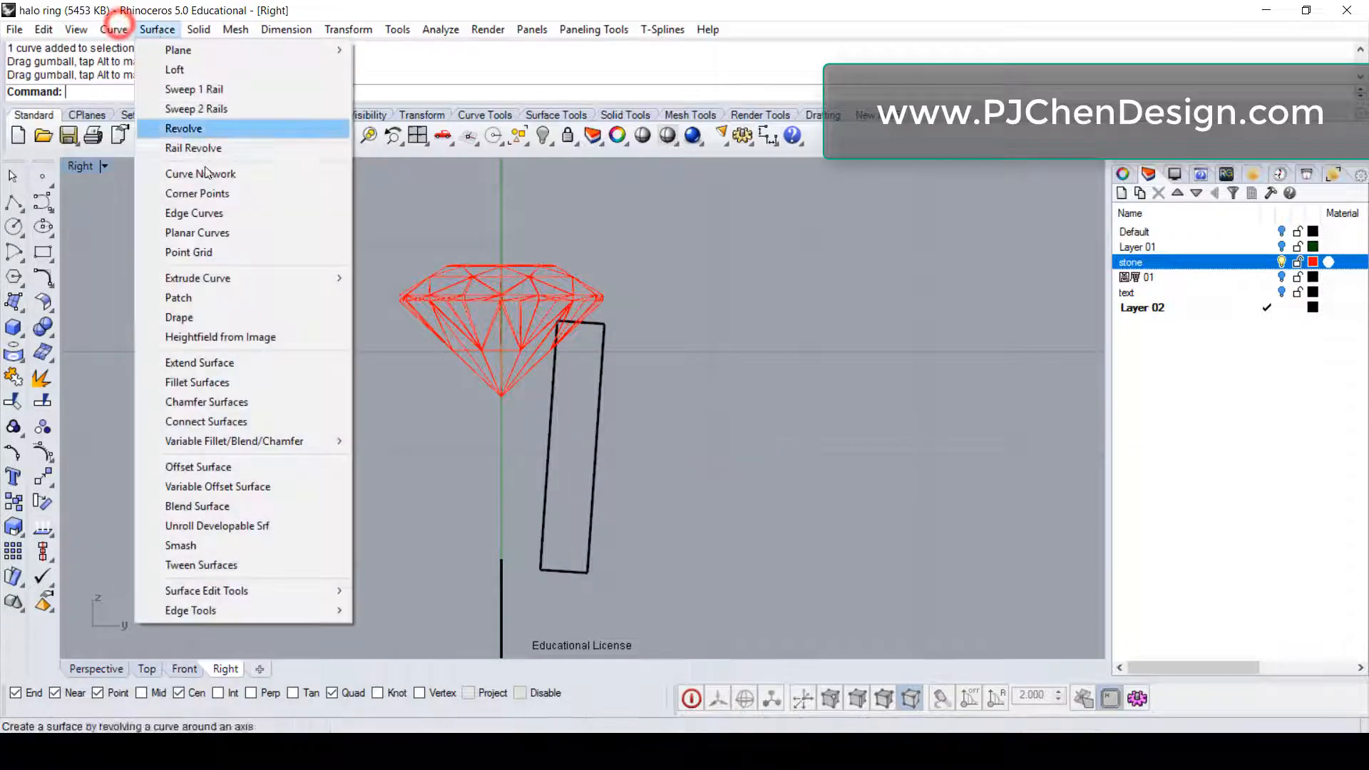
{"action": "left_click", "coordinate": [184, 128]}
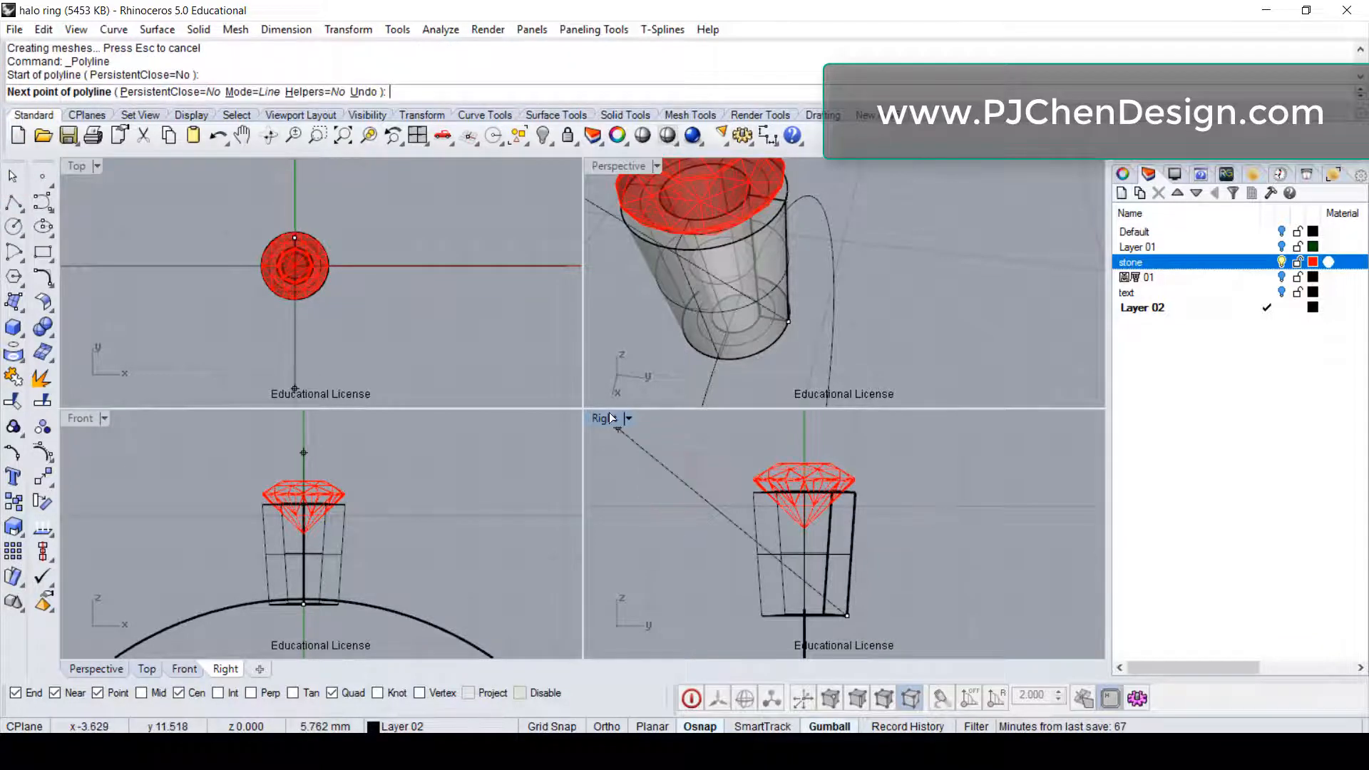
- In the maximized Right view, pipe the edge polyline into a rounded prong
{"action": "double_click", "coordinate": [599, 418]}
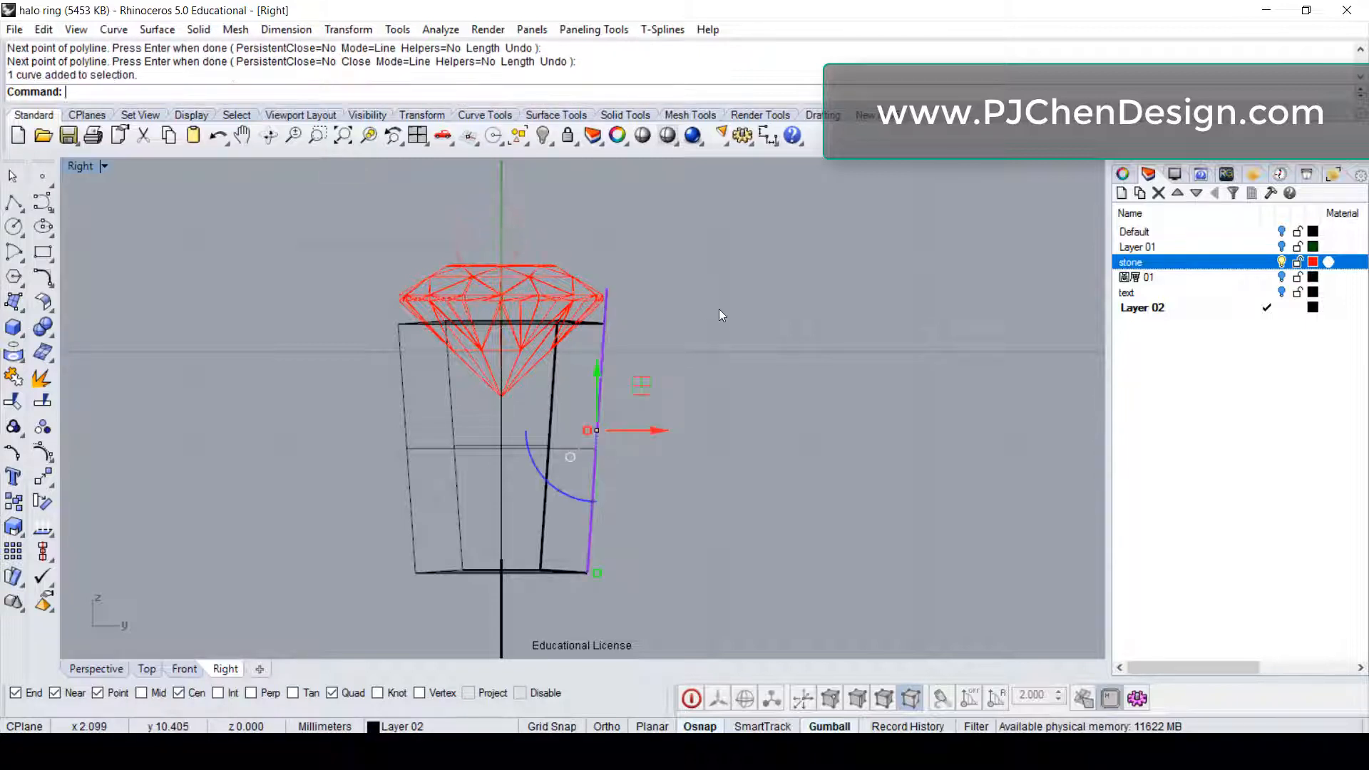
{"action": "mouse_move", "coordinate": [14, 302]}
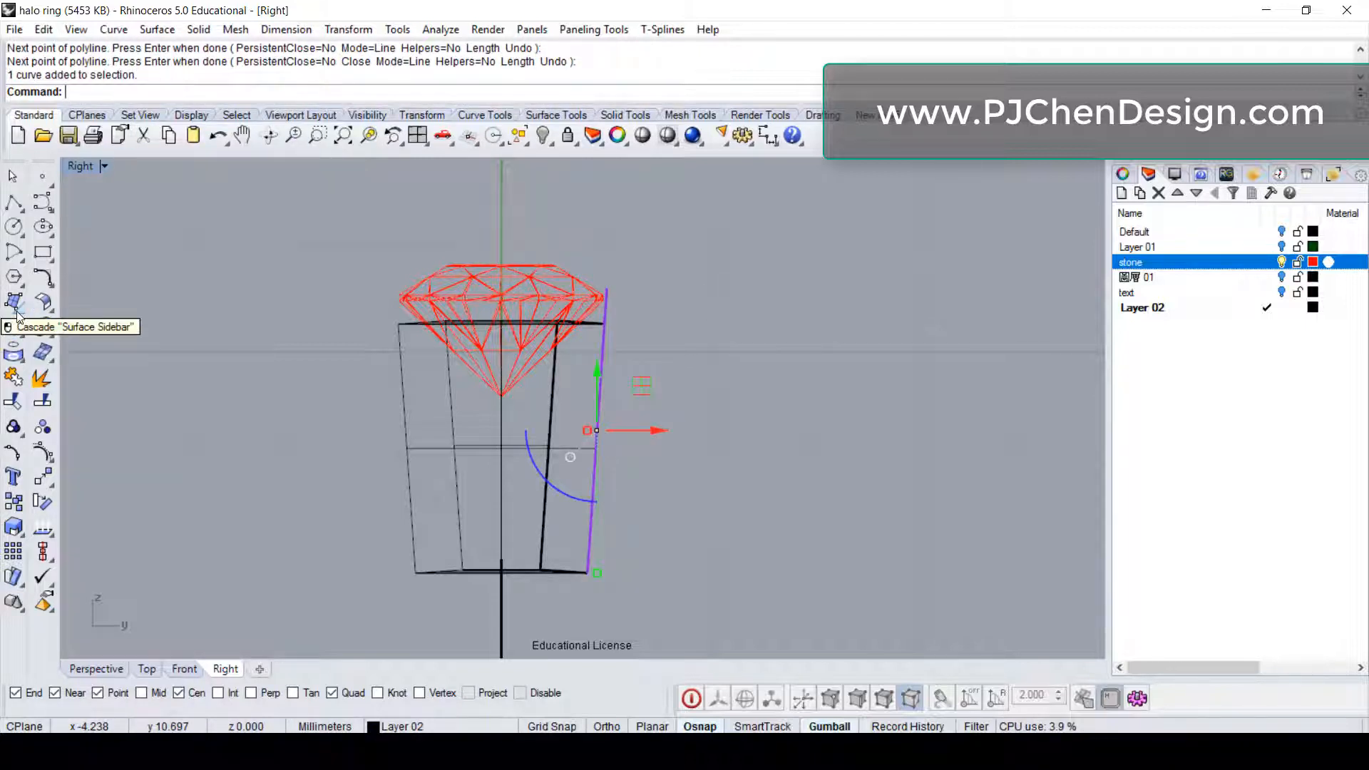
{"action": "left_click", "coordinate": [14, 324]}
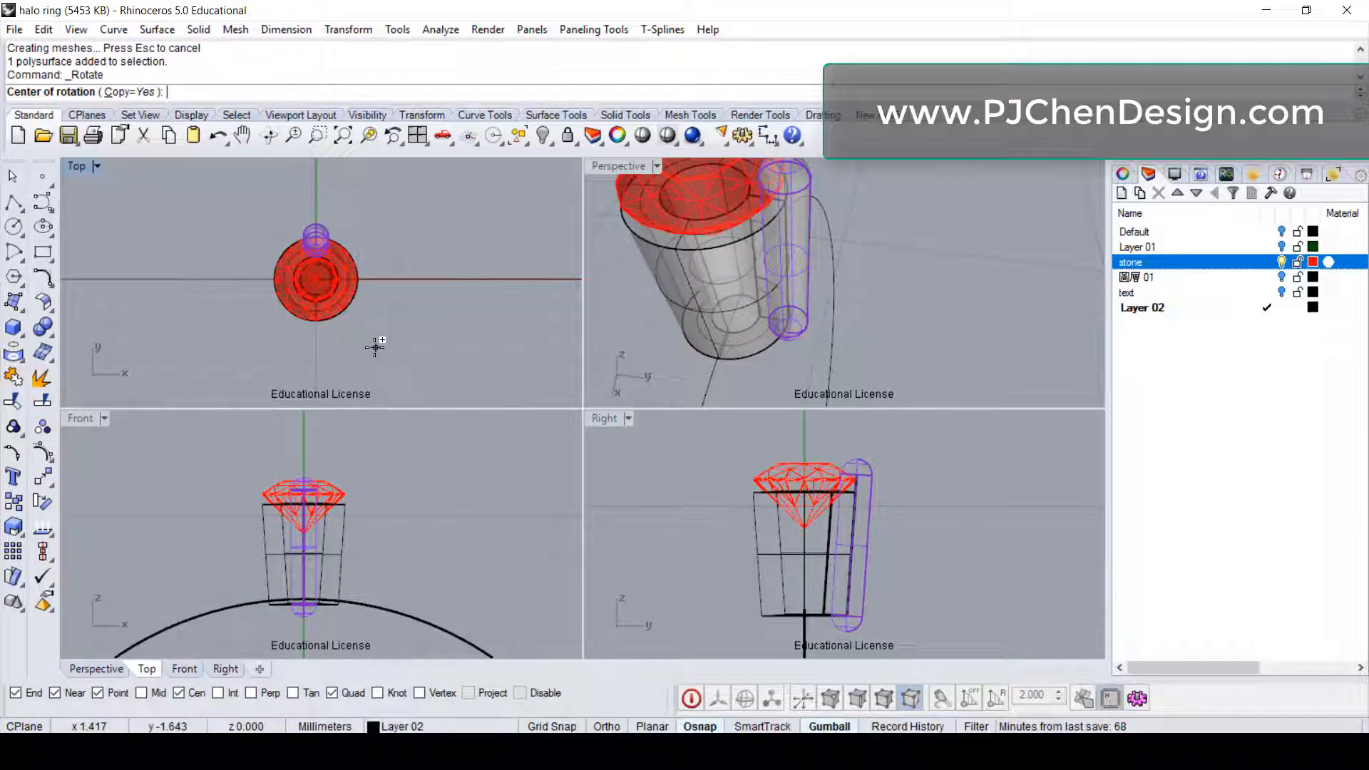
- Rotate three copies of the prong about the small setting's centre for four prongs total
{"action": "left_click", "coordinate": [316, 280]}
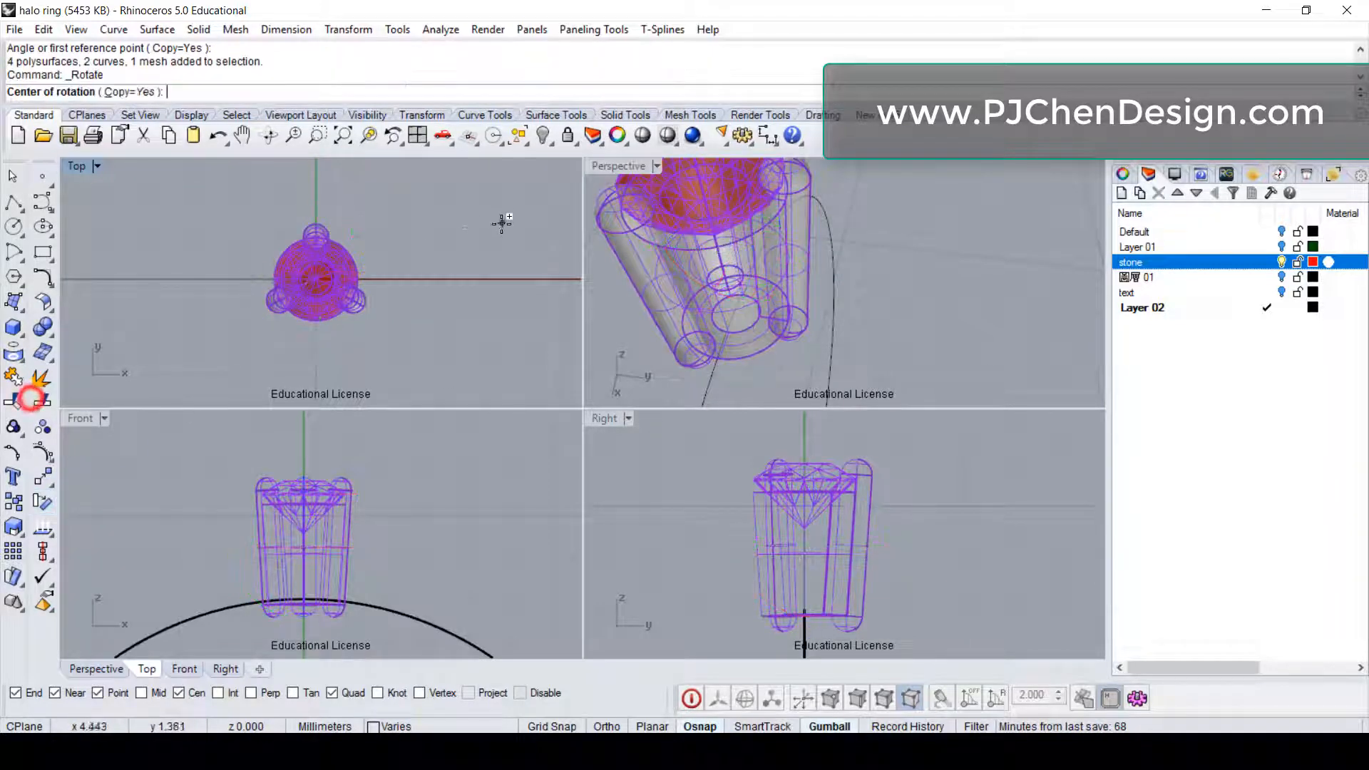
{"action": "left_click", "coordinate": [317, 271]}
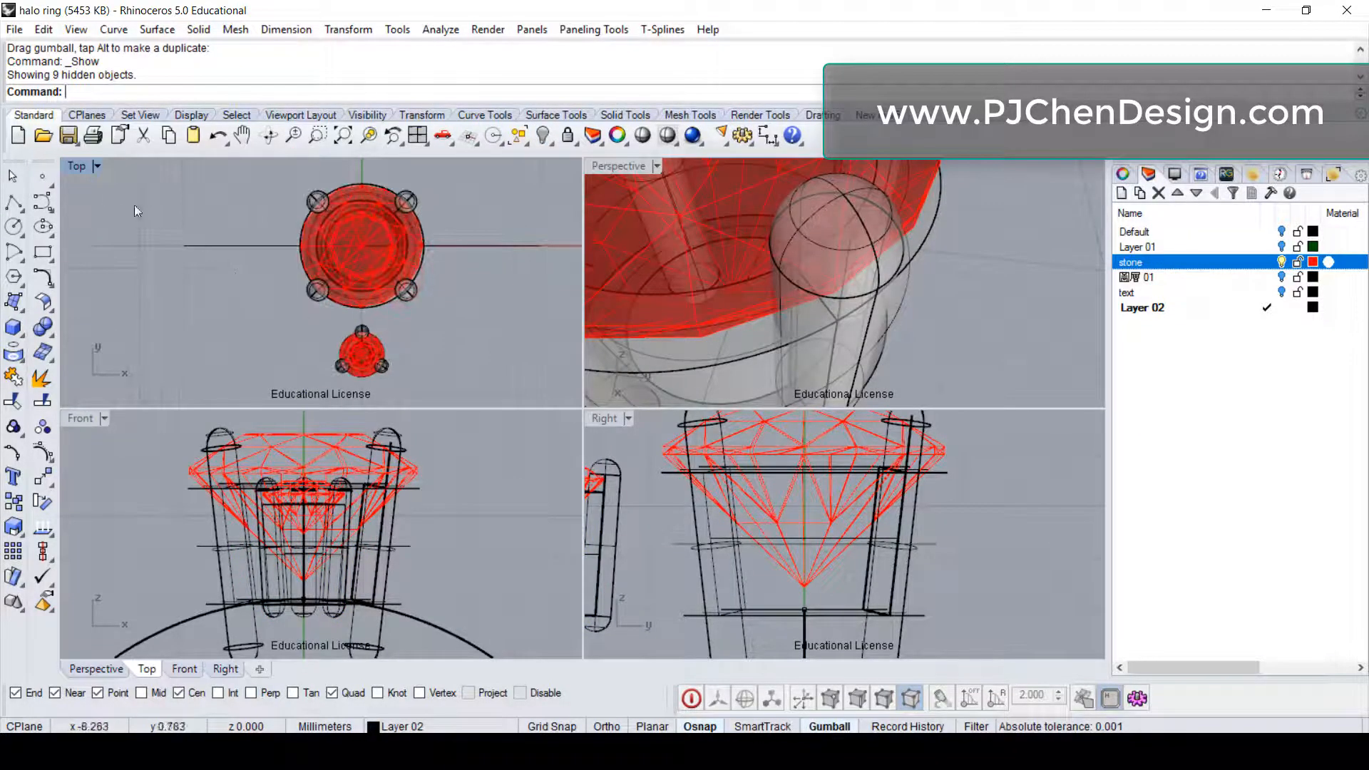
- Maximize the Top view to position the small setting against the centre stone
{"action": "double_click", "coordinate": [77, 165]}
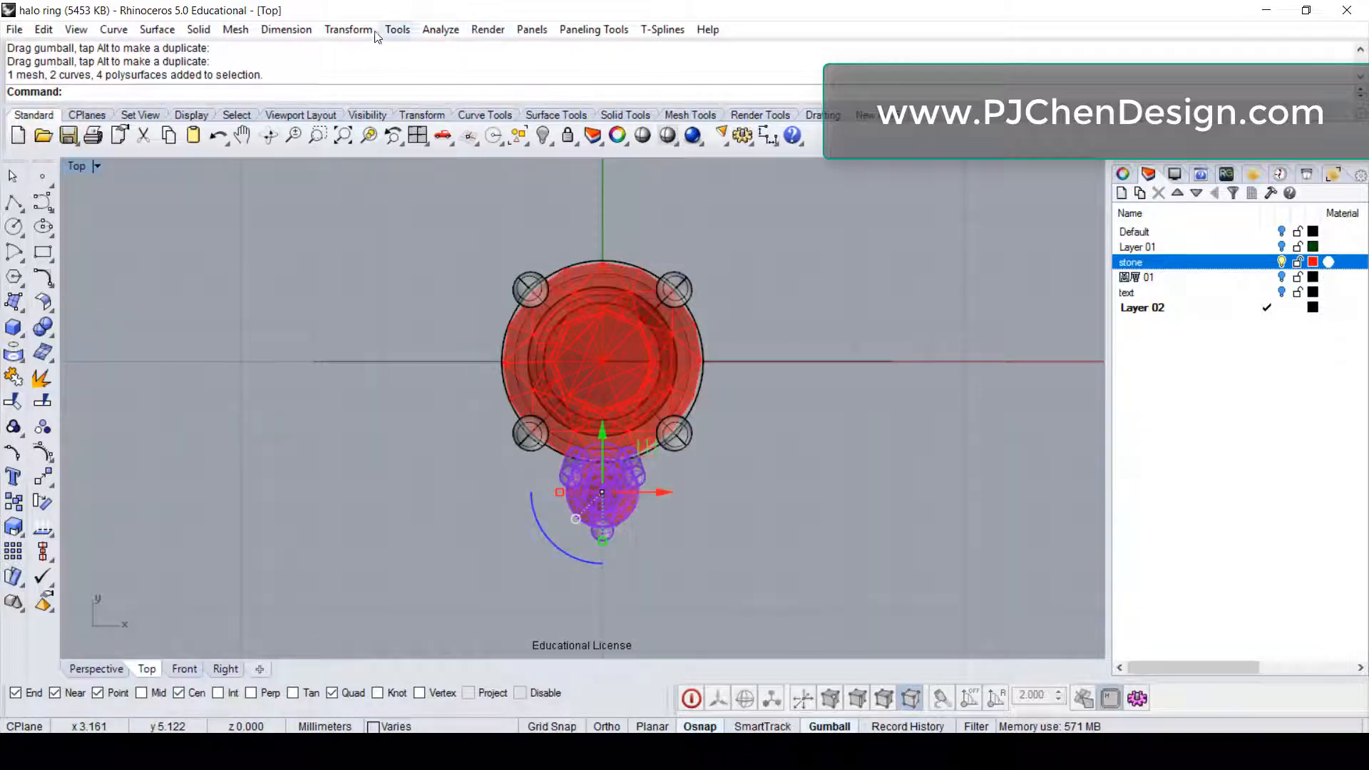
- Polar-array the small prong-set stone 12 times over 360 degrees around the centre stone
{"action": "left_click", "coordinate": [346, 29]}
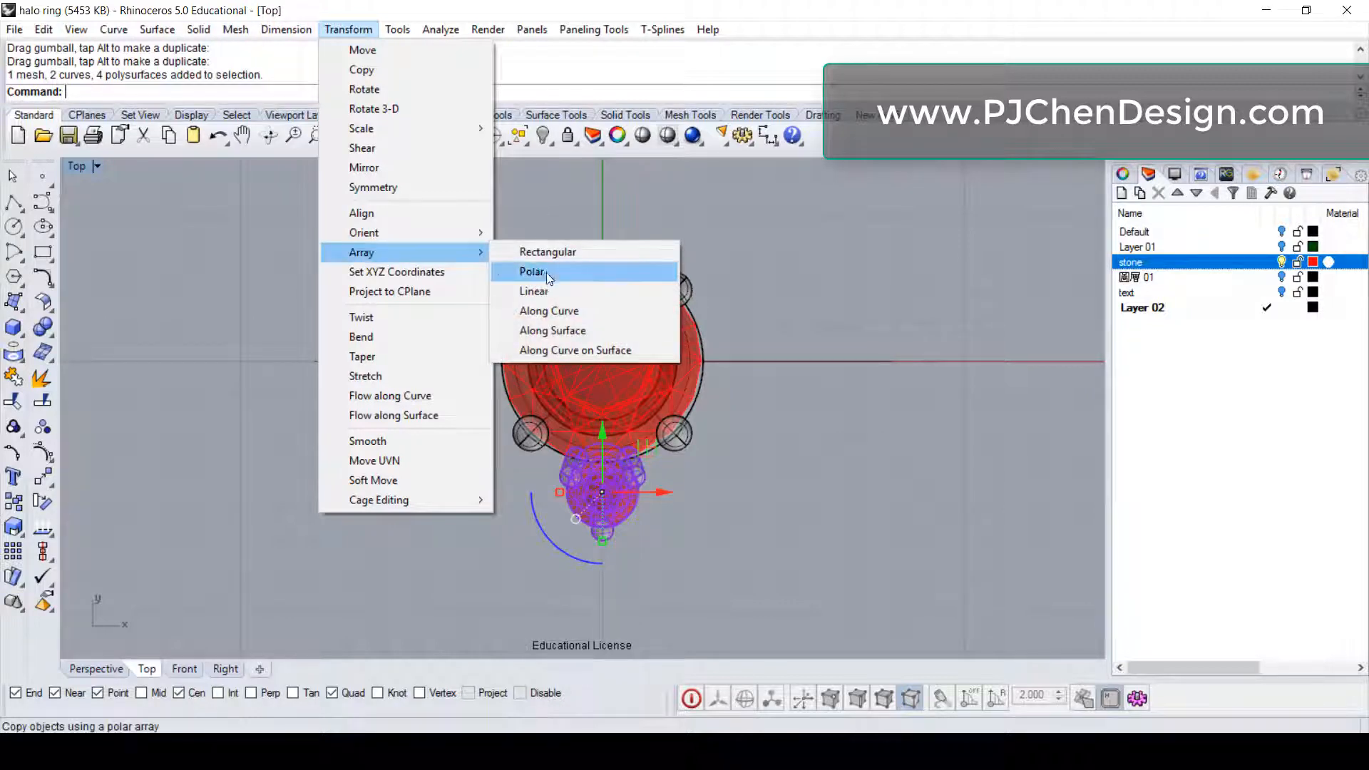
{"action": "left_click", "coordinate": [531, 271]}
{"action": "type", "text": "0"}
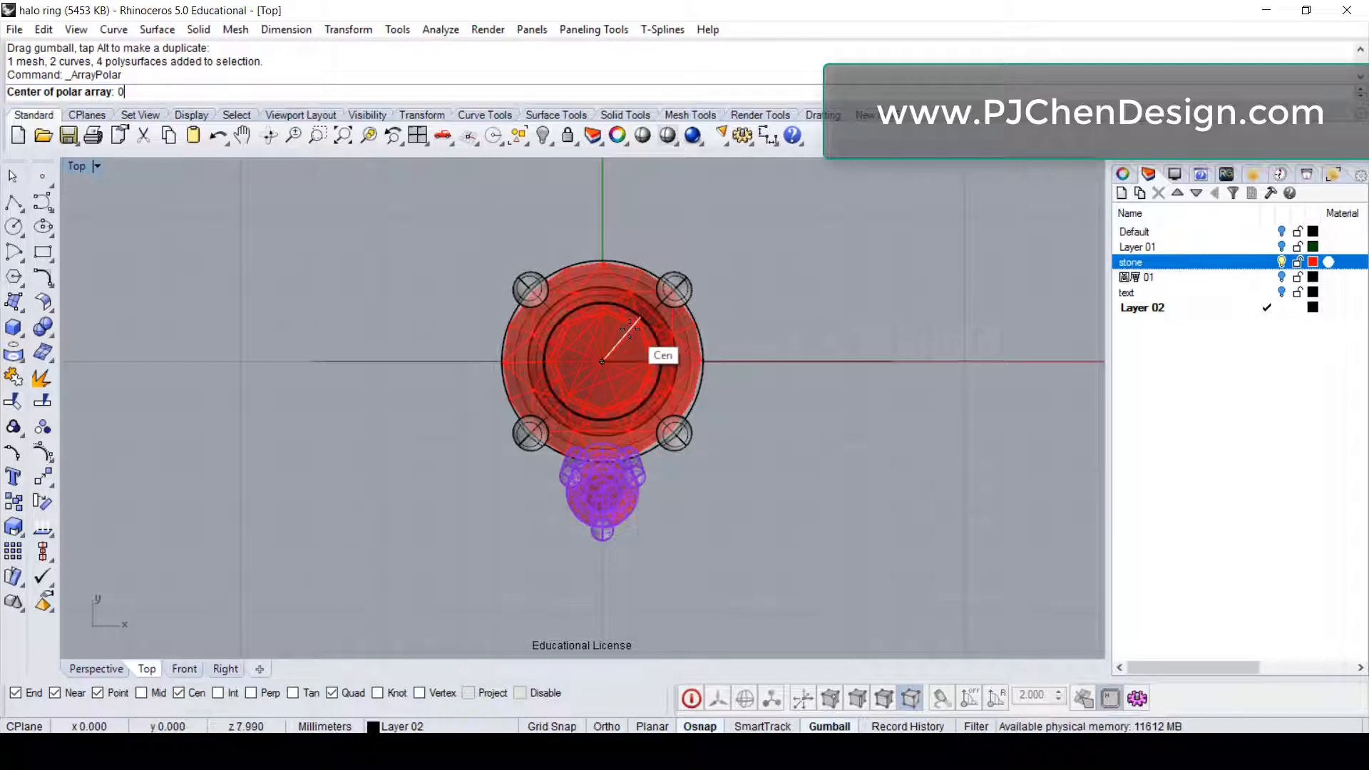
{"action": "left_click", "coordinate": [601, 362]}
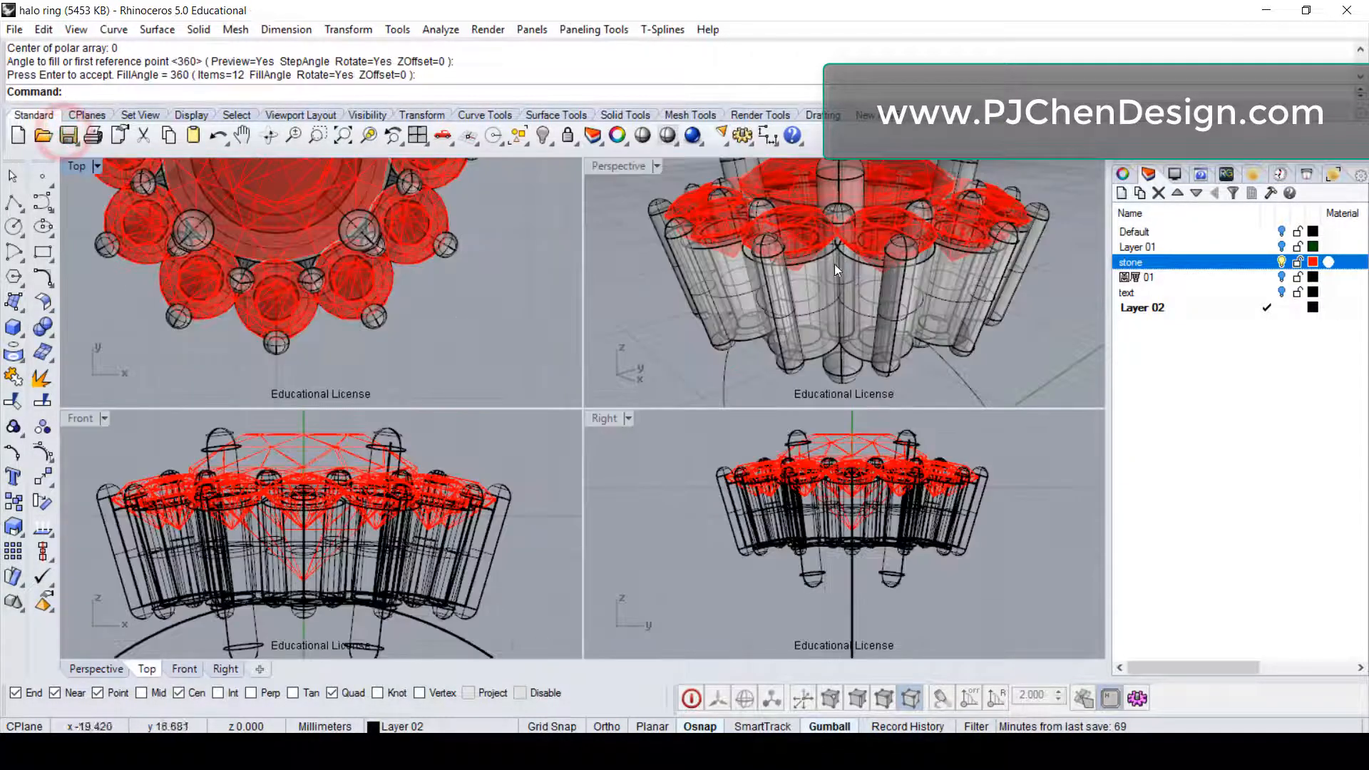
{"action": "scroll", "scroll_direction": "down", "scroll_amount": 3}
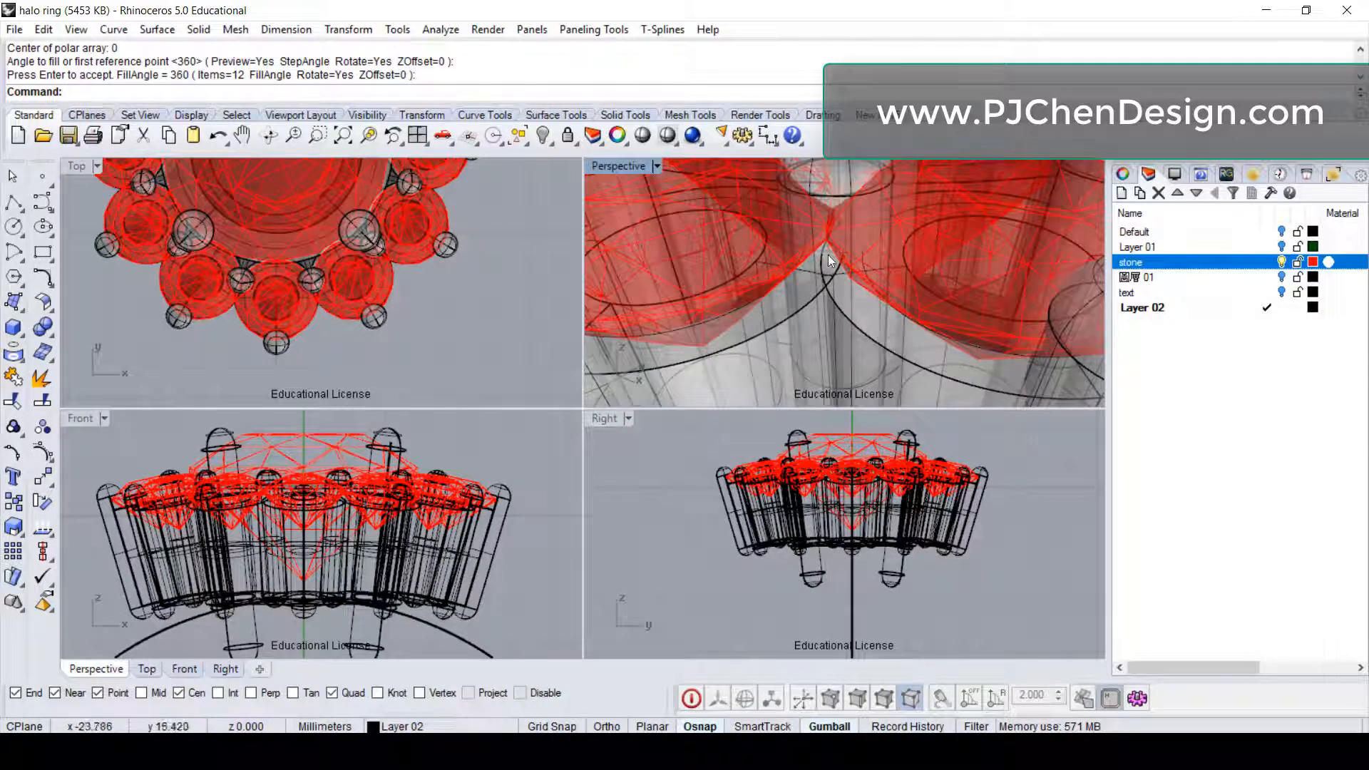
{"action": "mouse_move", "coordinate": [283, 357]}
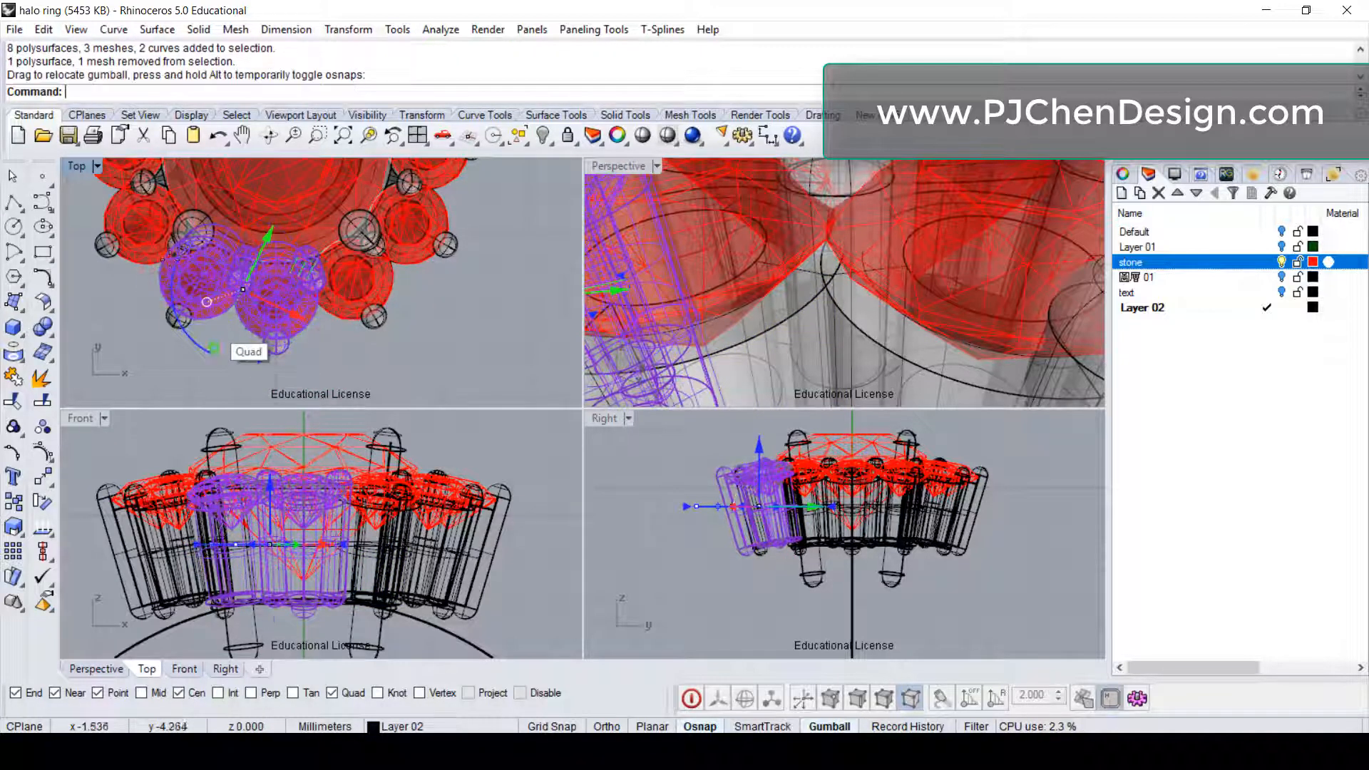
- Undo the twelve-copy array and restart ArrayPolar on the halo stone centred on the main stone
{"action": "key", "text": "Ctrl+z"}
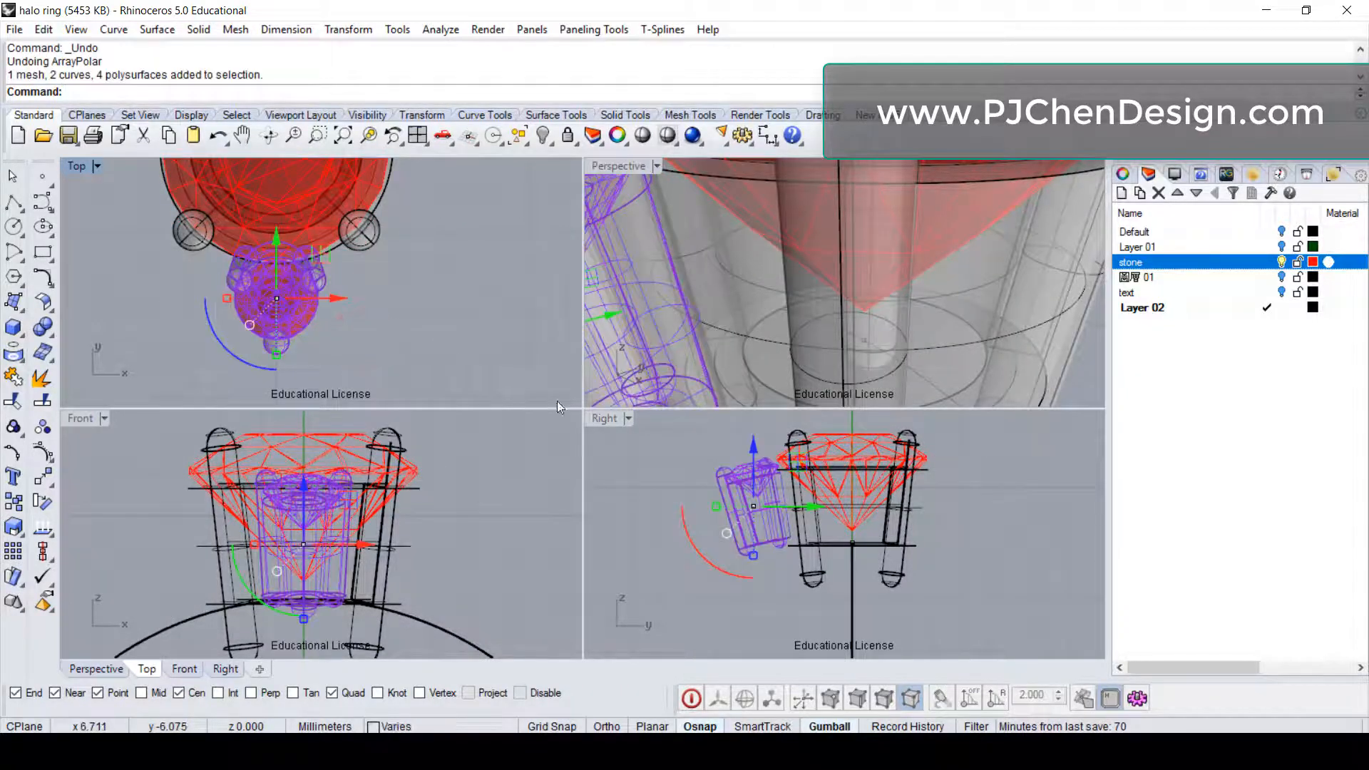
{"action": "mouse_move", "coordinate": [809, 511]}
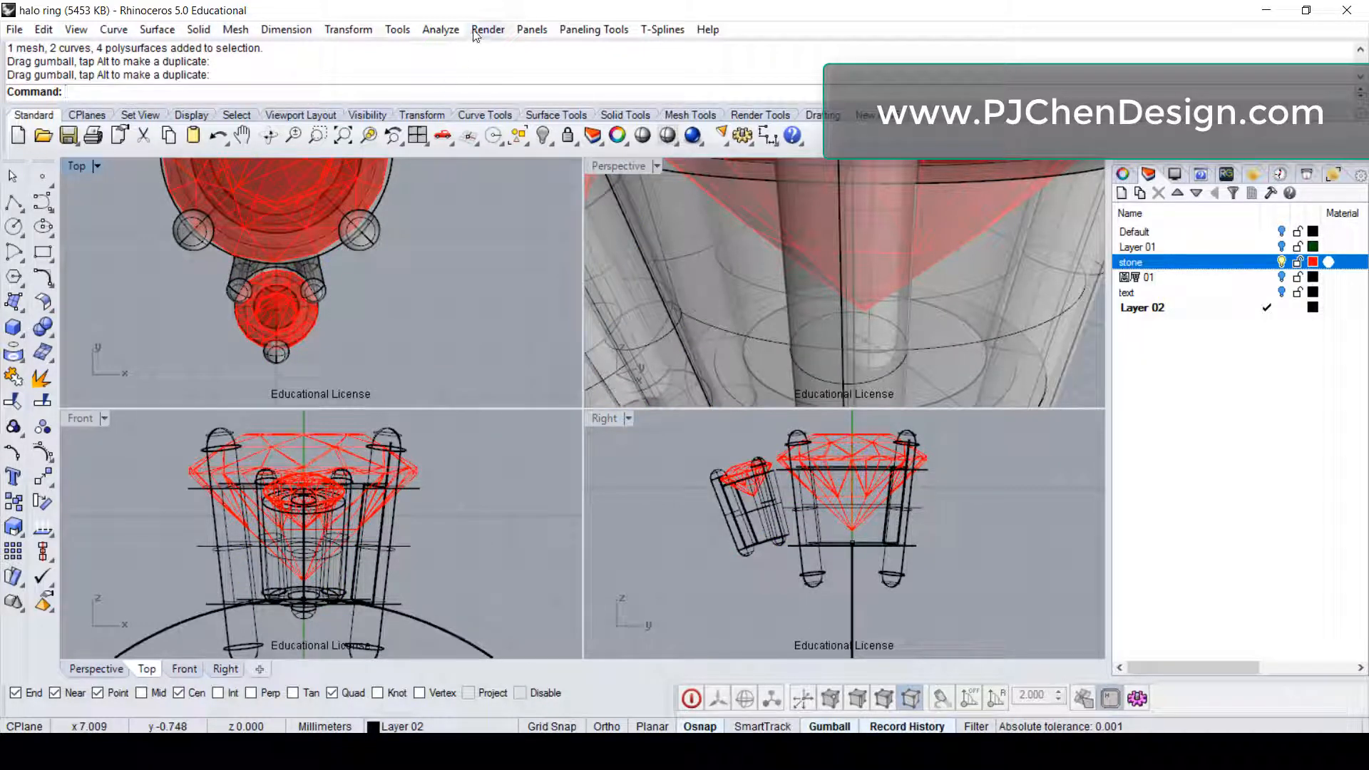
{"action": "left_click", "coordinate": [397, 28]}
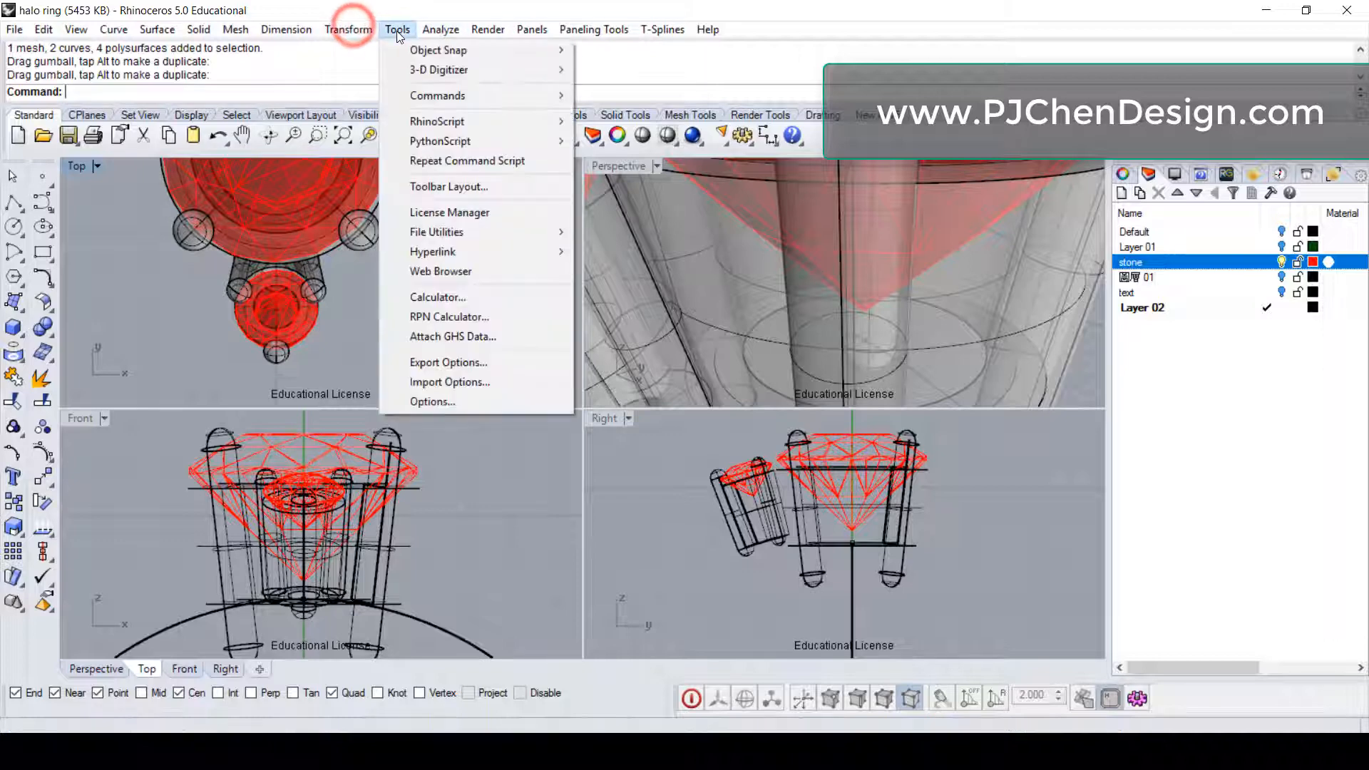
{"action": "left_click", "coordinate": [348, 28]}
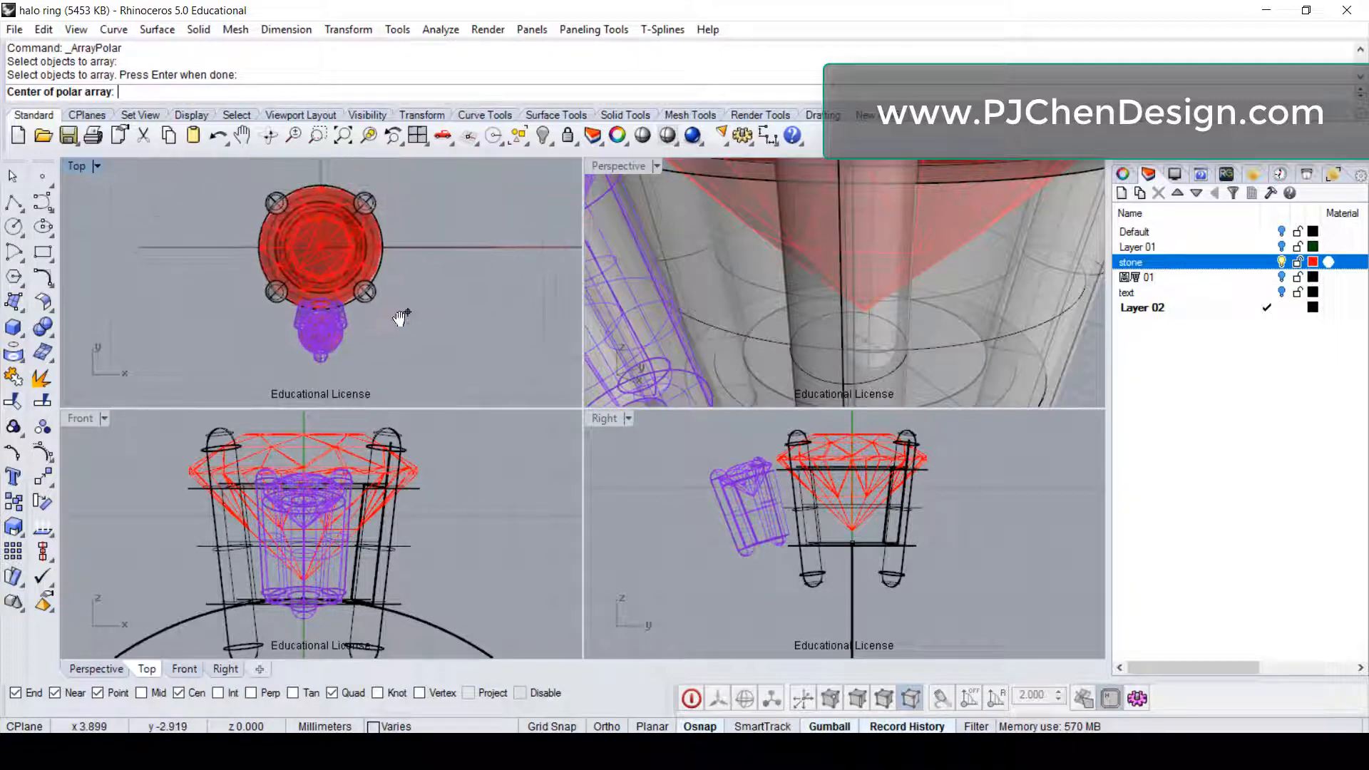
{"action": "left_click", "coordinate": [308, 260]}
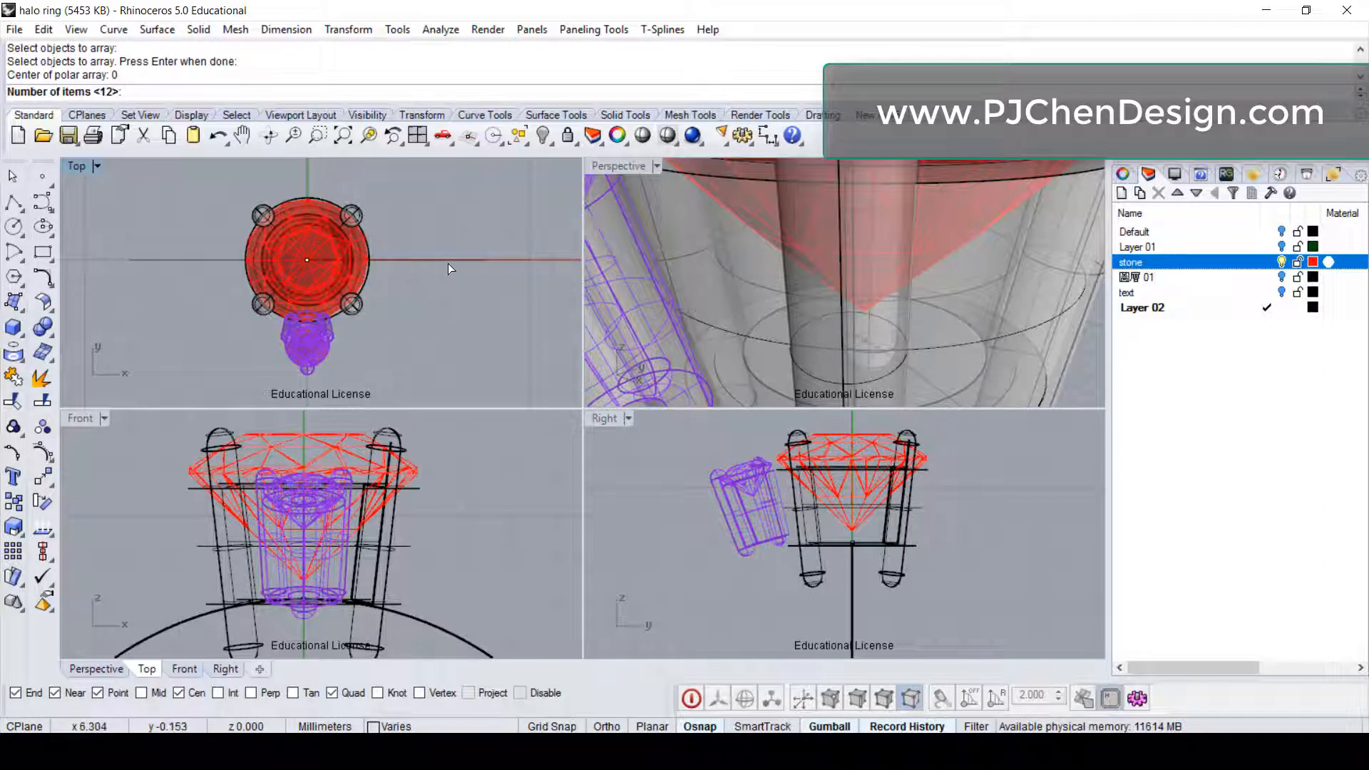
{"action": "left_click", "coordinate": [307, 259]}
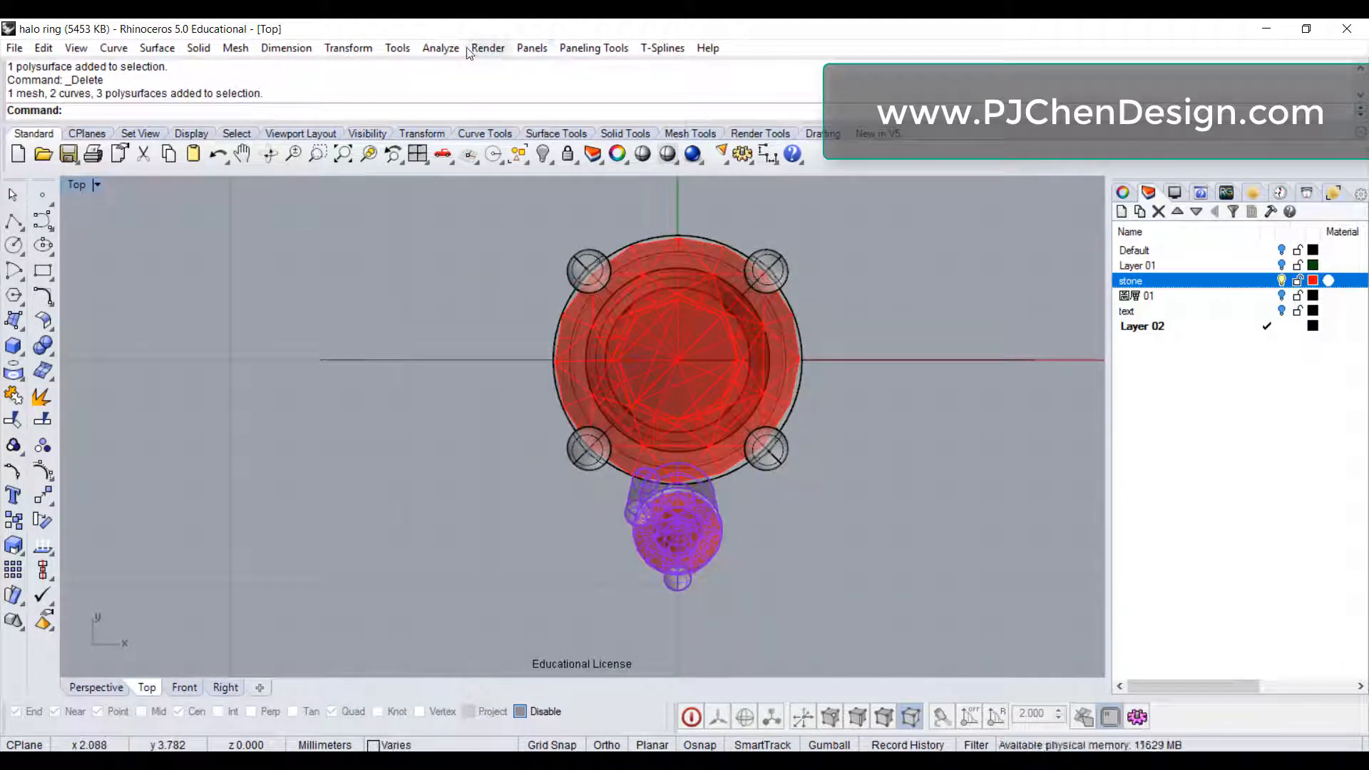
- Select the halo stone and prongs for a new 12-item polar array about the origin
{"action": "left_click", "coordinate": [348, 49]}
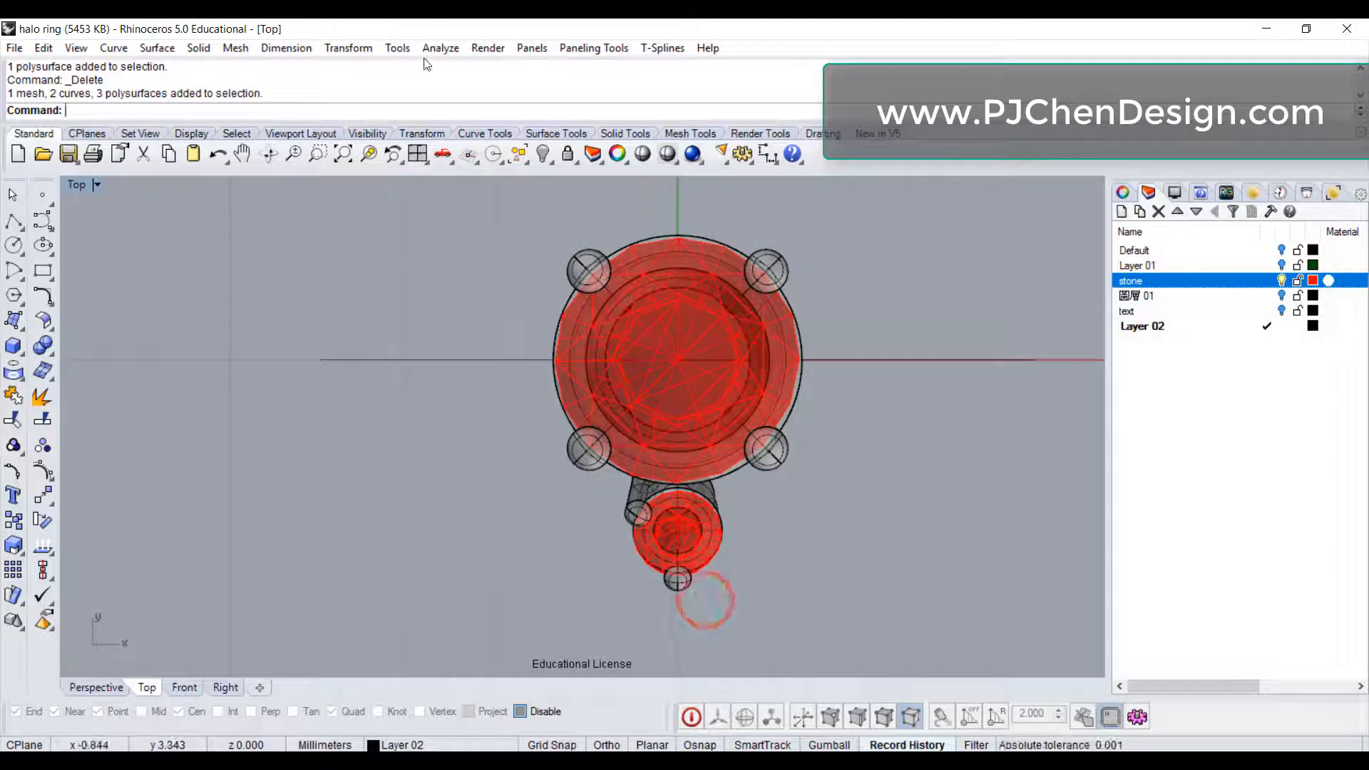
{"action": "left_click", "coordinate": [348, 49]}
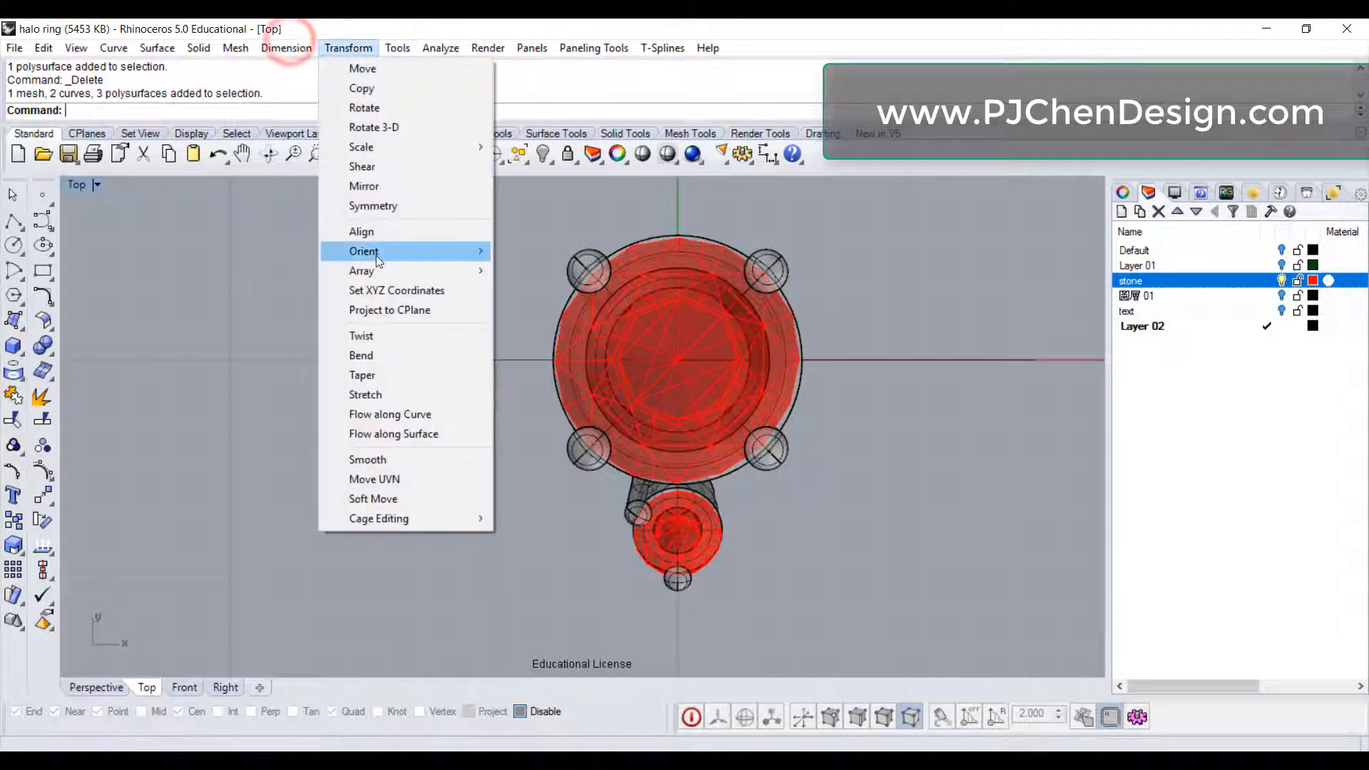
{"action": "mouse_move", "coordinate": [362, 271]}
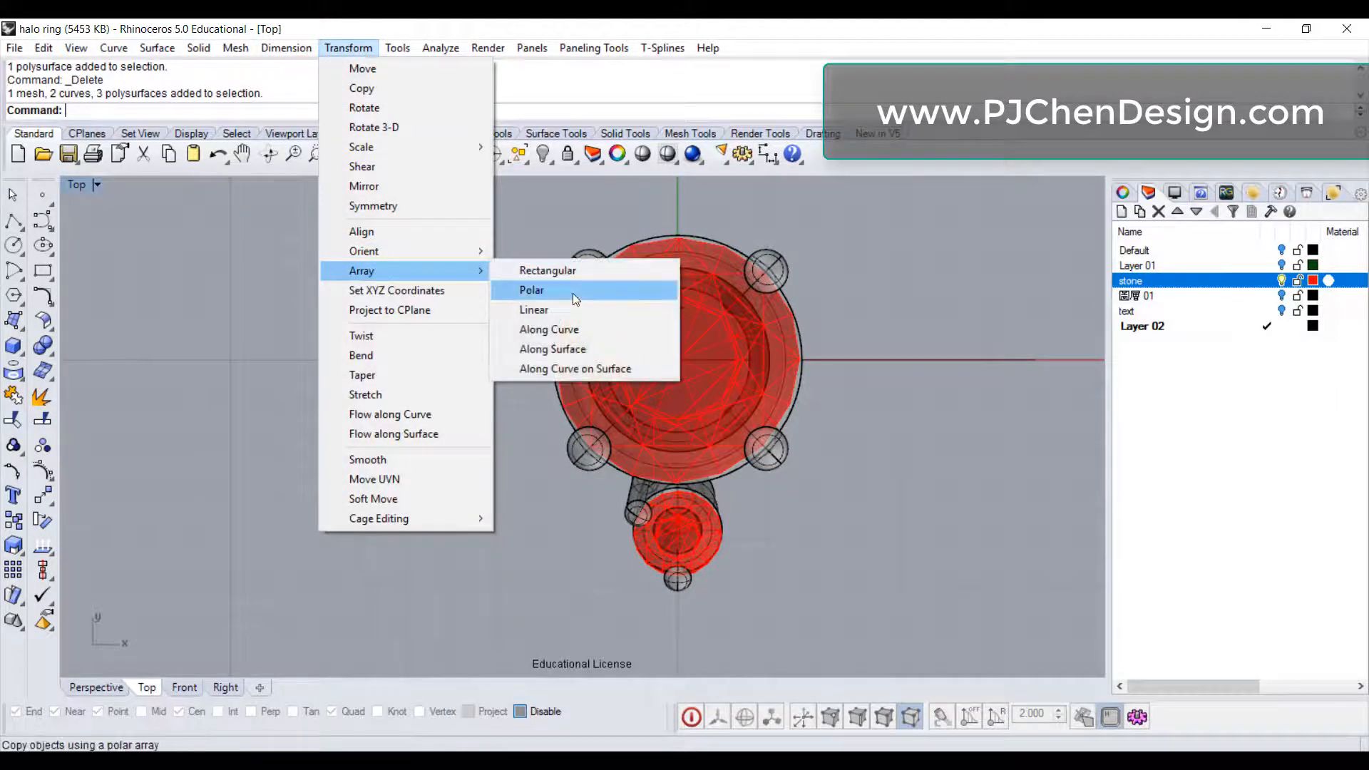
{"action": "left_click", "coordinate": [530, 291]}
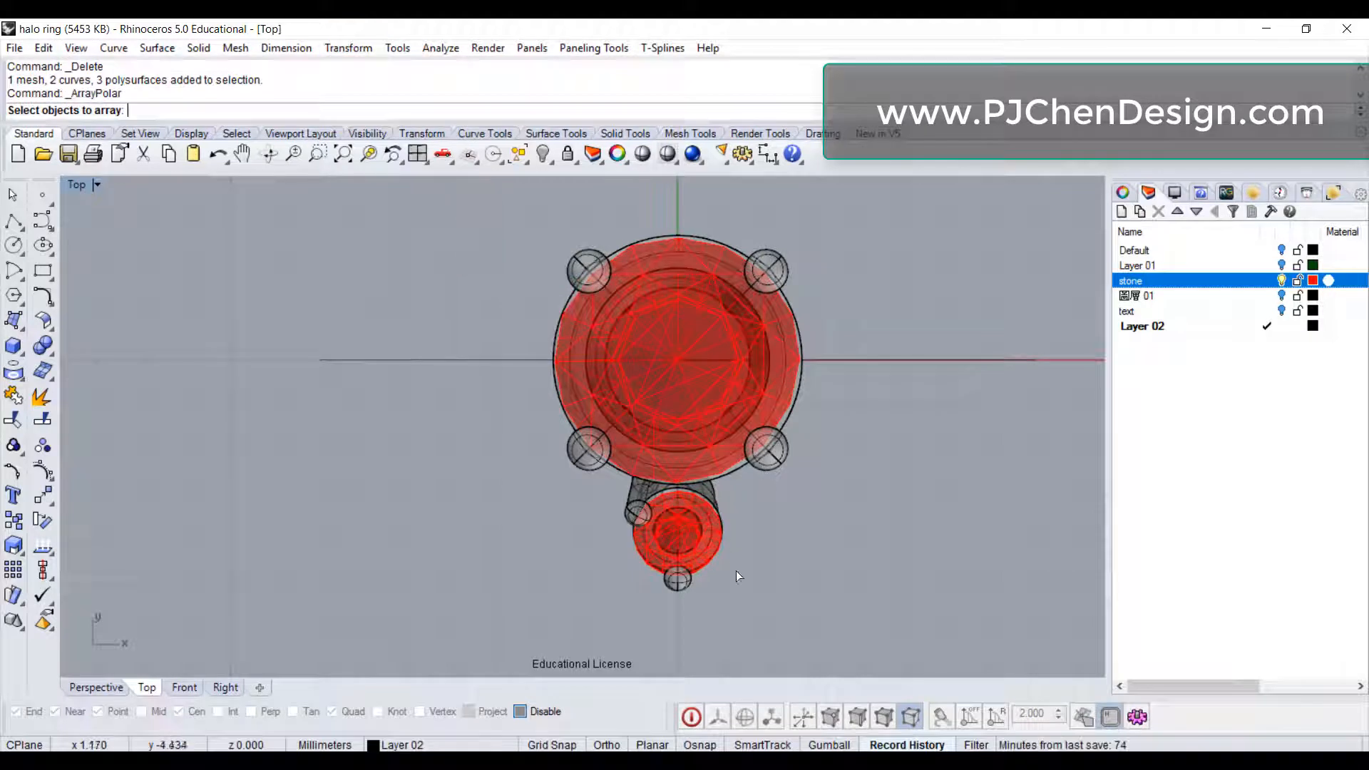
{"action": "left_click", "coordinate": [676, 542]}
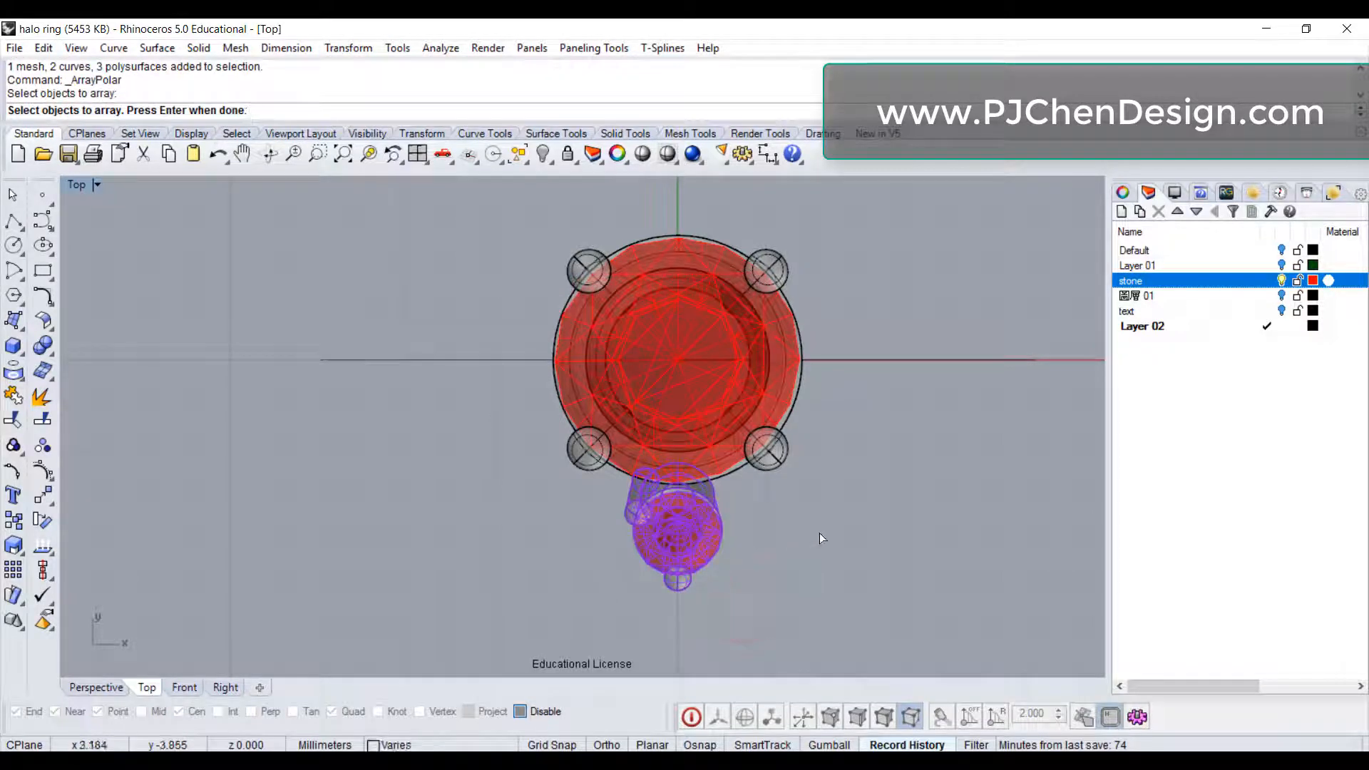
{"action": "key", "text": "Enter"}
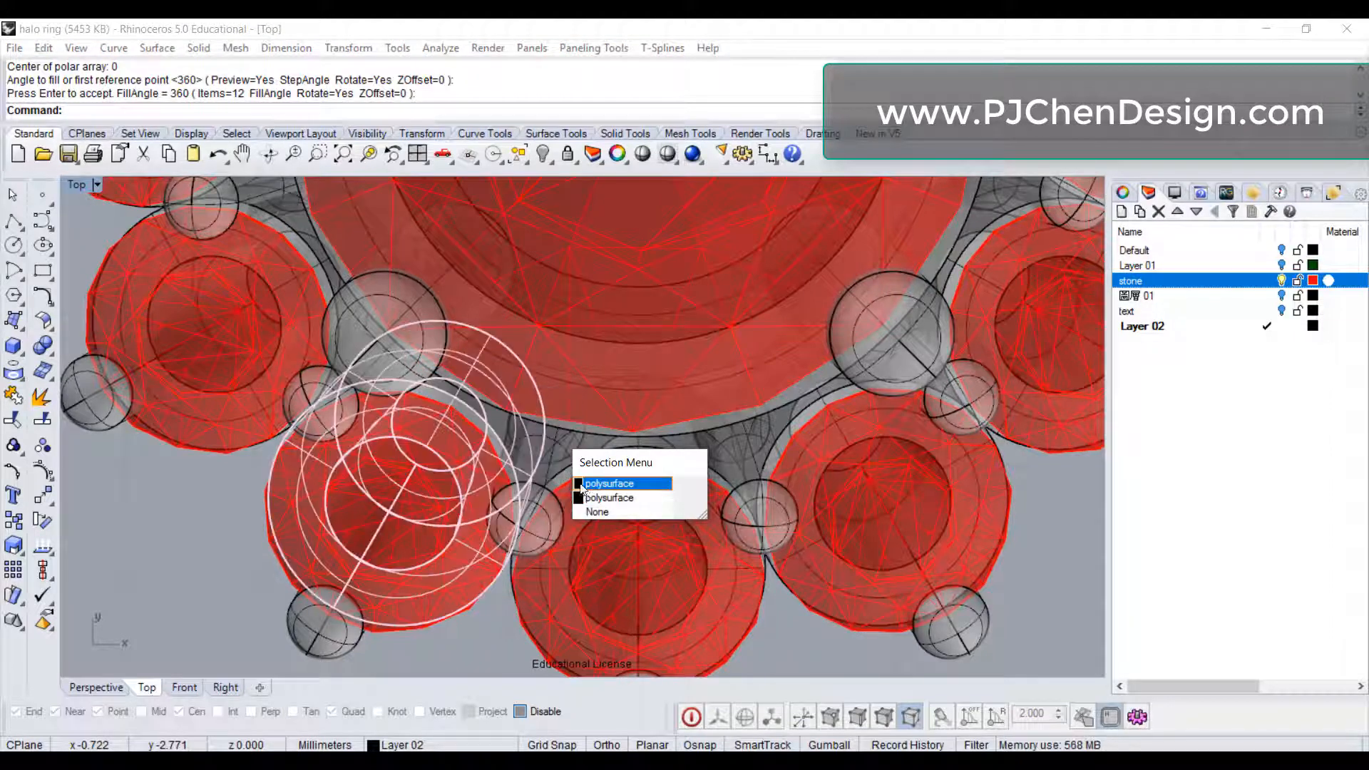
- Drag one prong between two halo stones so all arrayed copies update, then maximize Perspective
{"action": "left_click", "coordinate": [622, 484]}
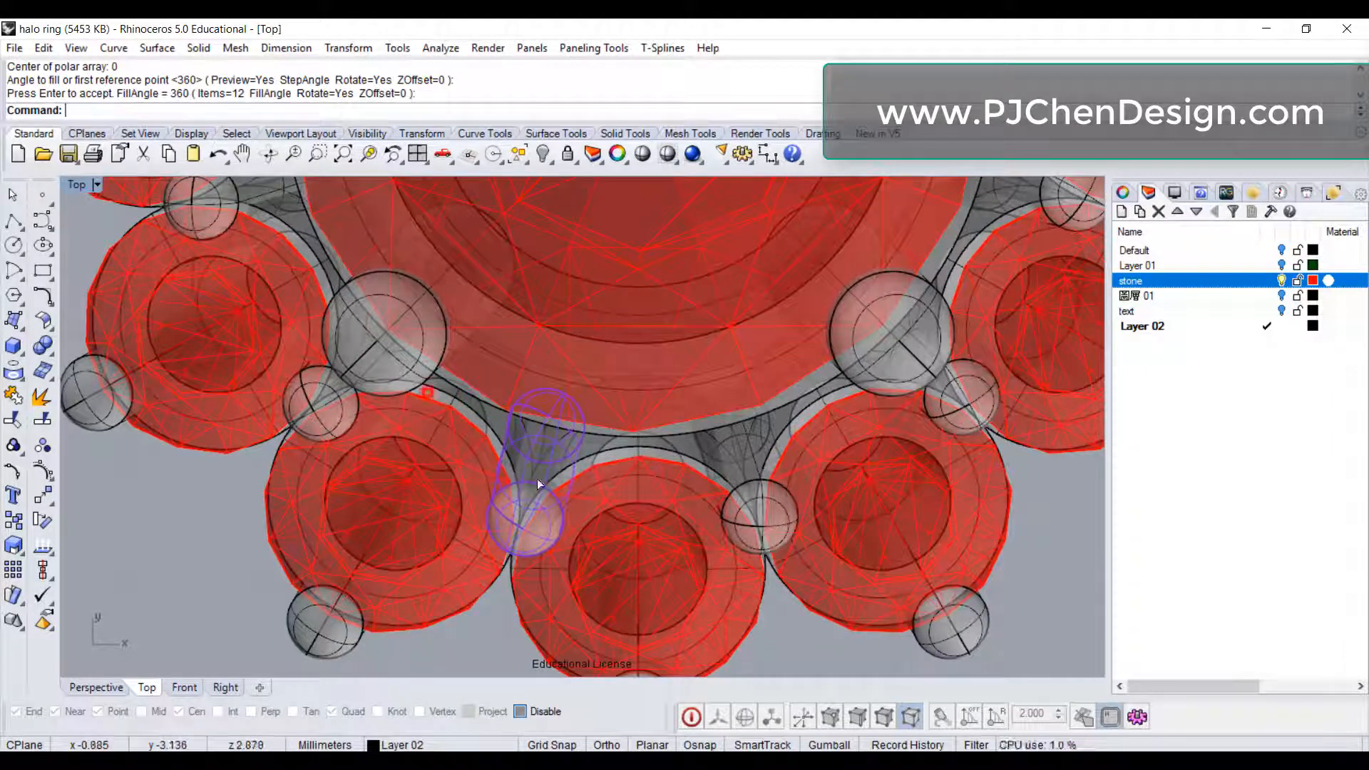
{"action": "left_click_drag", "start_coordinate": [539, 483], "coordinate": [535, 458]}
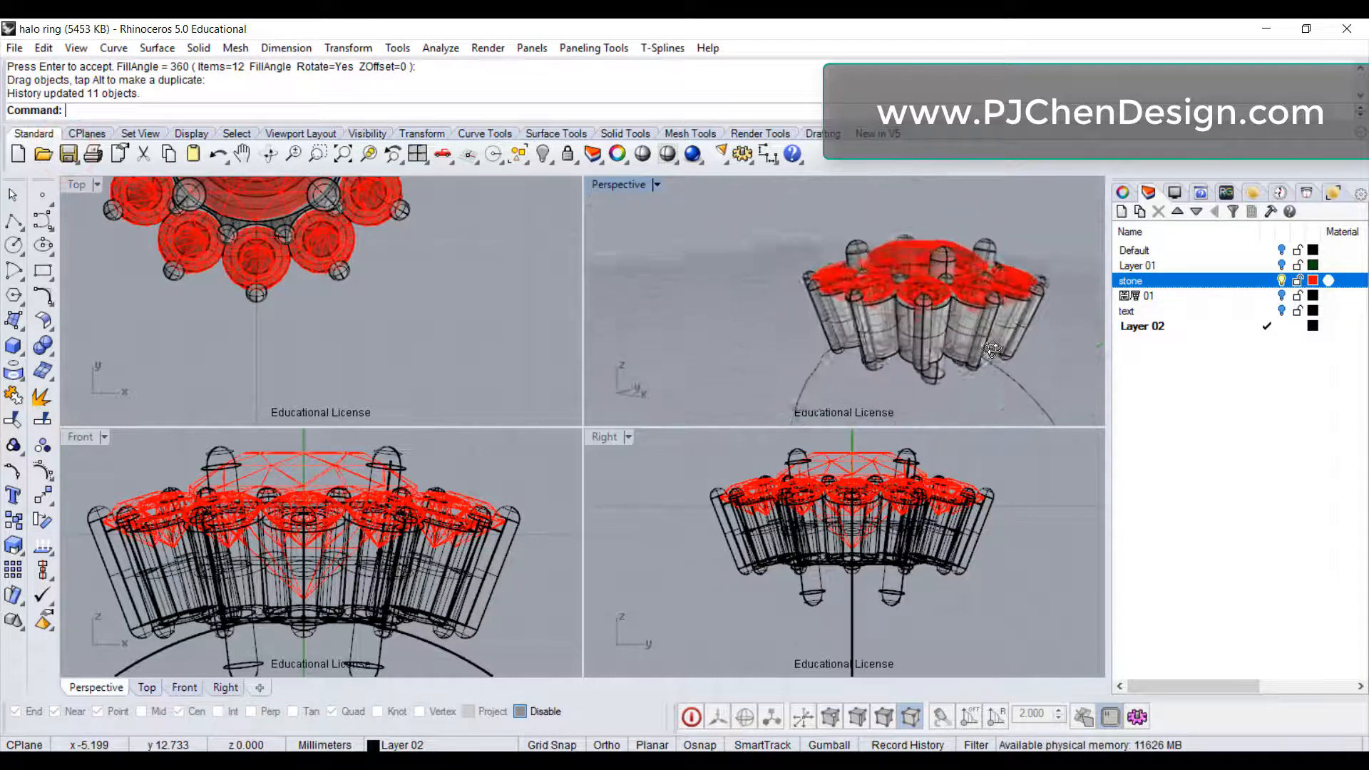
{"action": "double_click", "coordinate": [619, 184]}
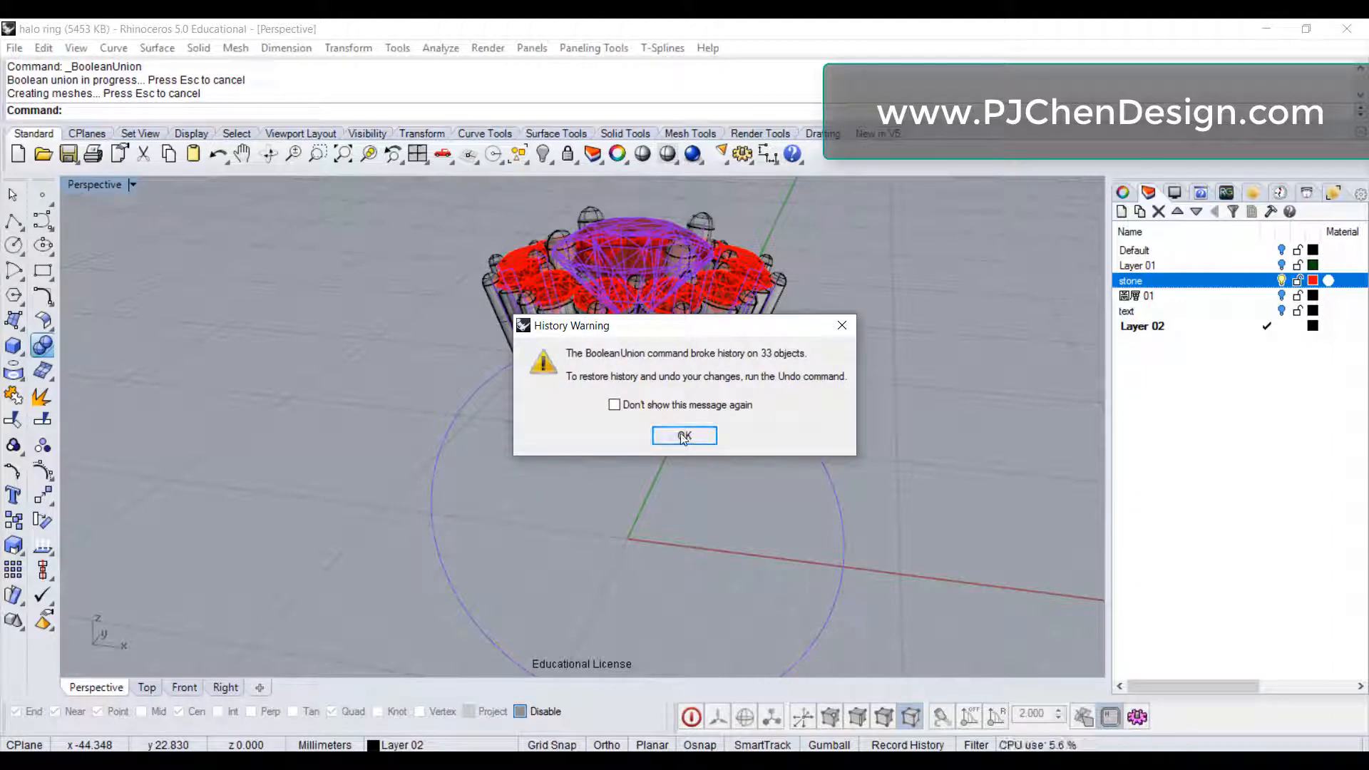
- Boolean-union the halo parts into one polysurface, accepting the history warning
{"action": "left_click", "coordinate": [685, 437]}
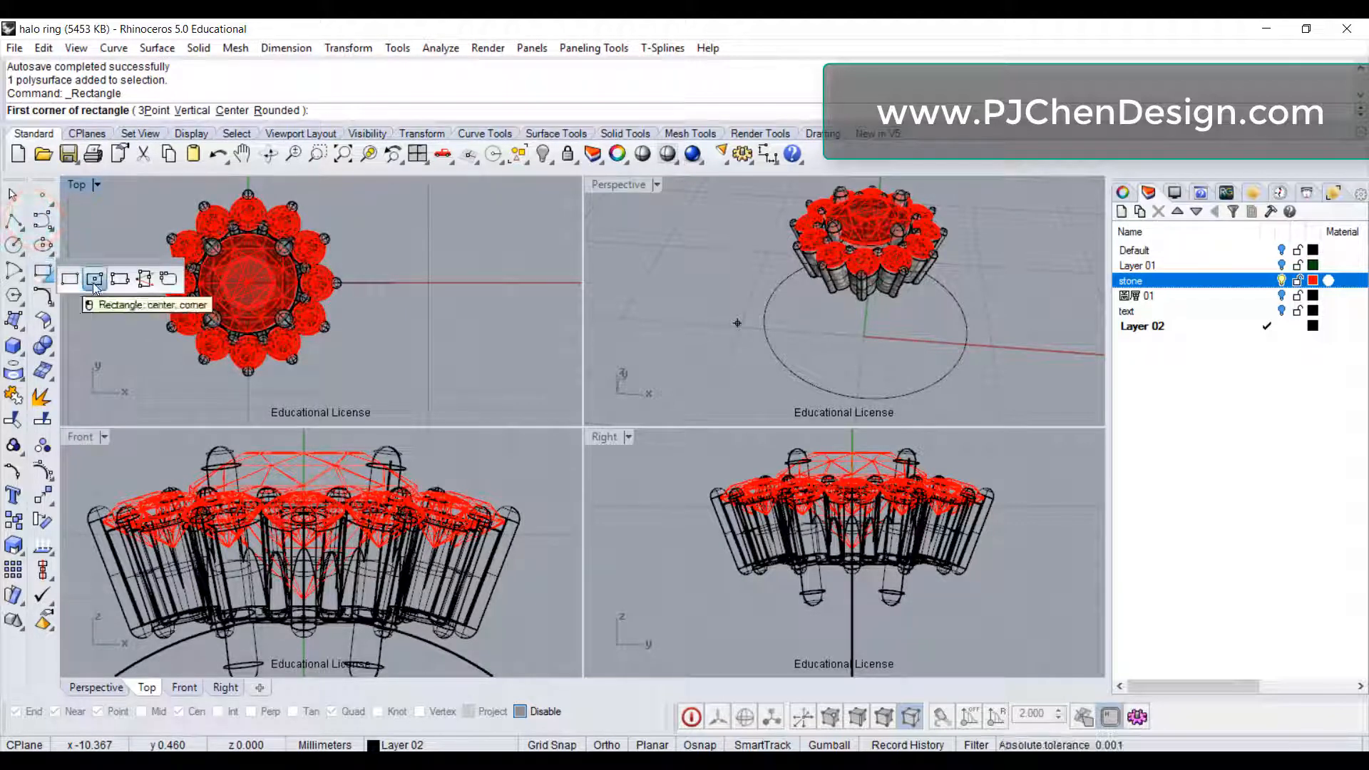
- Draw a centre rectangle for the shank profile and replace one side with an arc
{"action": "left_click", "coordinate": [95, 279]}
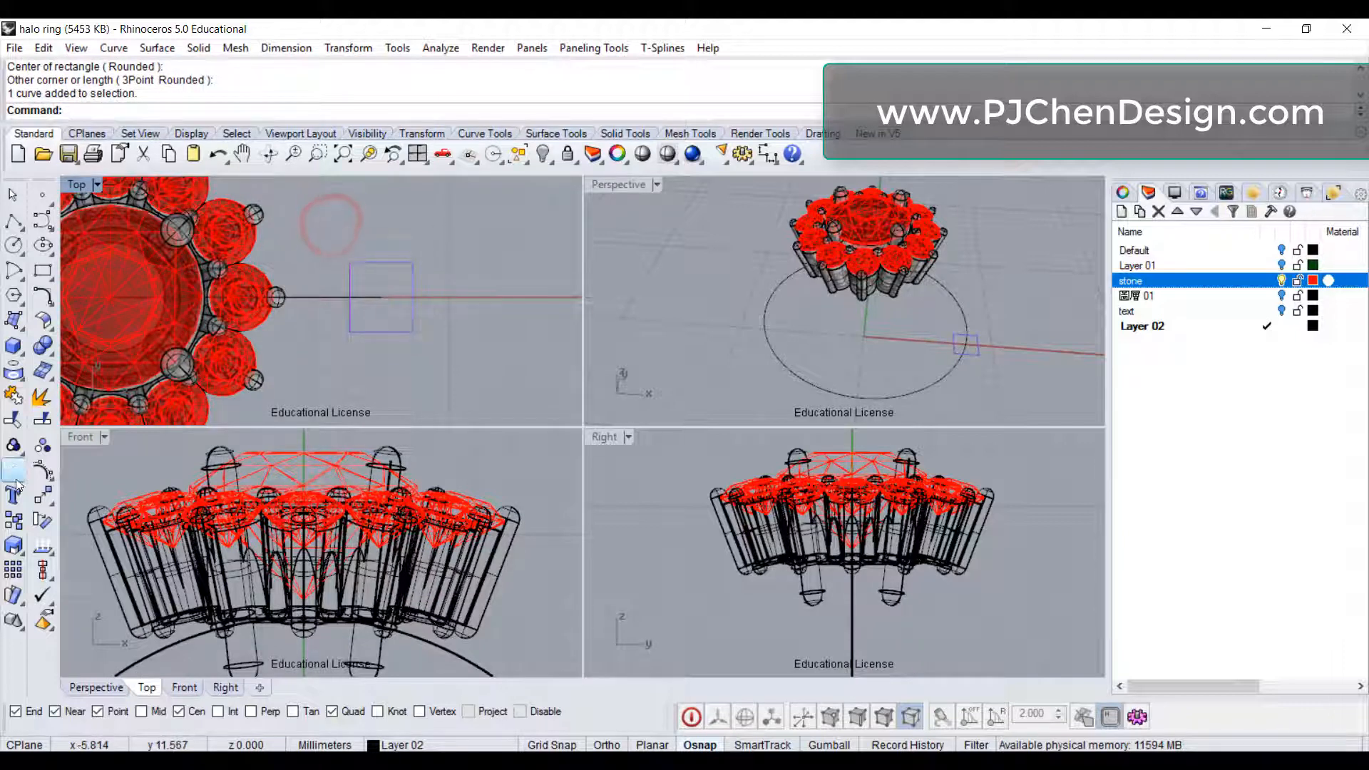
{"action": "mouse_move", "coordinate": [12, 217]}
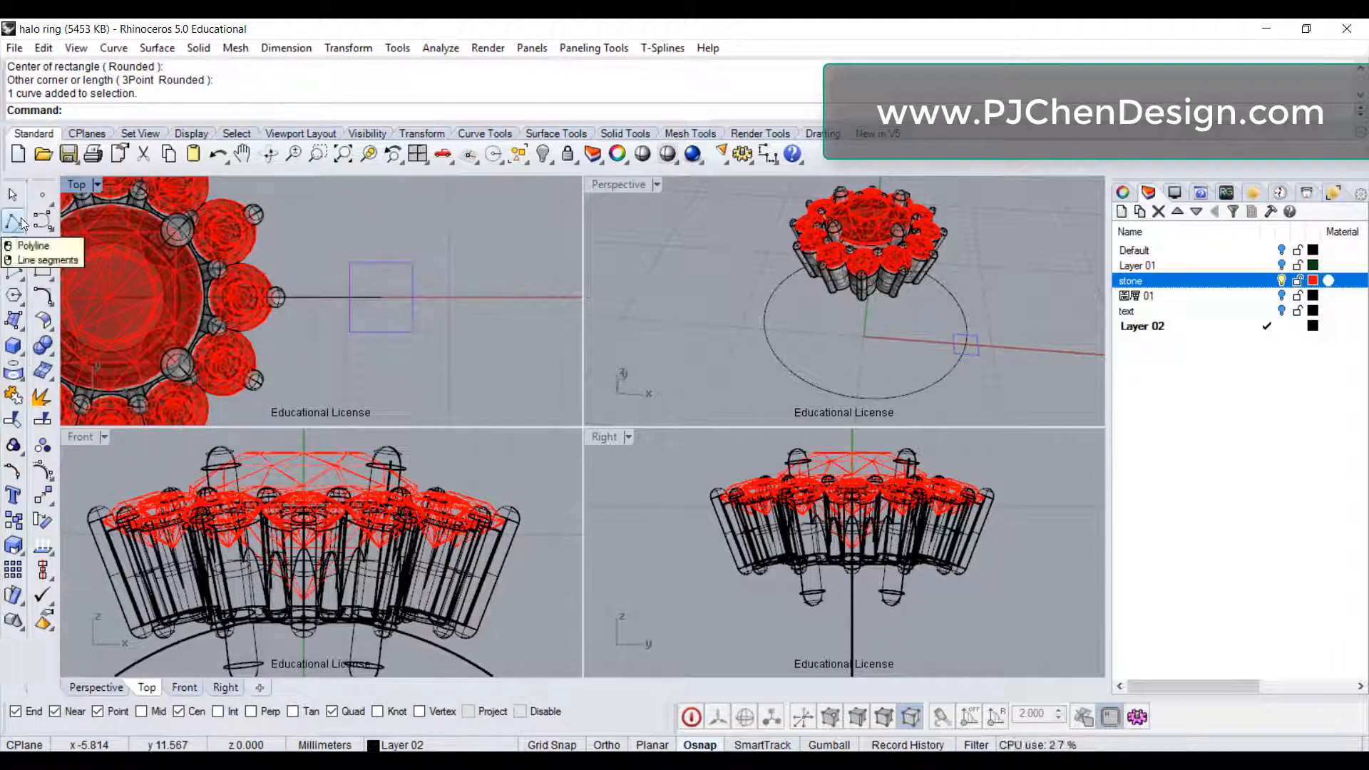
{"action": "mouse_move", "coordinate": [303, 332]}
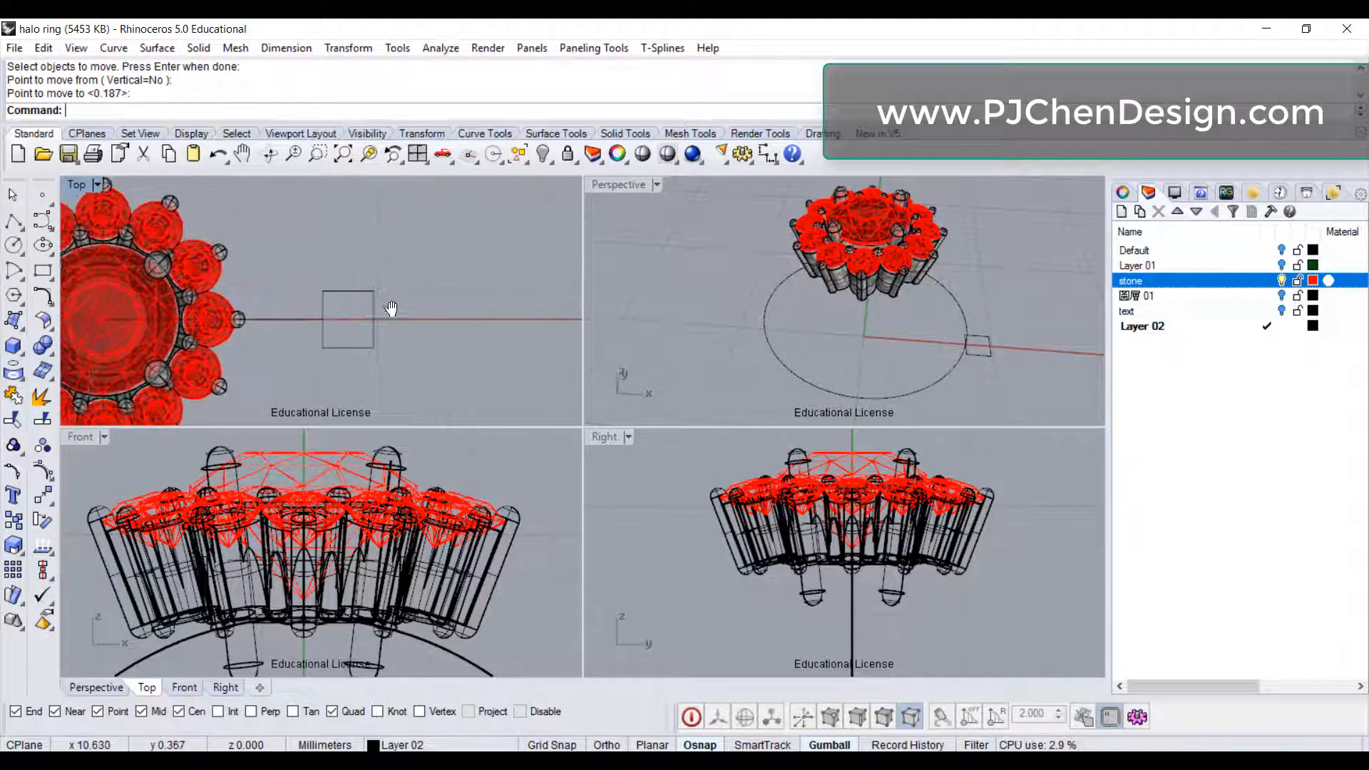
{"action": "left_click", "coordinate": [325, 308]}
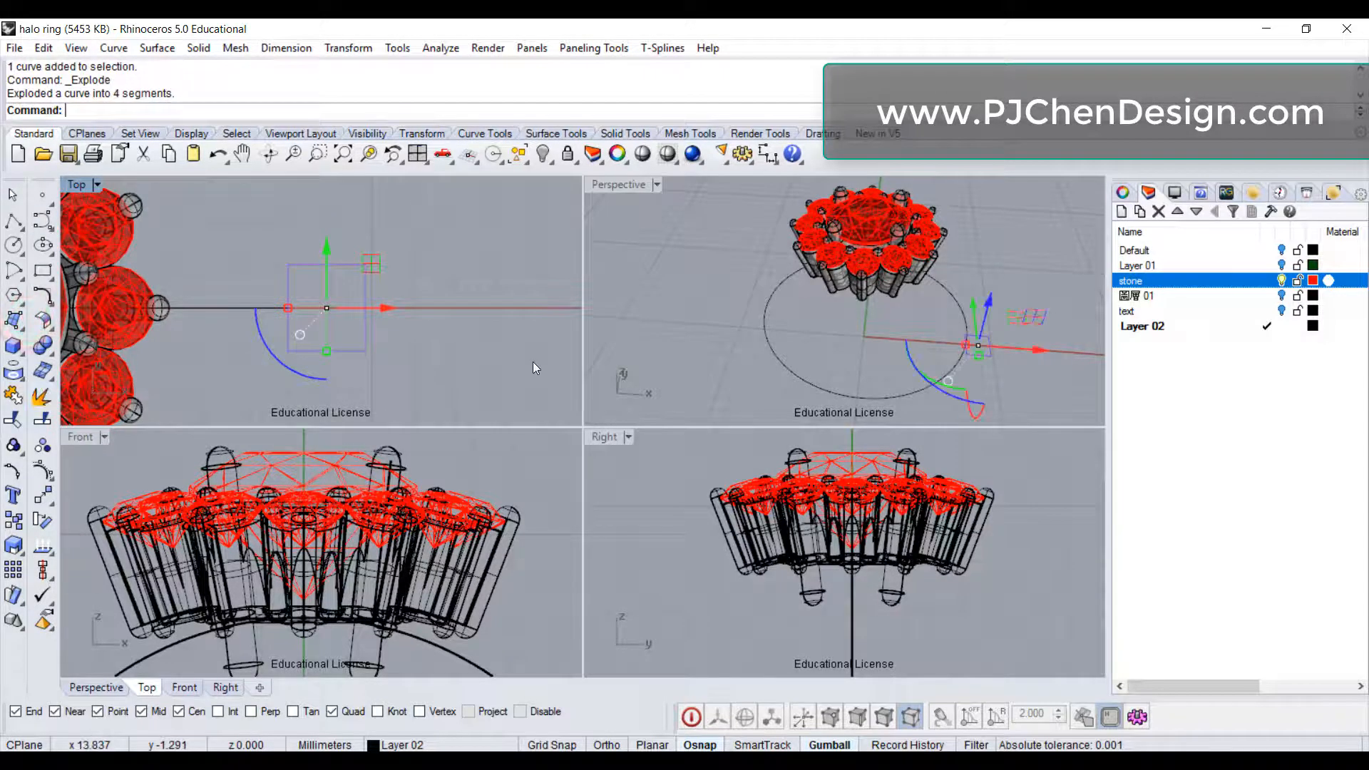
{"action": "key", "text": "Delete"}
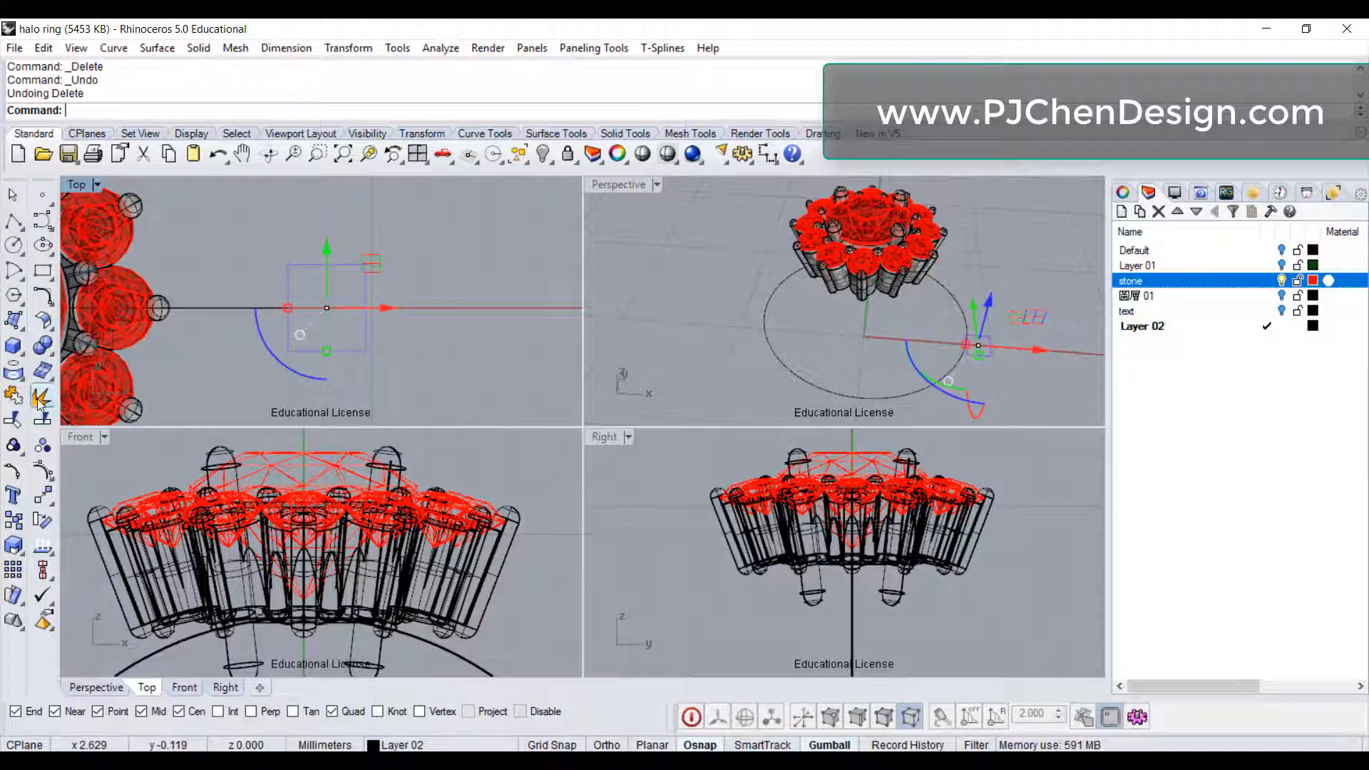
{"action": "left_click", "coordinate": [37, 395]}
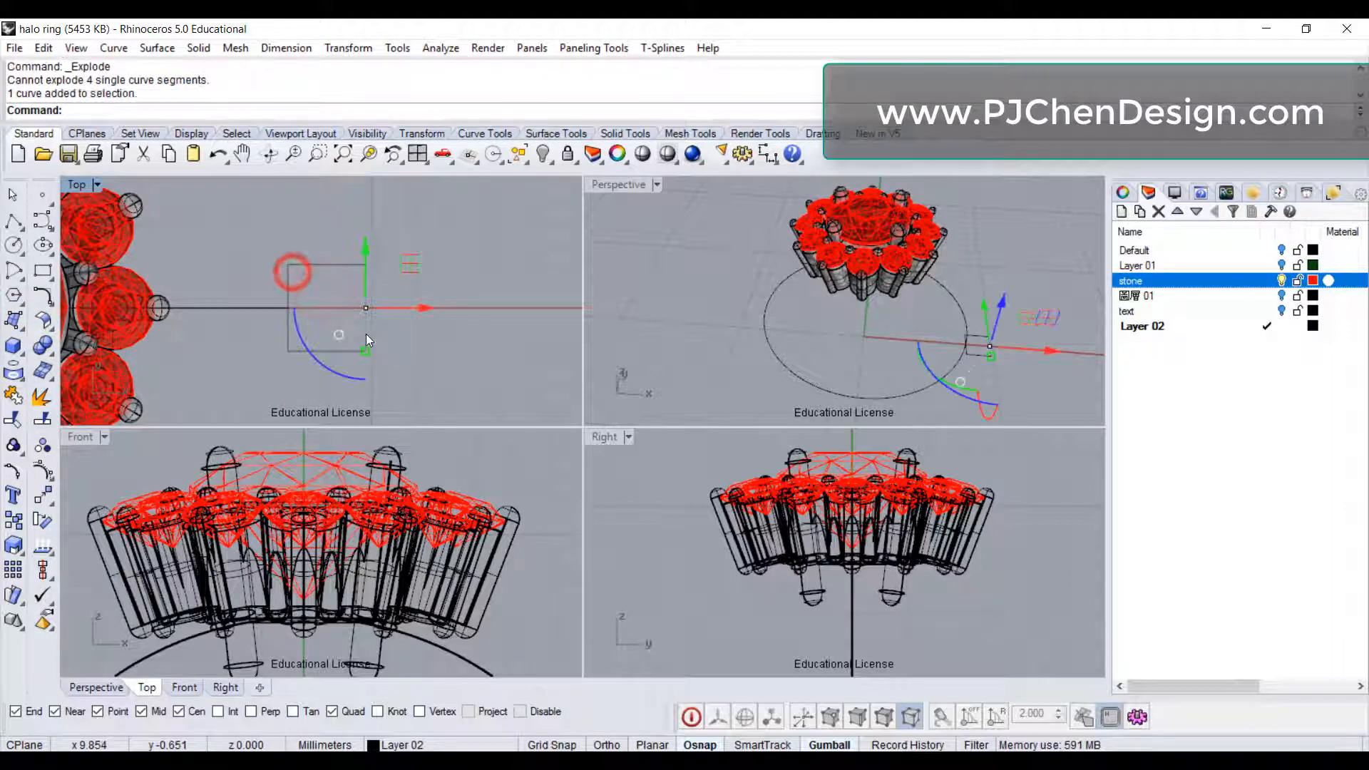
{"action": "key", "text": "Delete"}
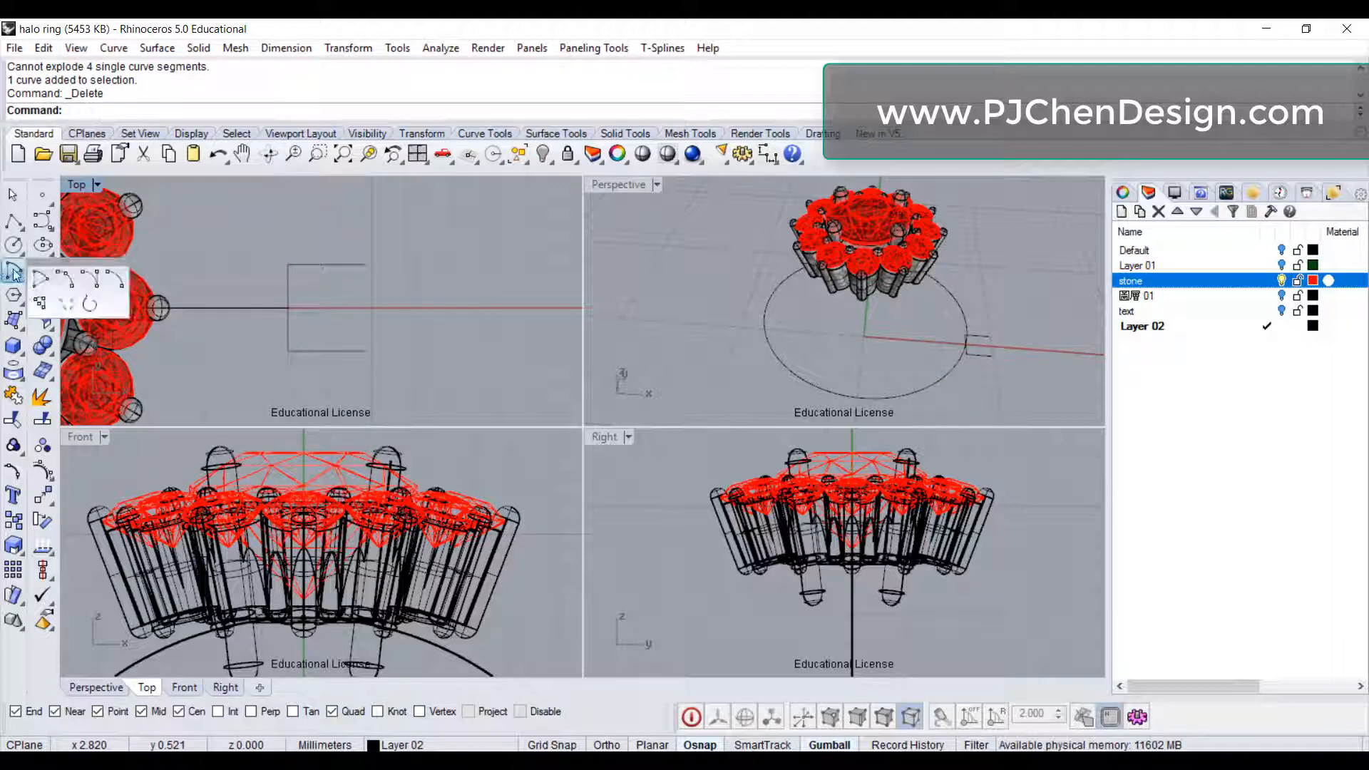
{"action": "left_click", "coordinate": [41, 218]}
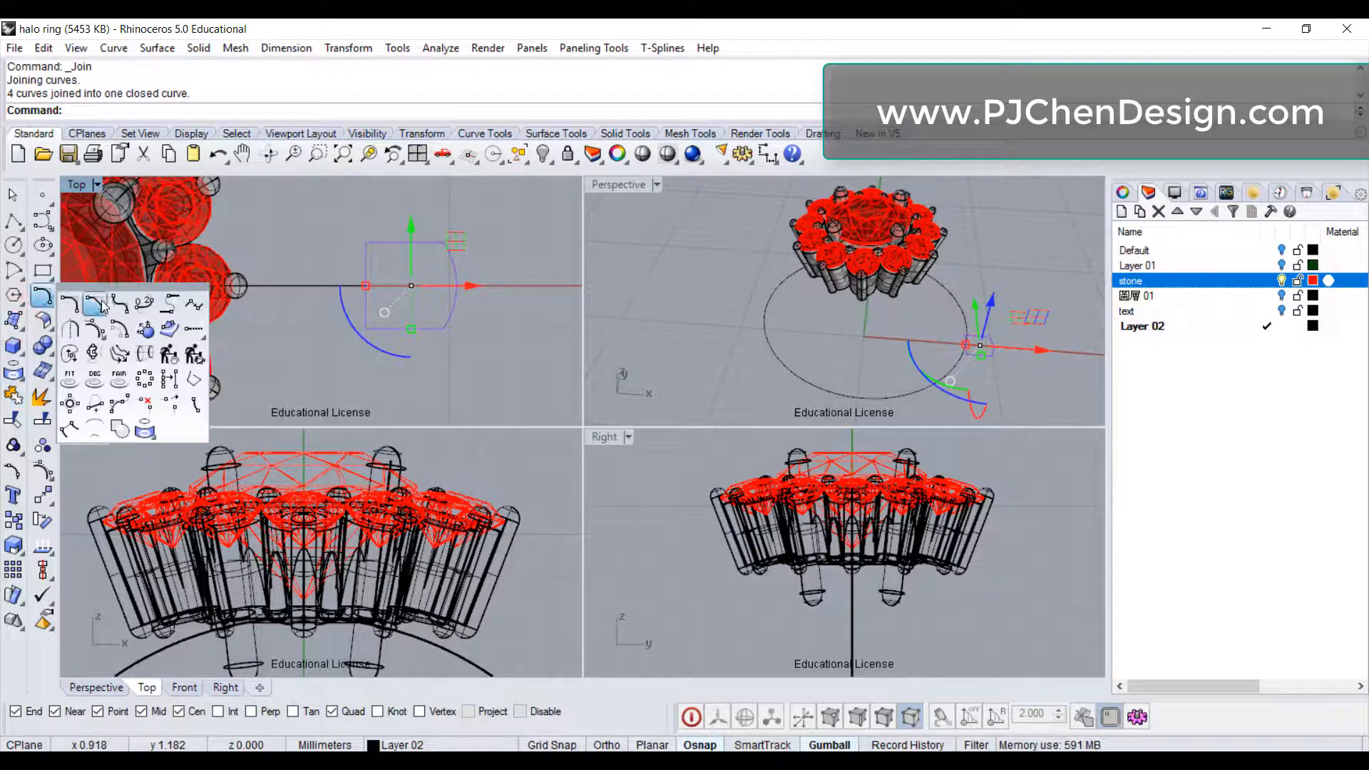
- Round the joined profile's corners with a 0.3 fillet radius
{"action": "left_click", "coordinate": [91, 302]}
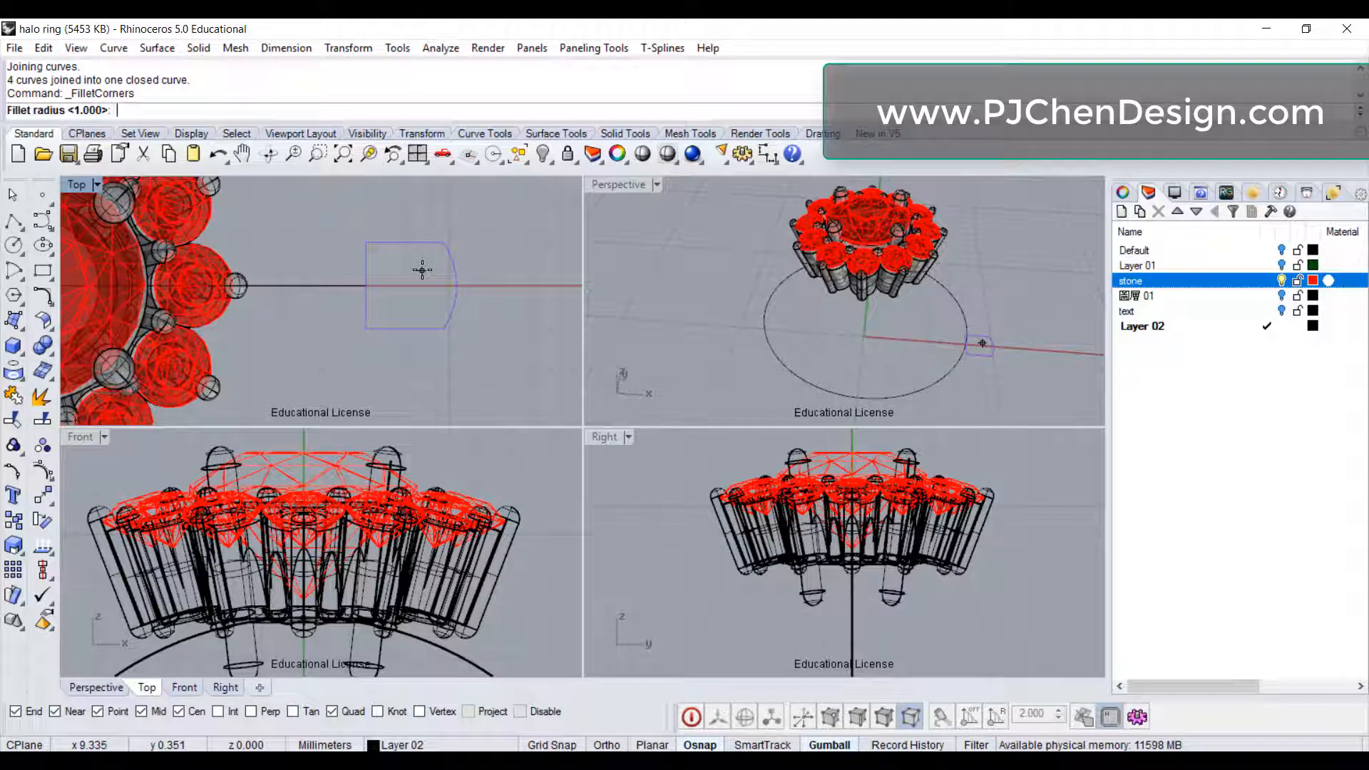
{"action": "type", "text": ".3"}
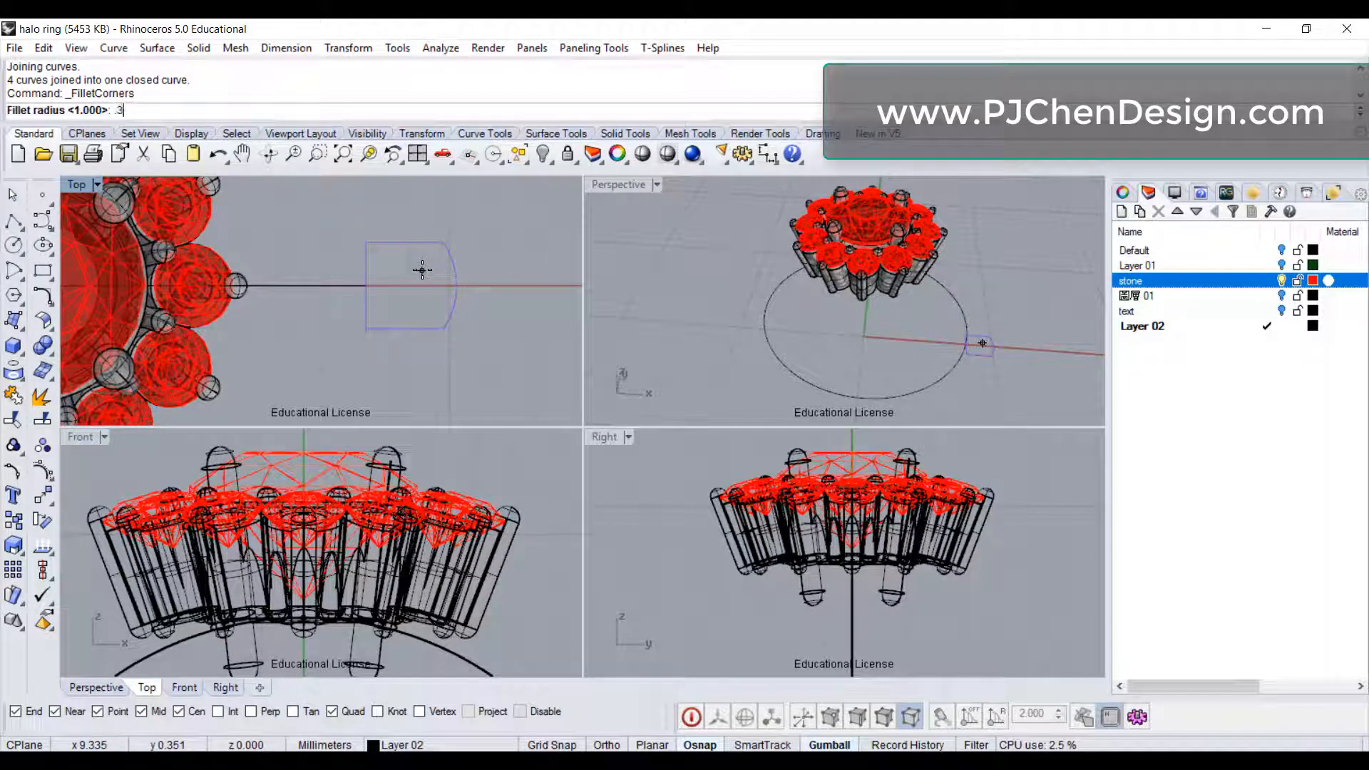
{"action": "key", "text": "Enter"}
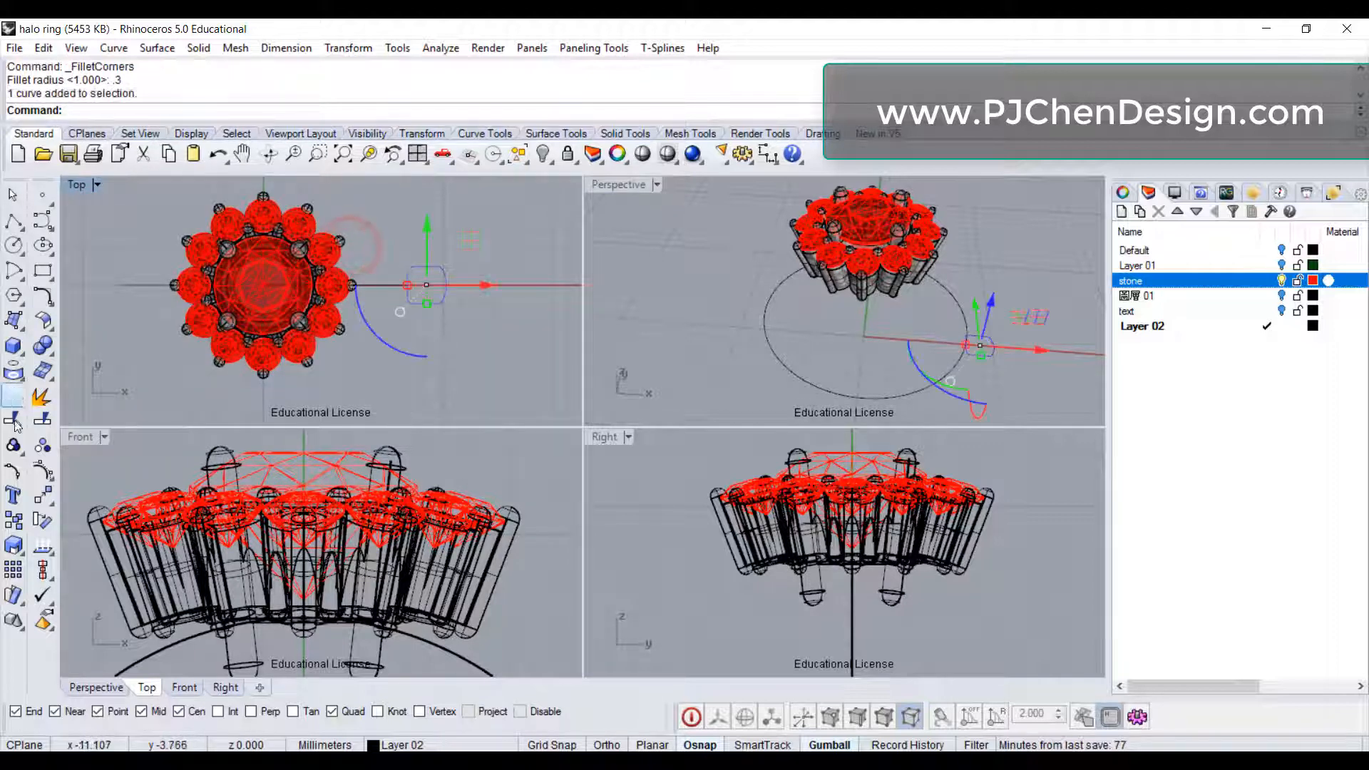
- Rotate a copy of the shank profile about the ring centre up to the ring top under the halo
{"action": "left_click", "coordinate": [13, 419]}
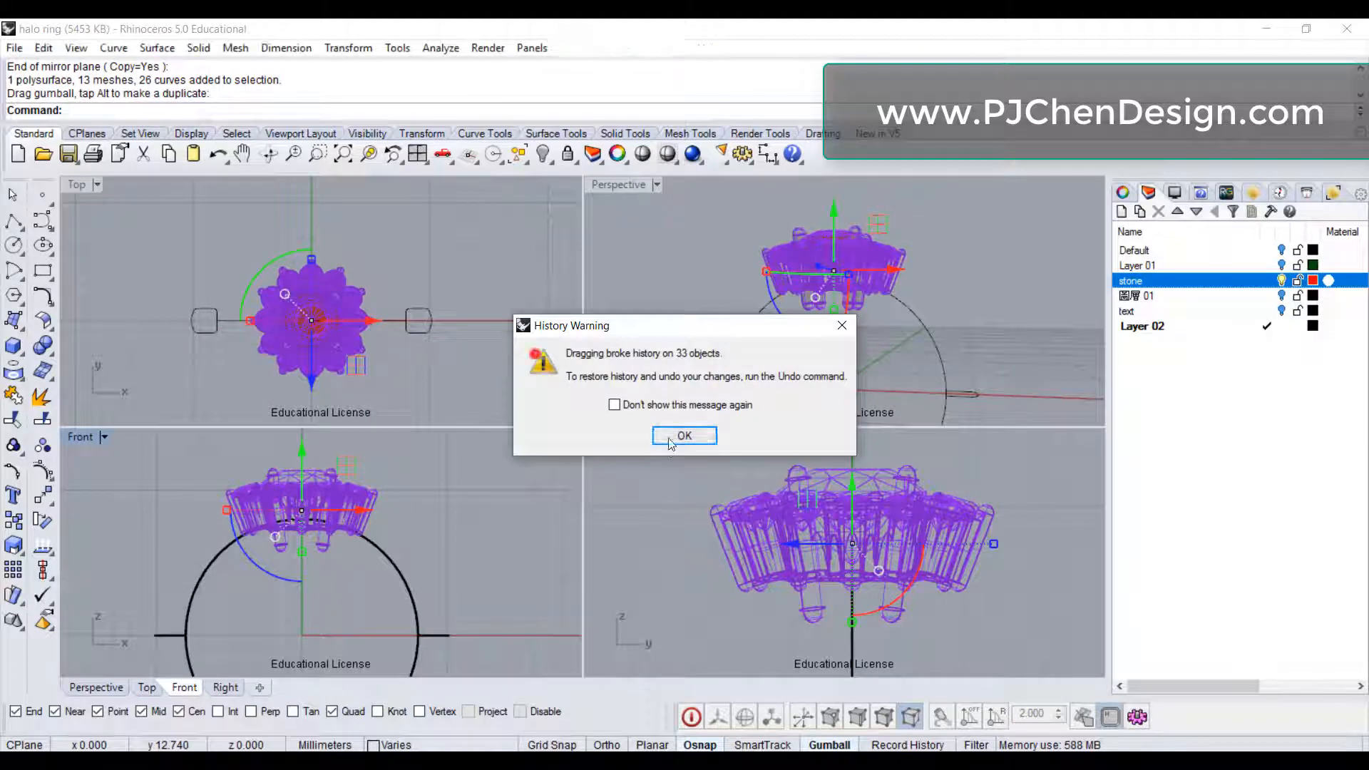
{"action": "left_click", "coordinate": [684, 436]}
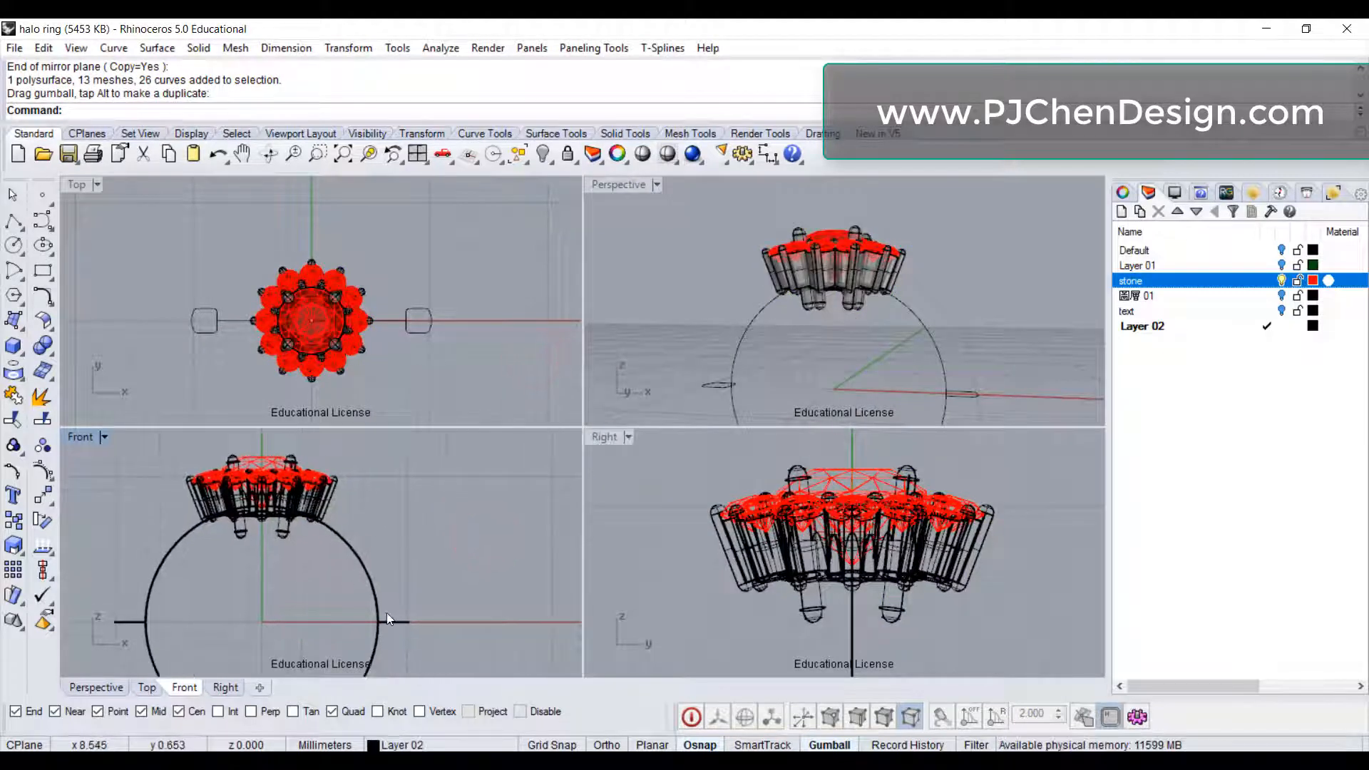
{"action": "mouse_move", "coordinate": [404, 602]}
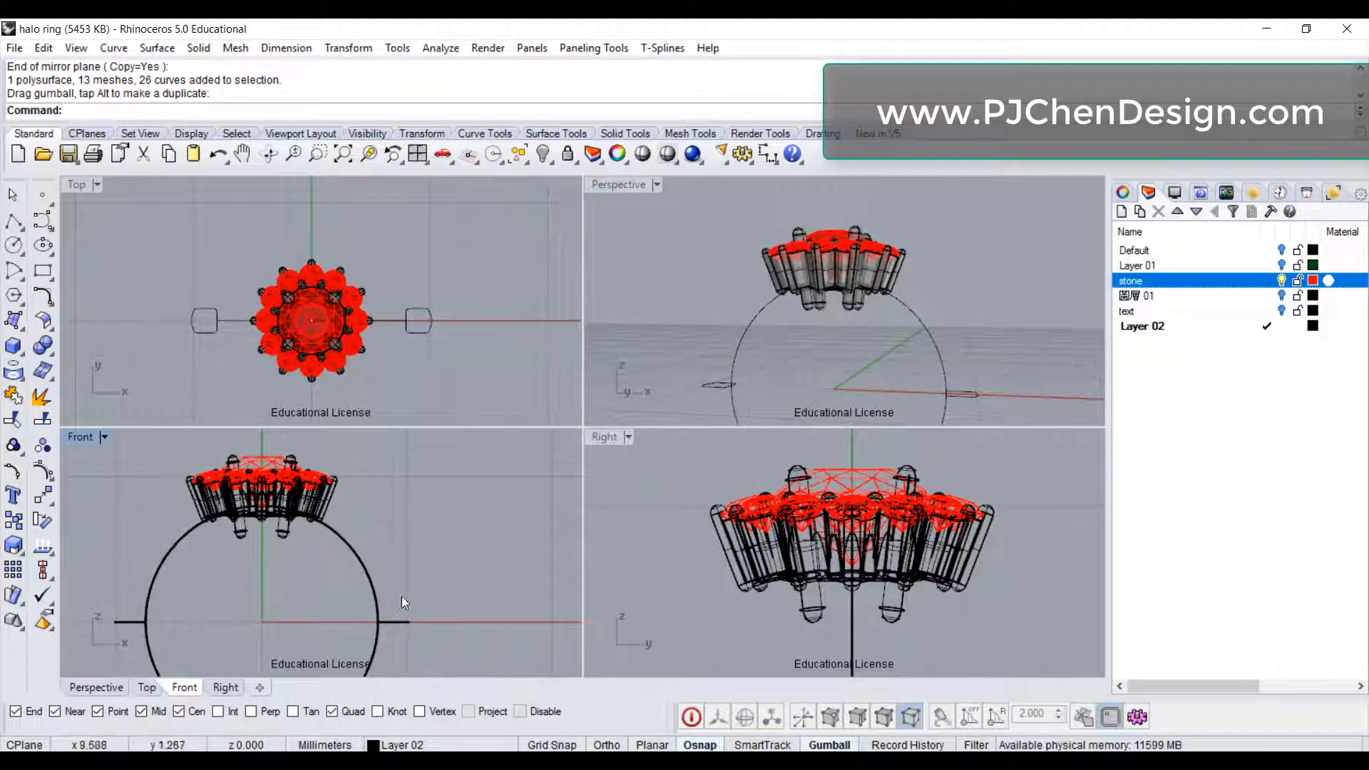
{"action": "mouse_move", "coordinate": [120, 439]}
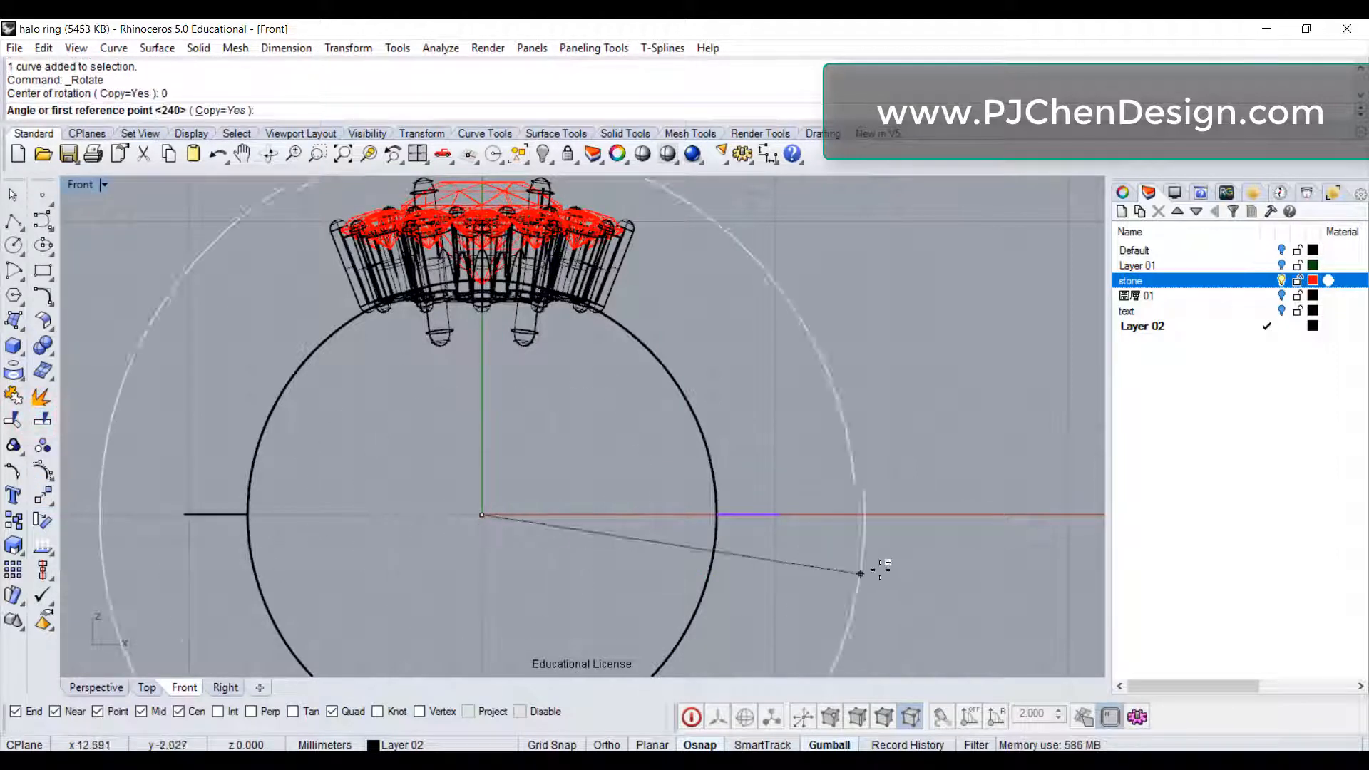
{"action": "left_click", "coordinate": [861, 575]}
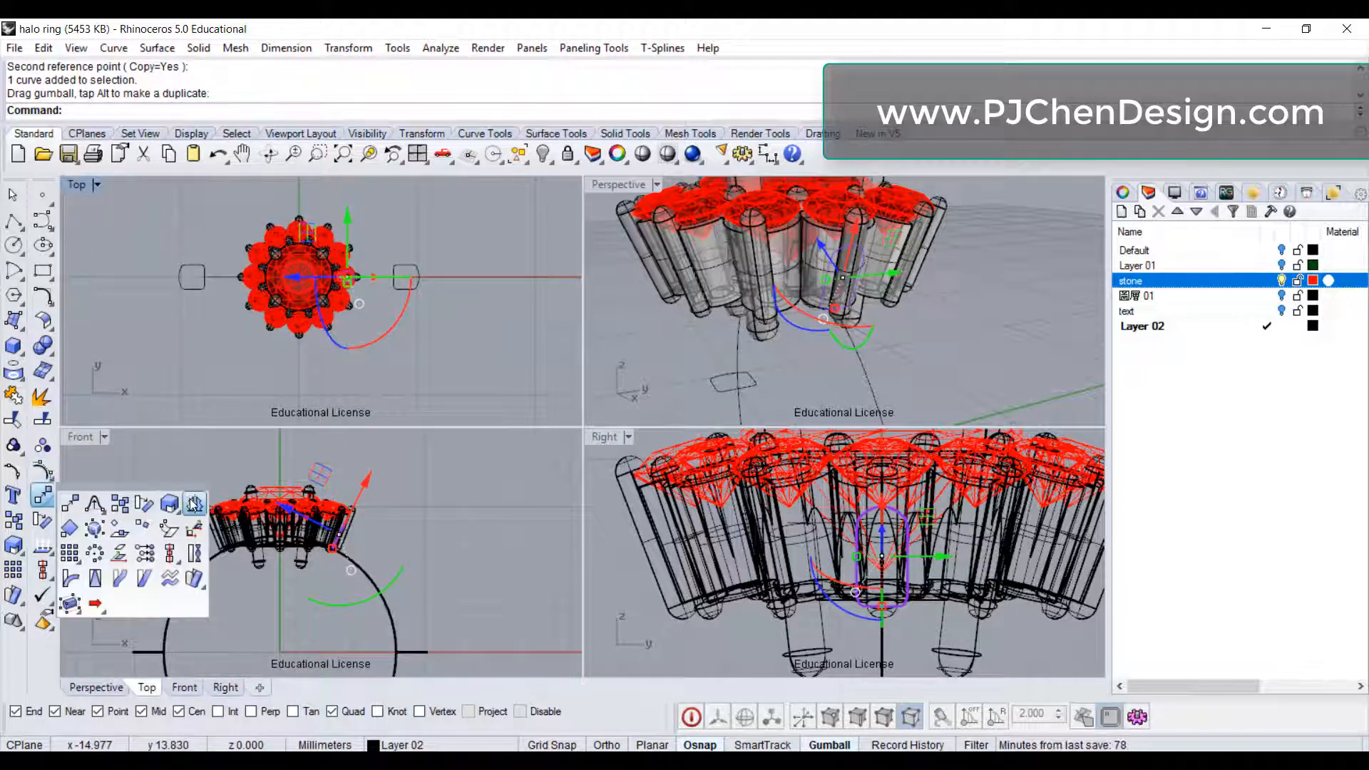
- Hide the halo's metal settings and maximize Perspective to view the stones and shank curves
{"action": "left_click", "coordinate": [194, 504]}
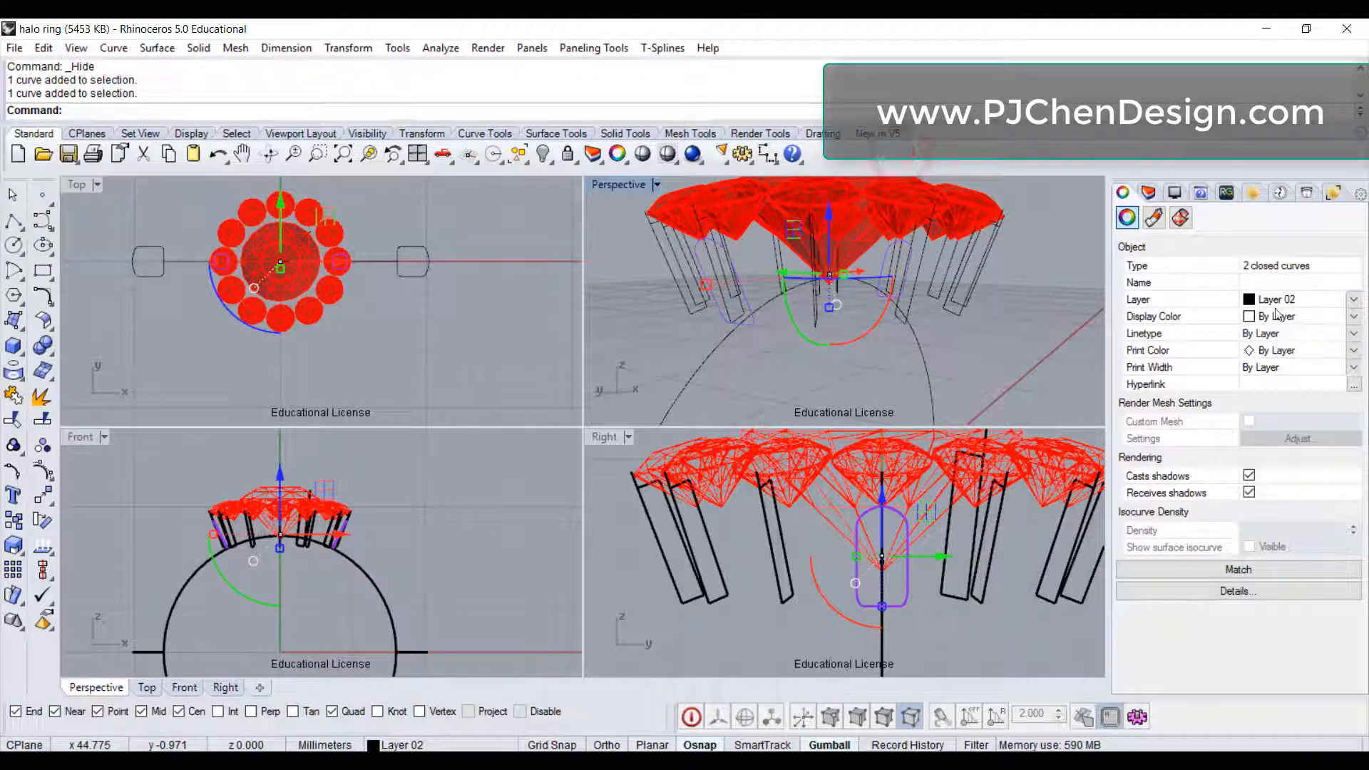
{"action": "left_click", "coordinate": [1292, 316]}
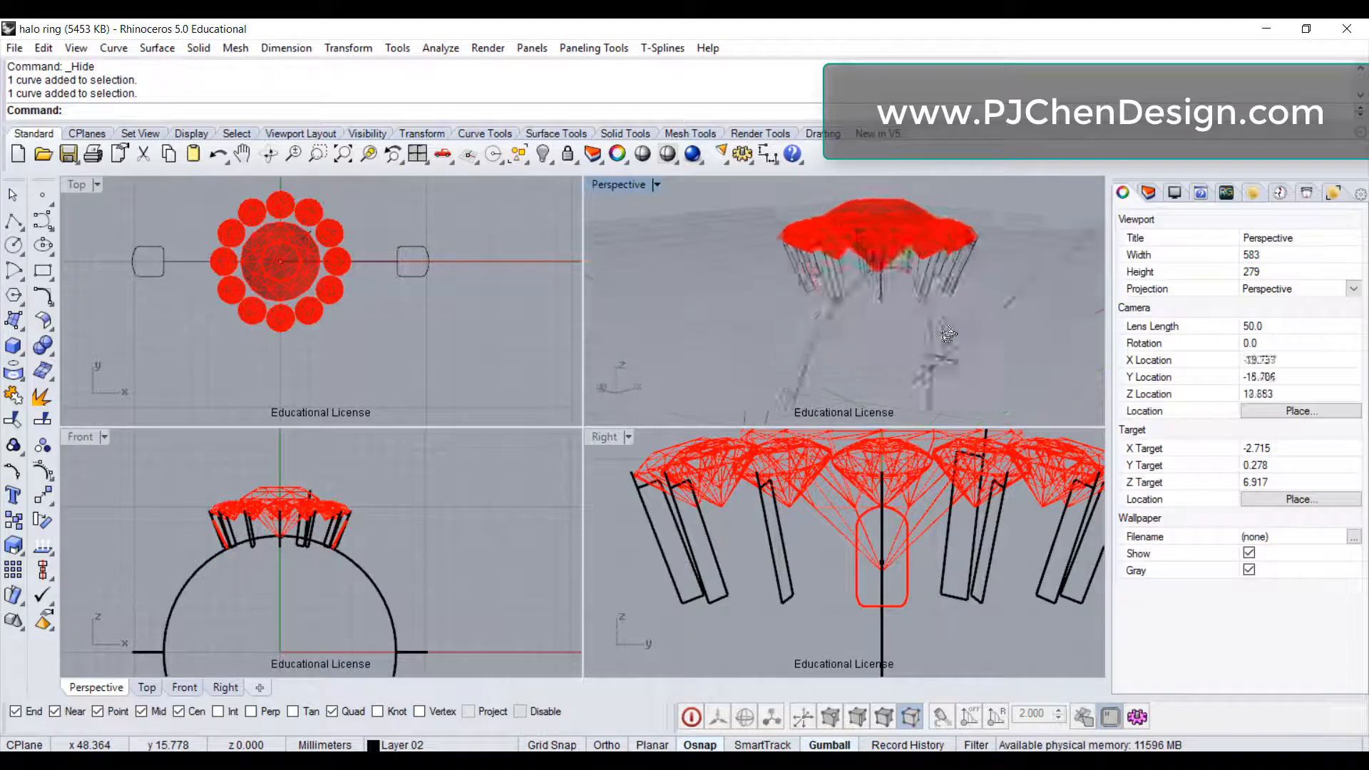
{"action": "double_click", "coordinate": [619, 184]}
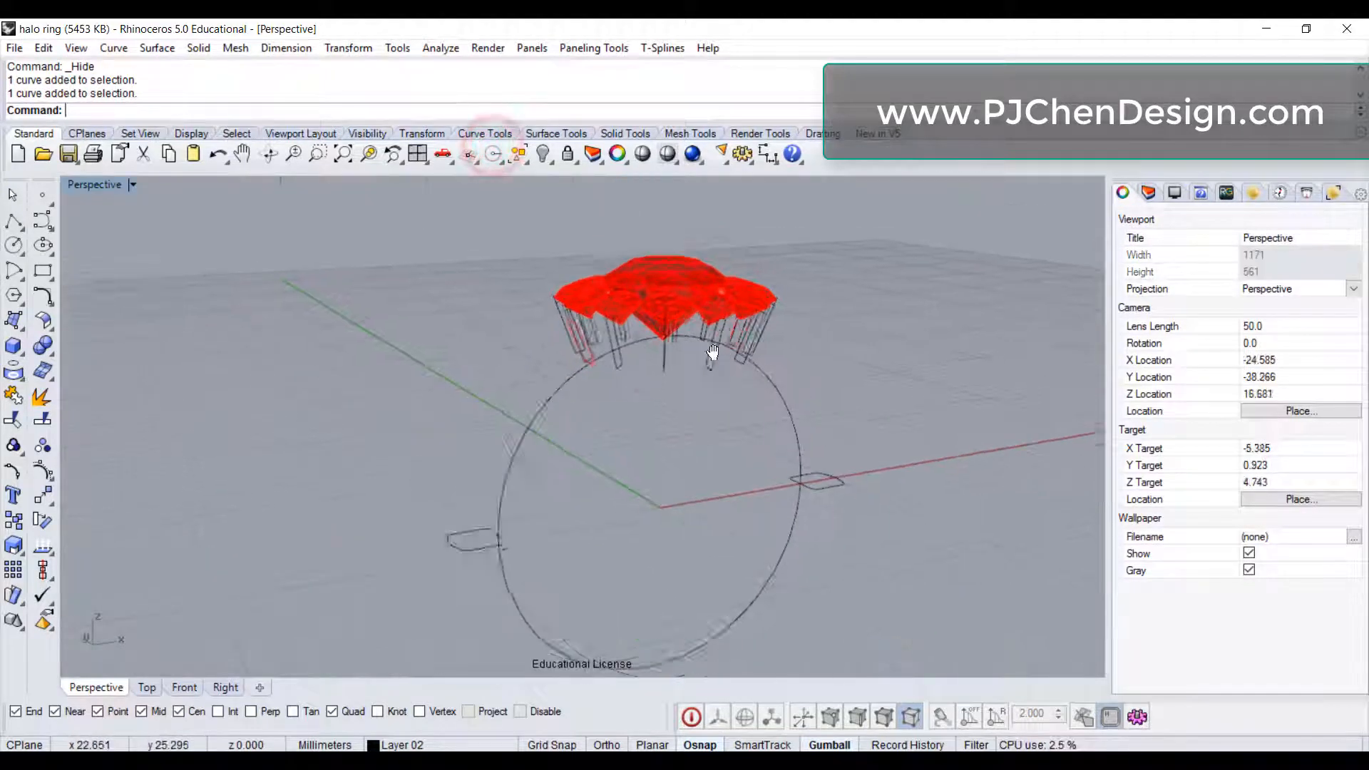
{"action": "left_click_drag", "start_coordinate": [712, 354], "coordinate": [594, 394]}
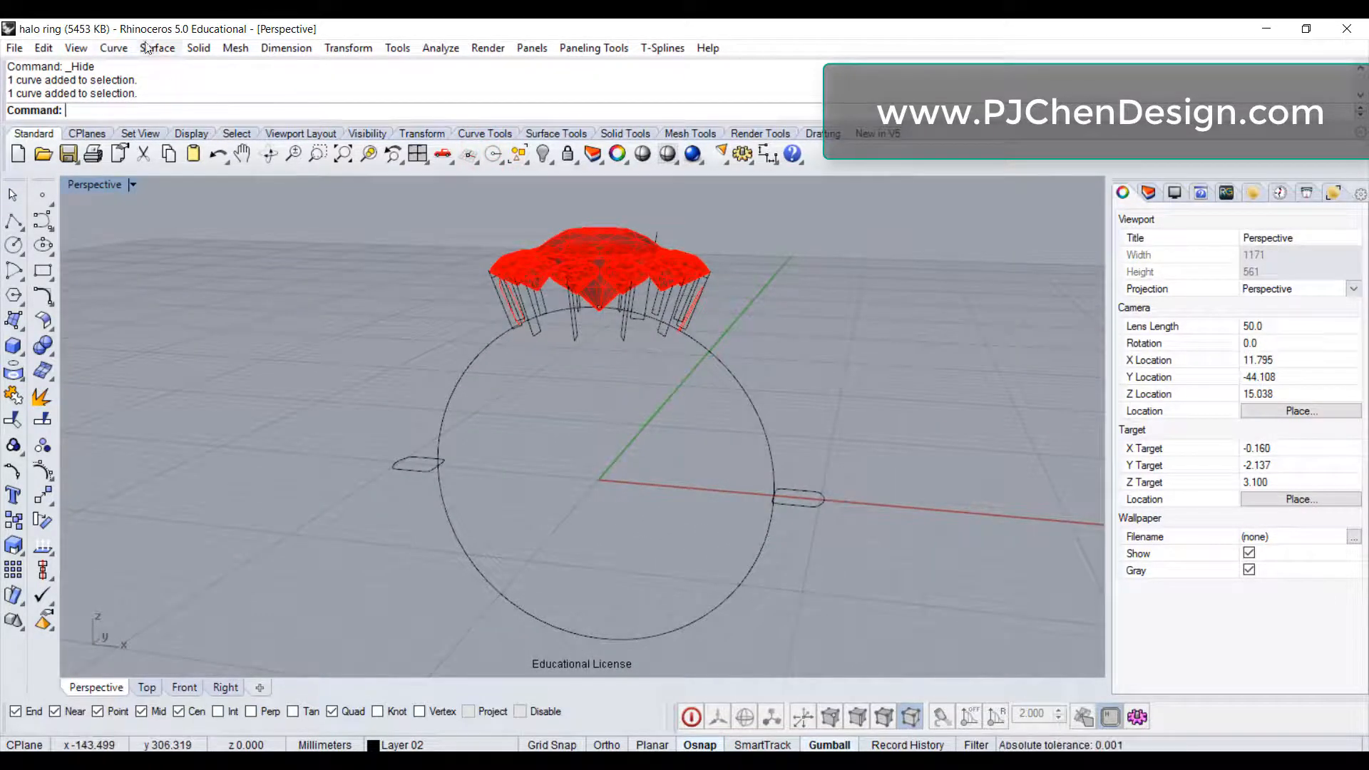
- Sweep 1 Rail the shank profiles along the ring-size circle to build the tapered shank
{"action": "left_click", "coordinate": [157, 48]}
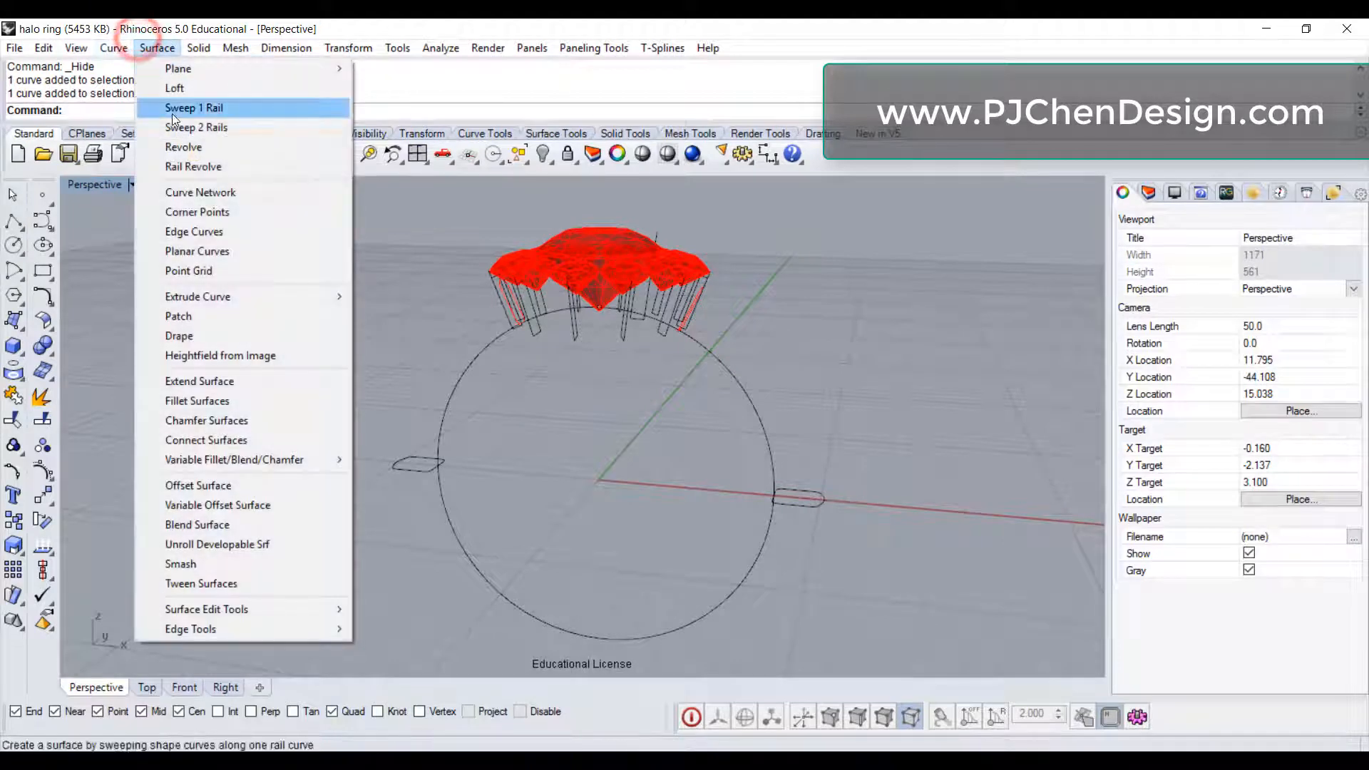
{"action": "left_click", "coordinate": [194, 109]}
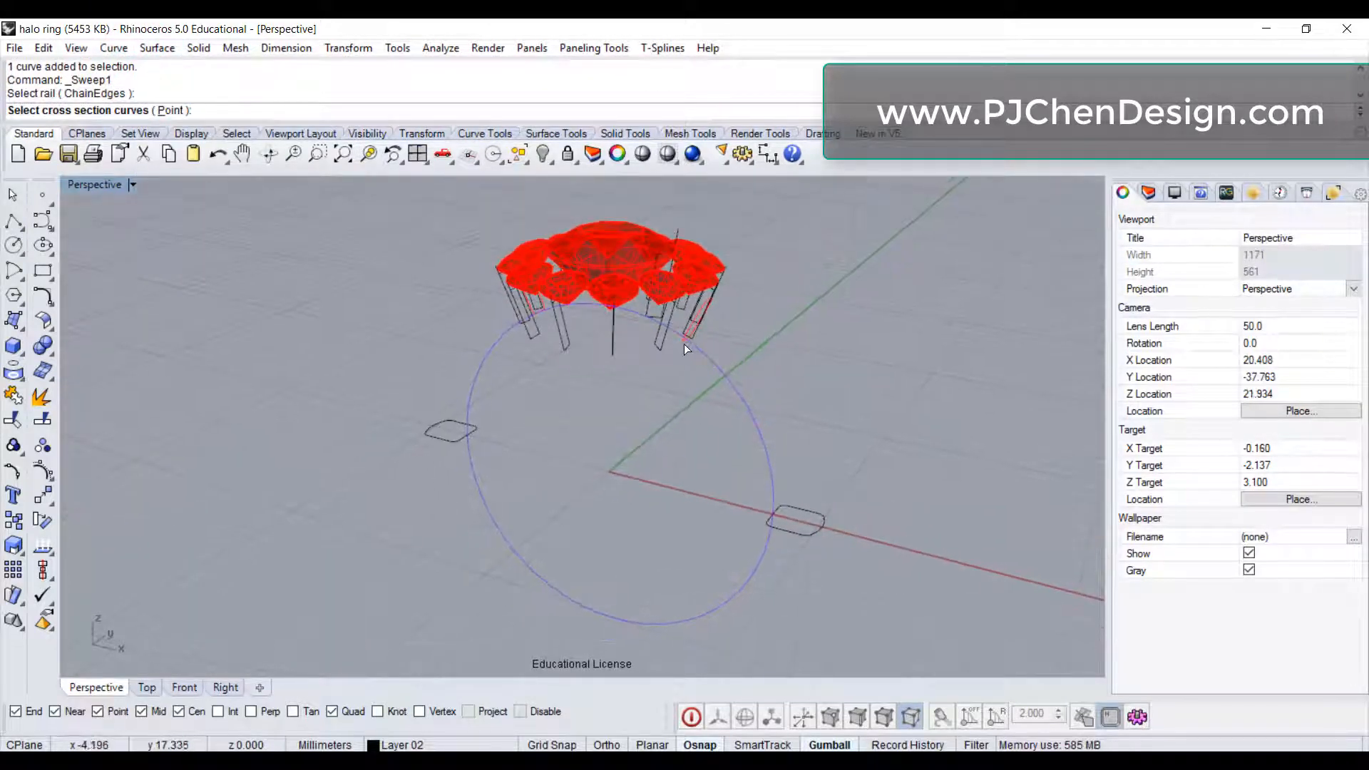
{"action": "left_click", "coordinate": [622, 436]}
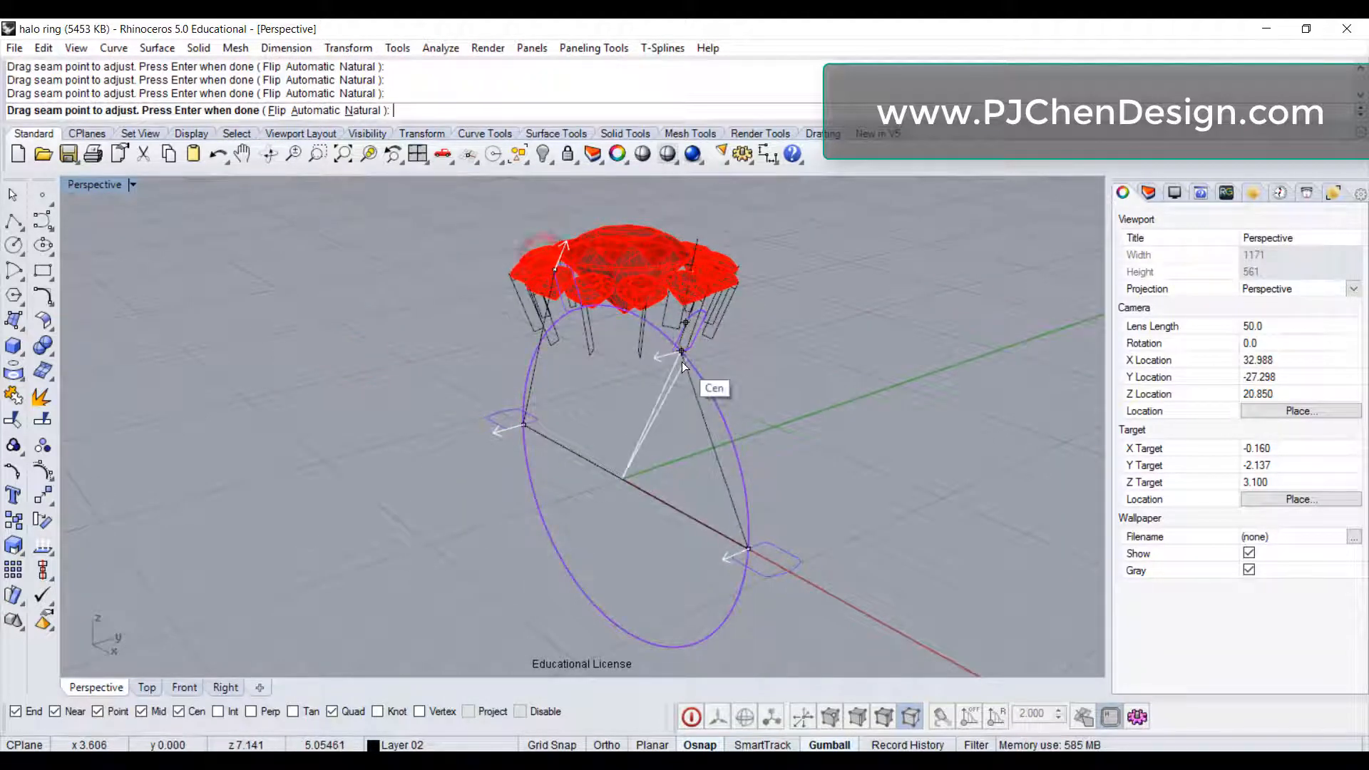
{"action": "left_click_drag", "start_coordinate": [683, 366], "coordinate": [506, 293]}
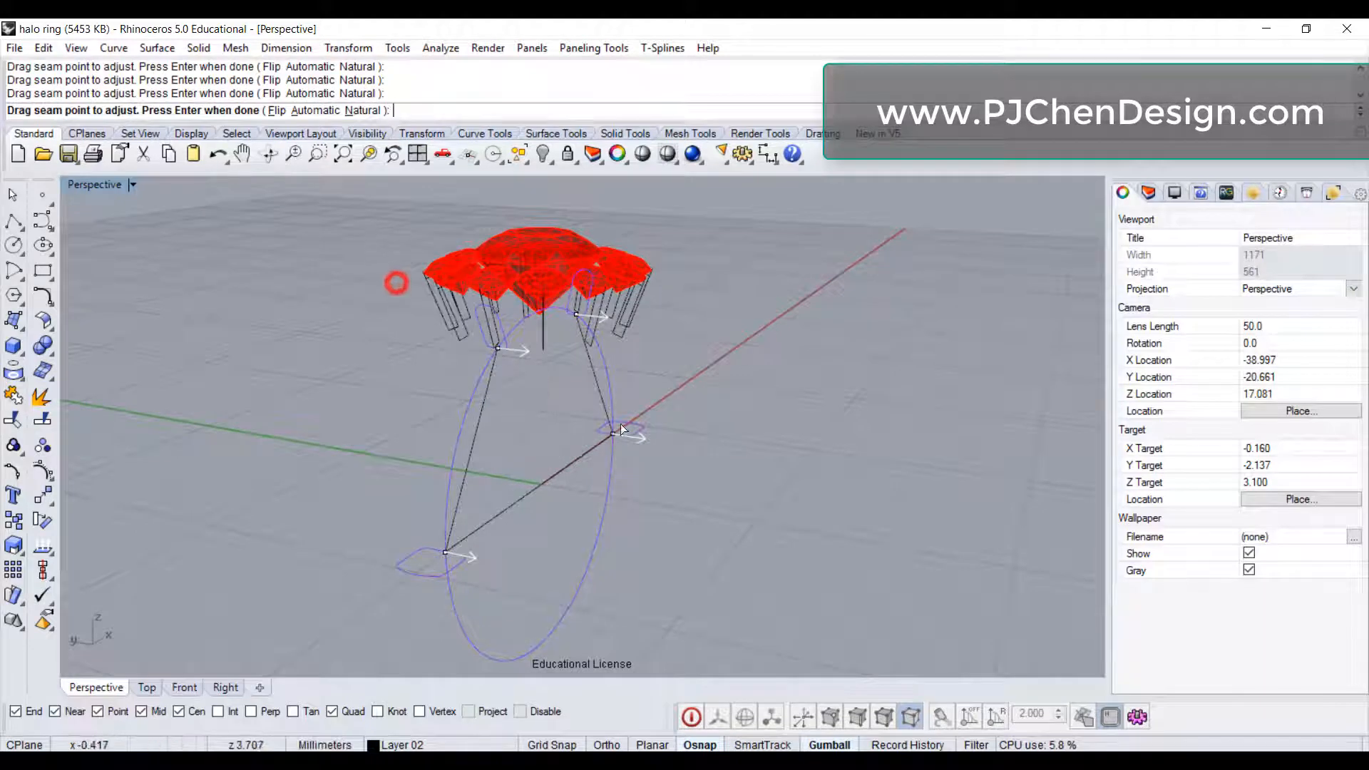
{"action": "key", "text": "Enter"}
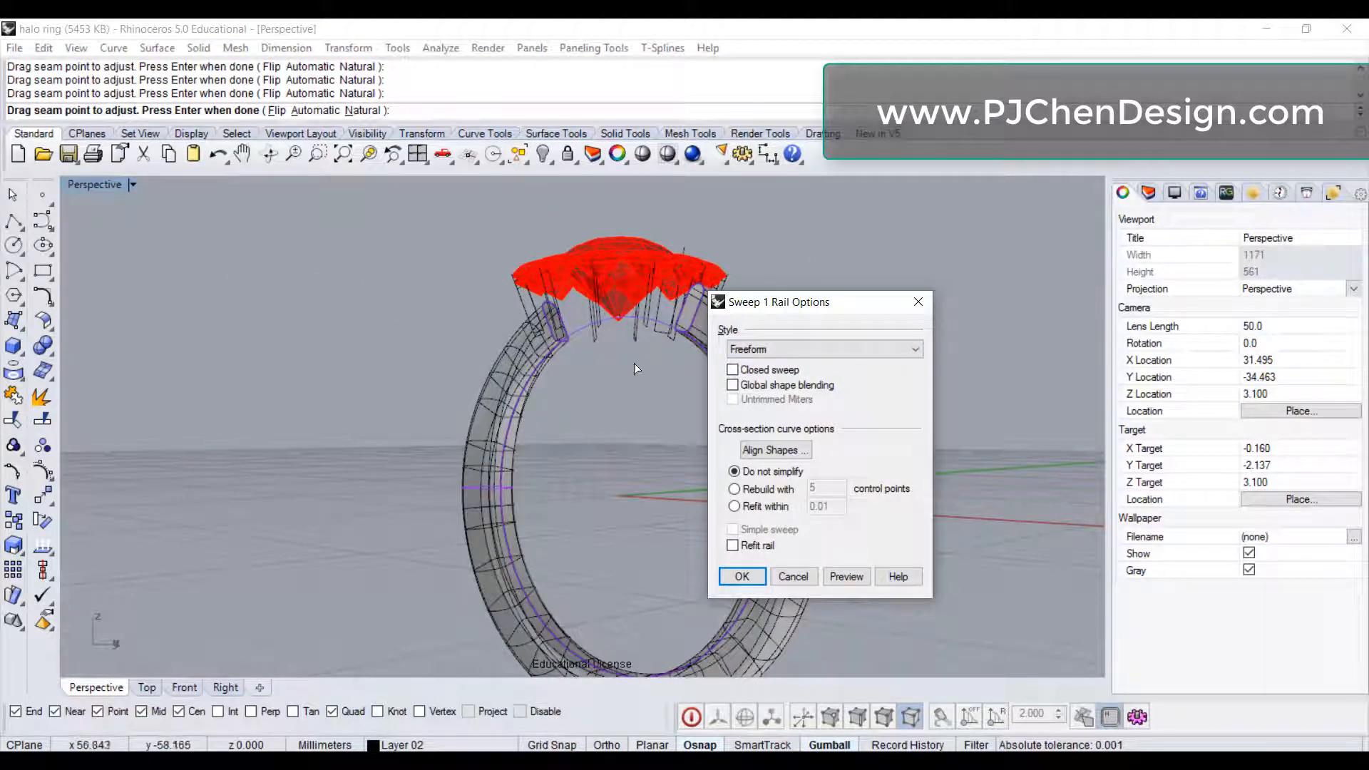
{"action": "left_click", "coordinate": [742, 576]}
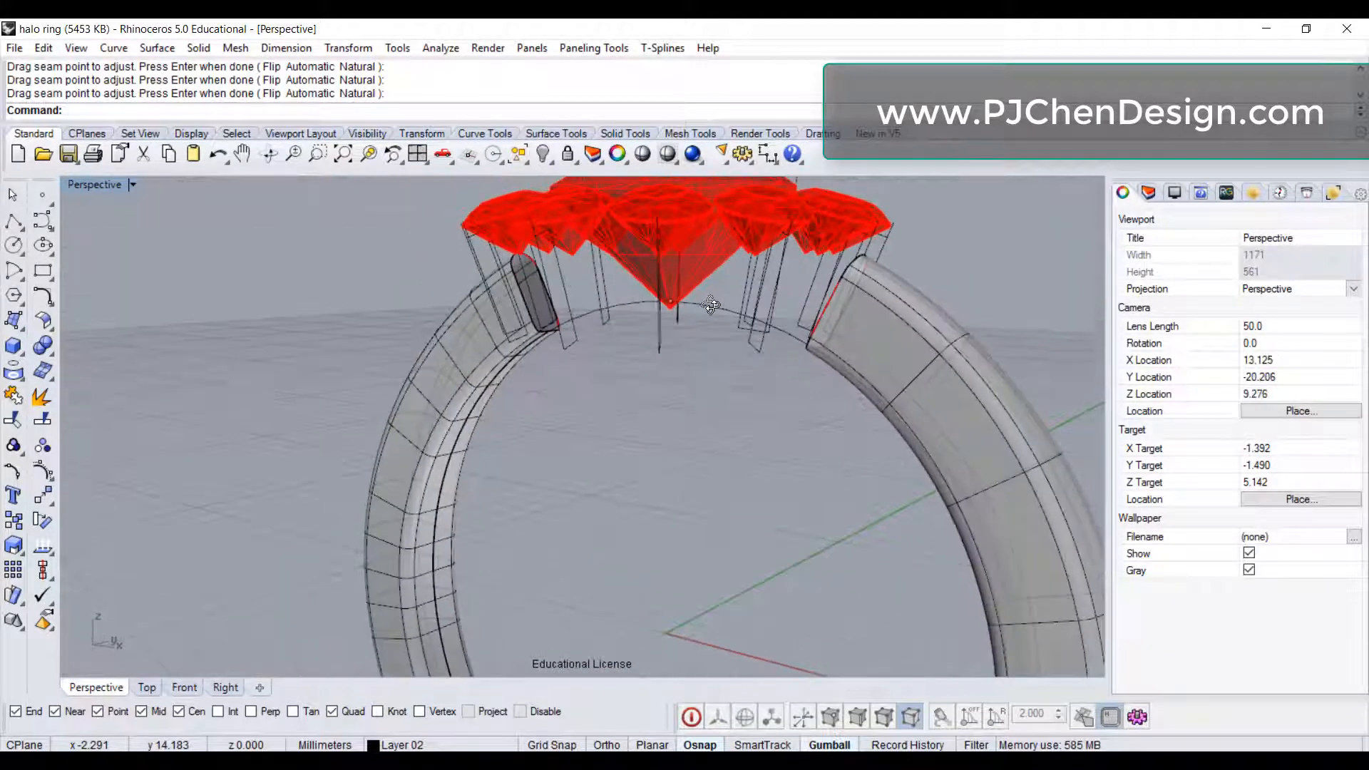
{"action": "left_click_drag", "start_coordinate": [710, 305], "coordinate": [786, 275]}
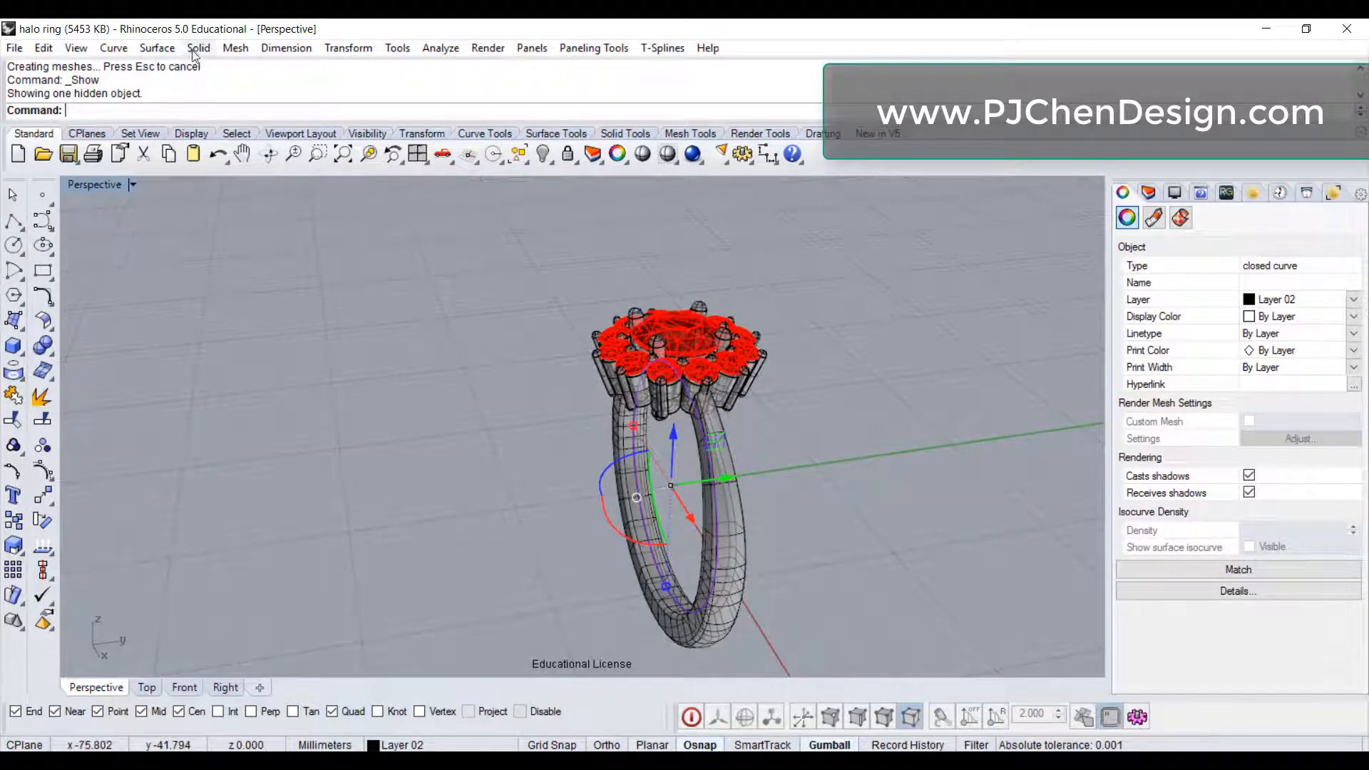
- Extrude the ring-size curve both sides into a solid and Boolean-difference it from the shank
{"action": "left_click", "coordinate": [198, 48]}
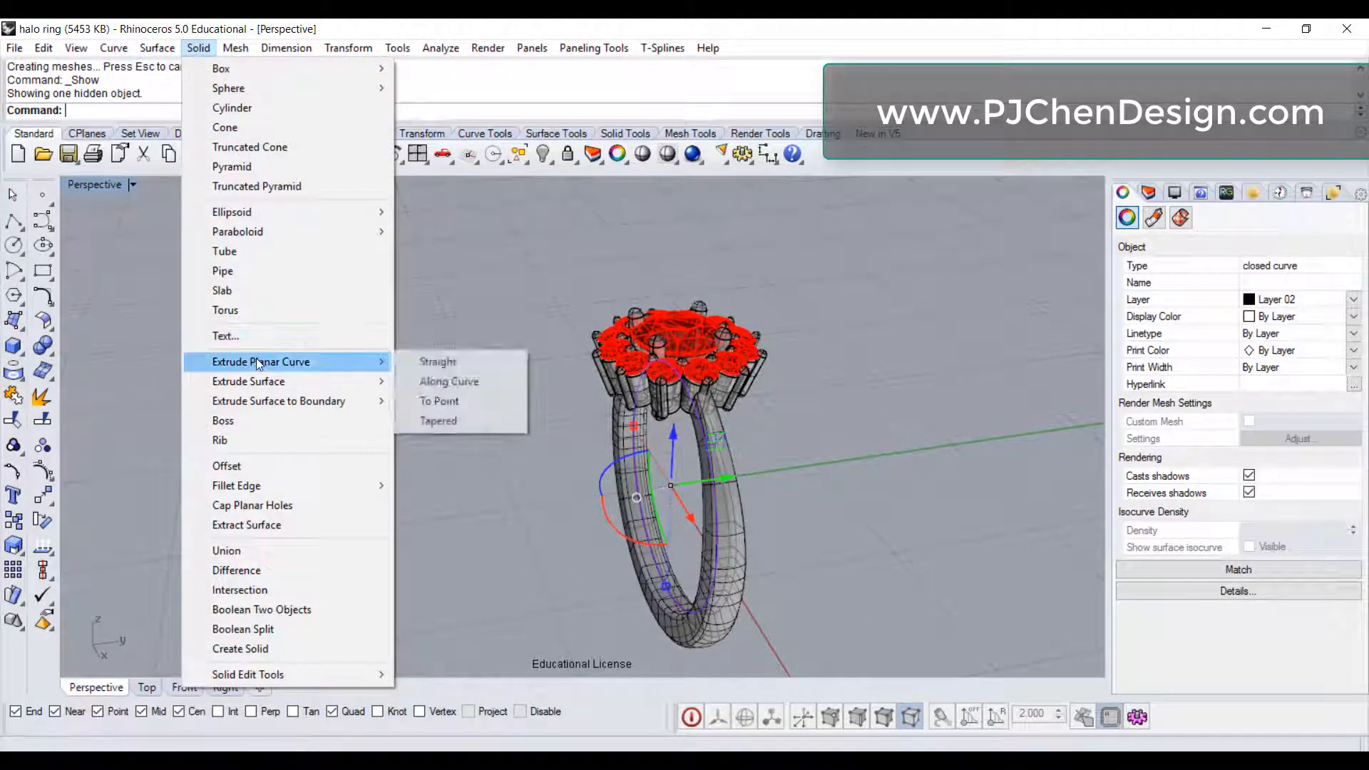
{"action": "left_click", "coordinate": [437, 363]}
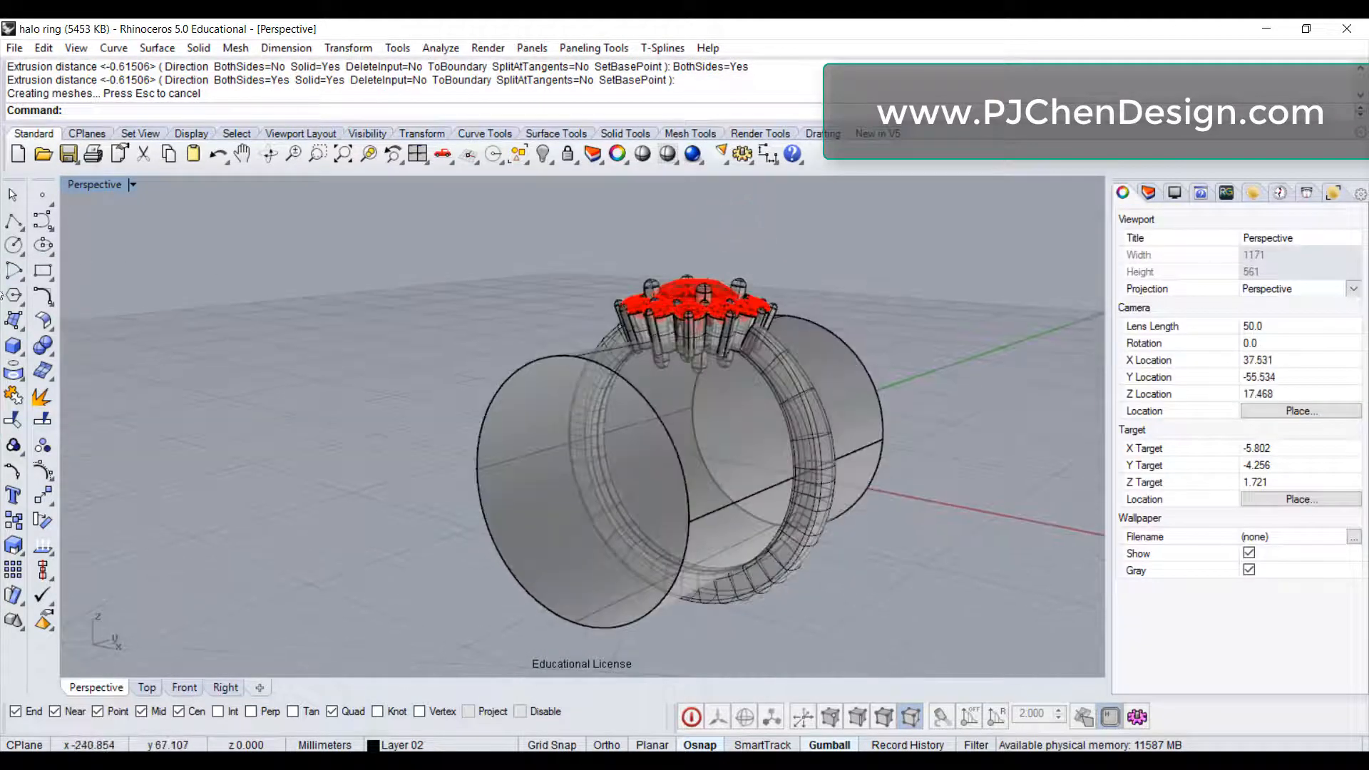
{"action": "left_click", "coordinate": [42, 344]}
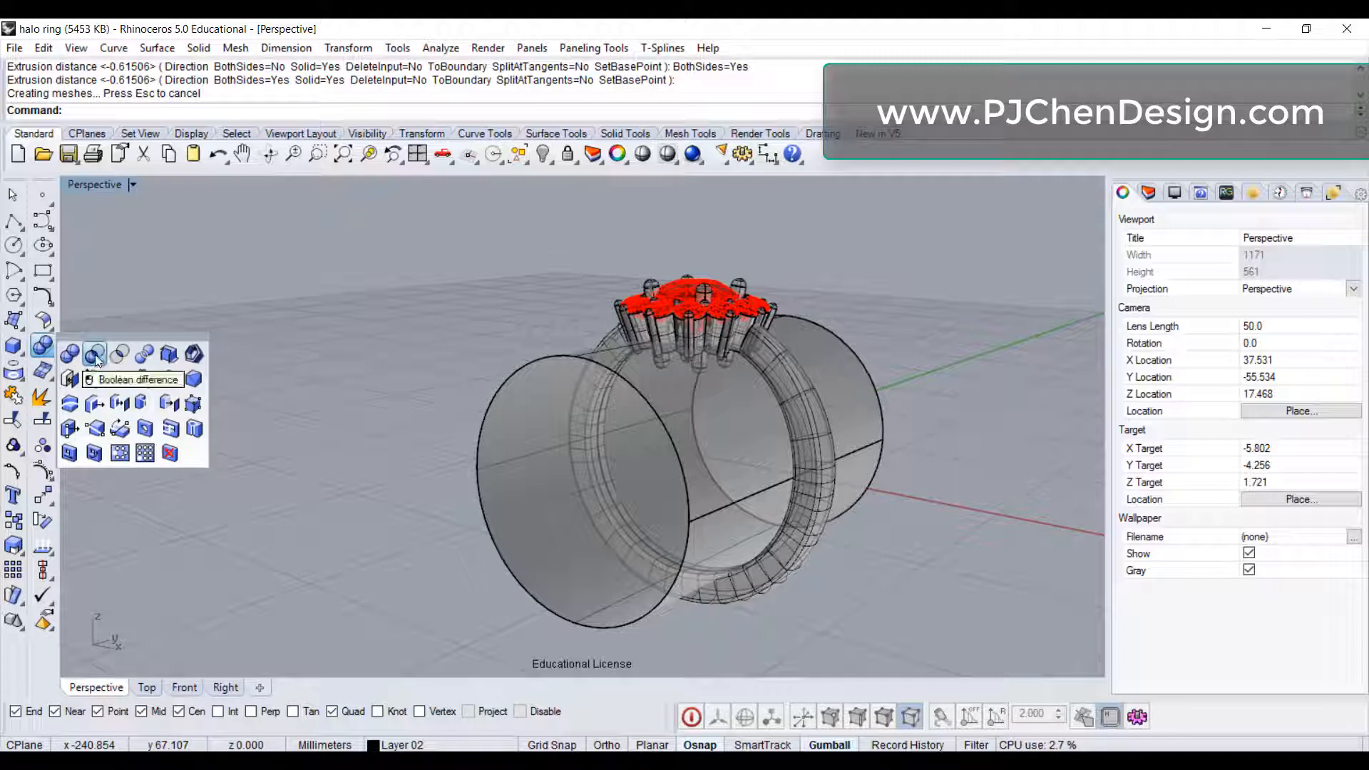
{"action": "left_click", "coordinate": [94, 352]}
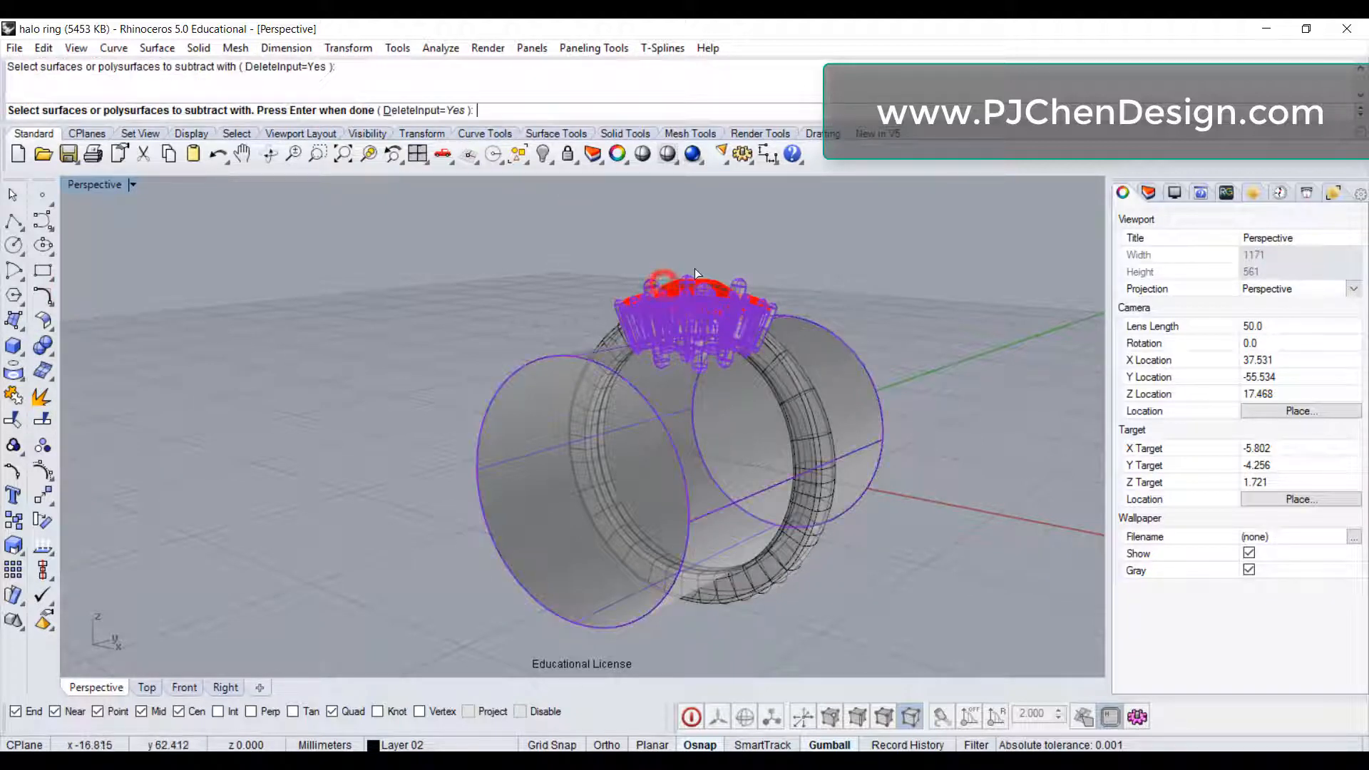
{"action": "key", "text": "Enter"}
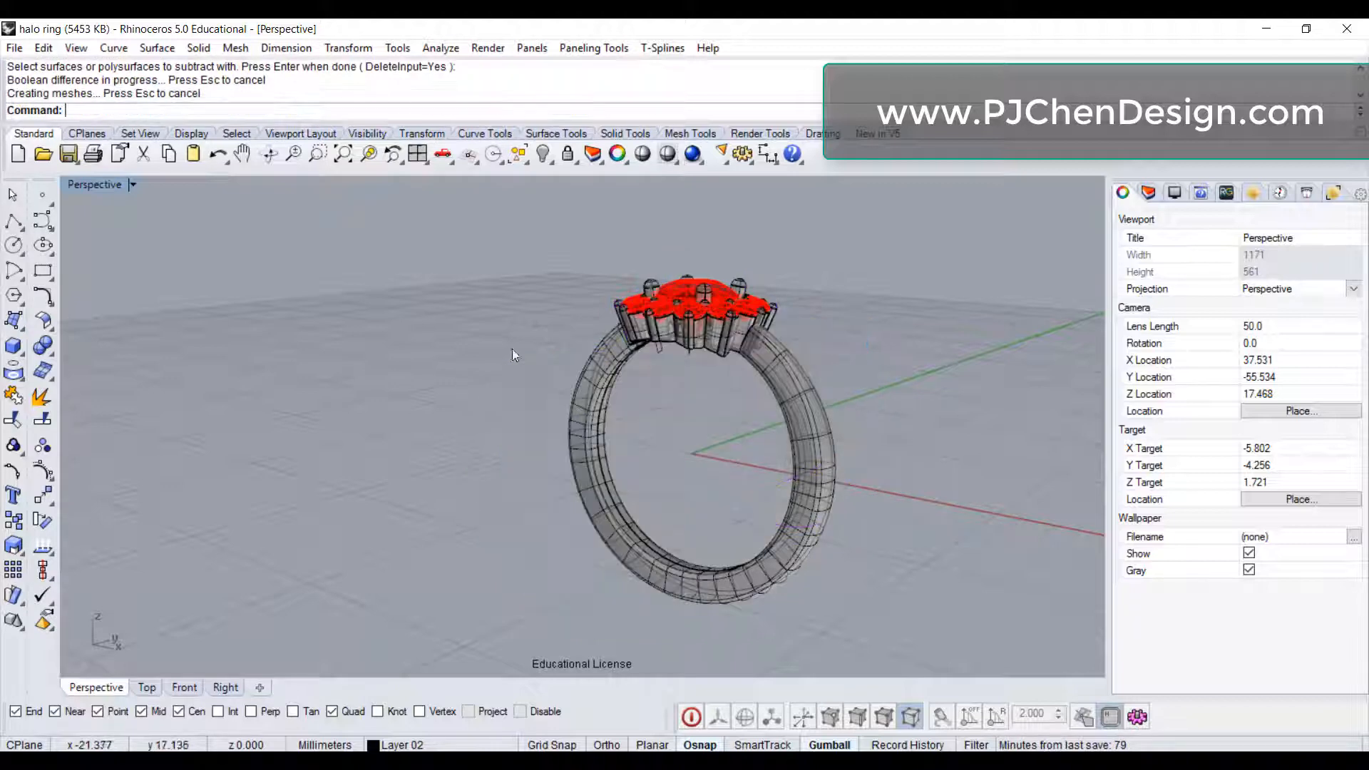
{"action": "left_click_drag", "start_coordinate": [511, 355], "coordinate": [642, 325]}
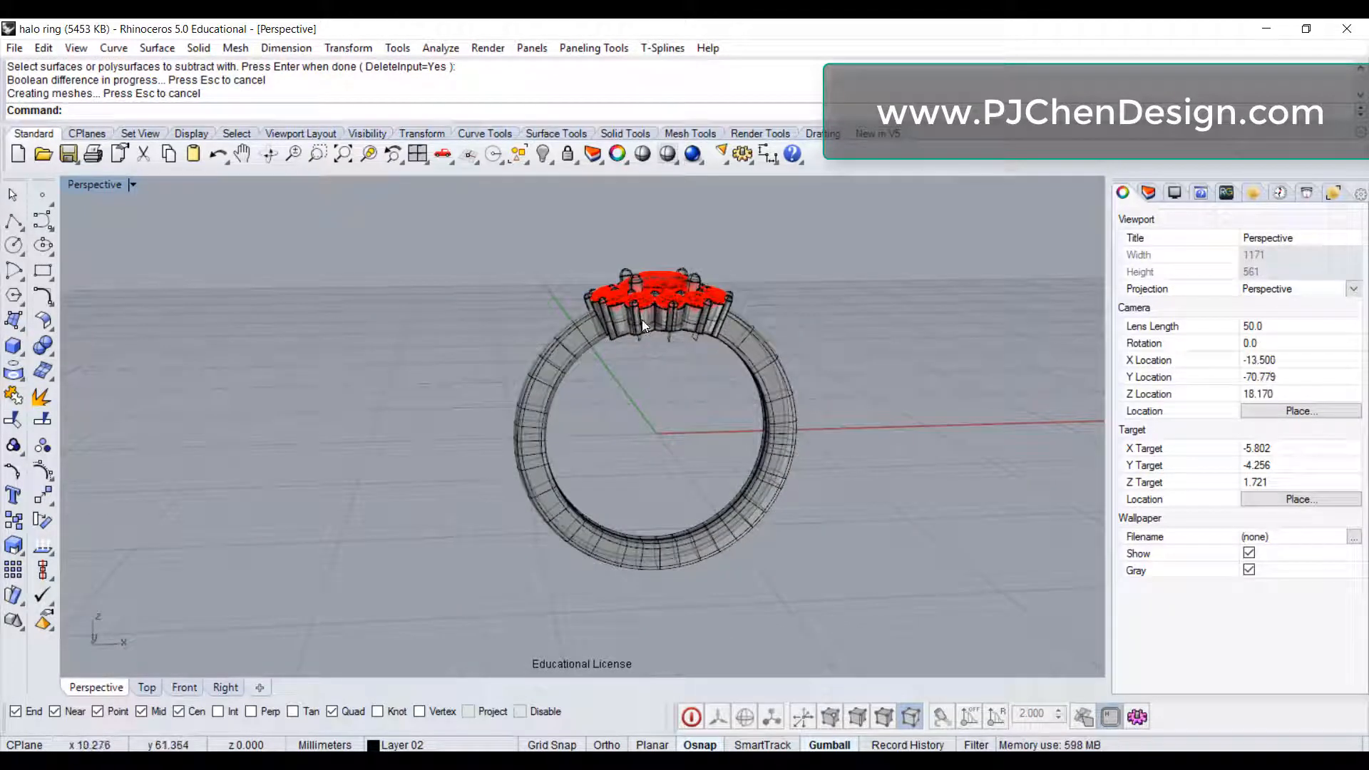
{"action": "mouse_move", "coordinate": [847, 383]}
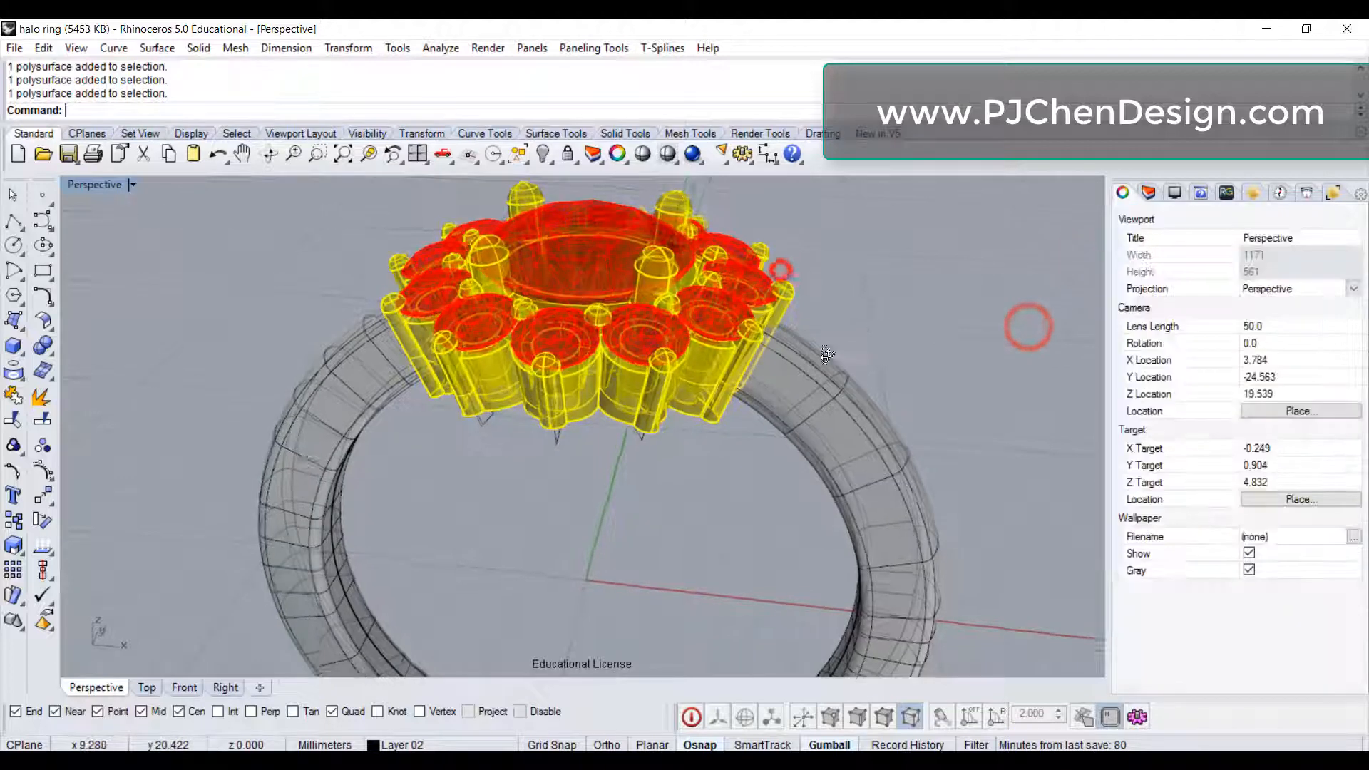
{"action": "left_click_drag", "start_coordinate": [826, 353], "coordinate": [746, 358]}
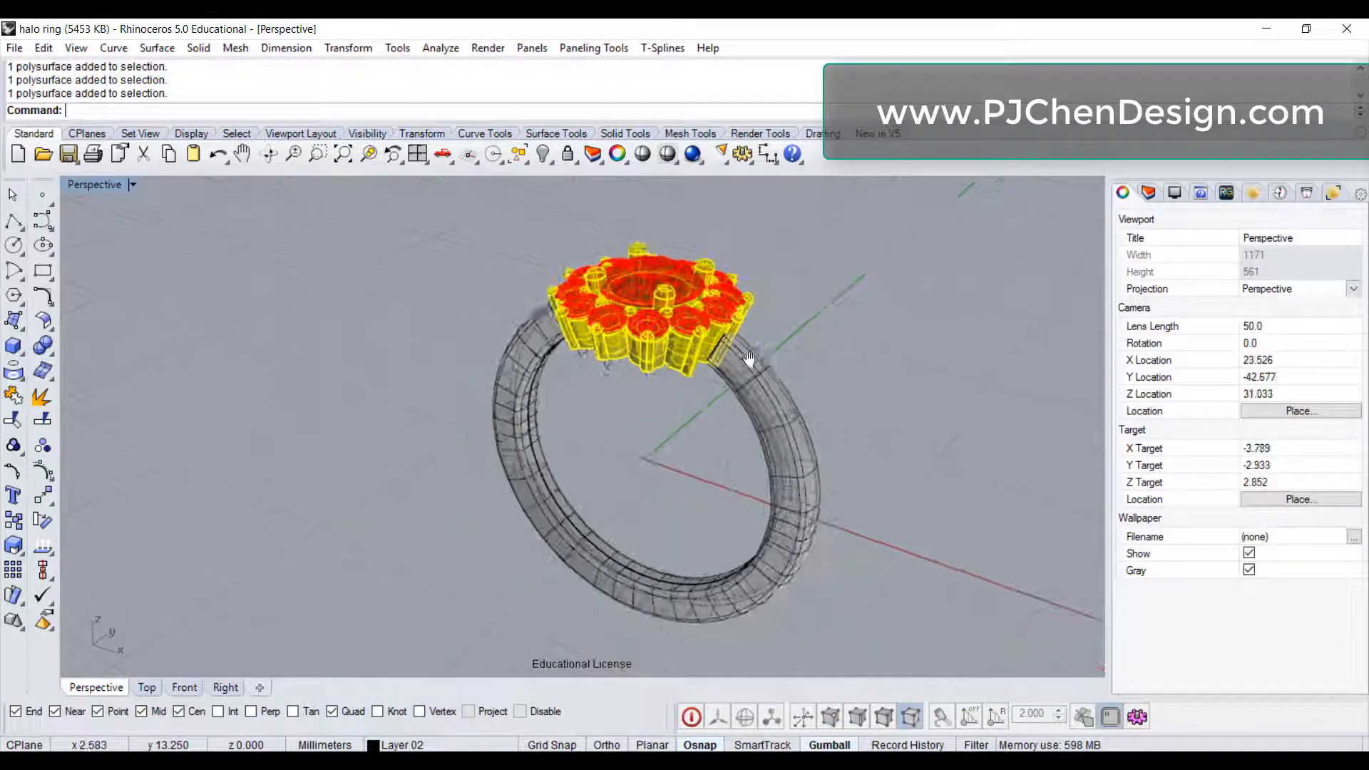
{"action": "left_click_drag", "start_coordinate": [749, 355], "coordinate": [716, 447]}
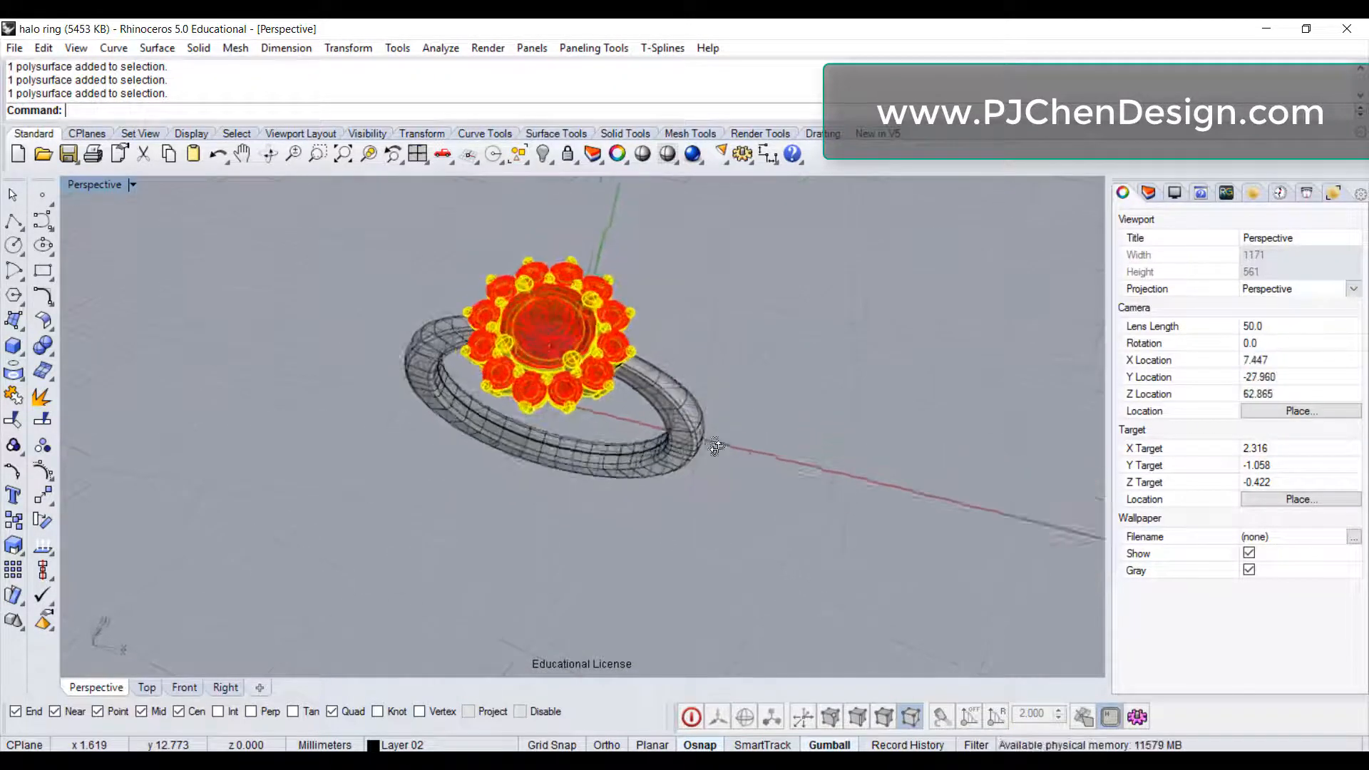
{"action": "left_click_drag", "start_coordinate": [716, 445], "coordinate": [830, 377]}
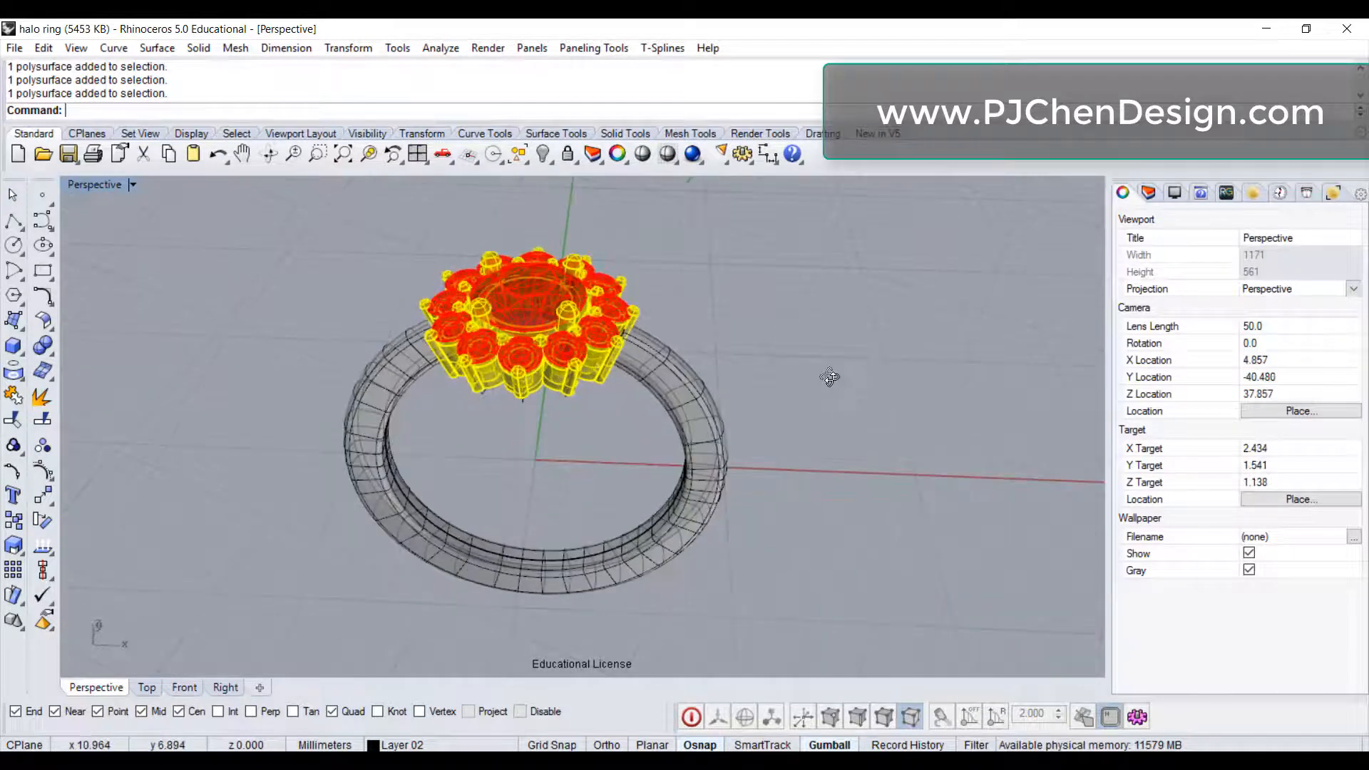